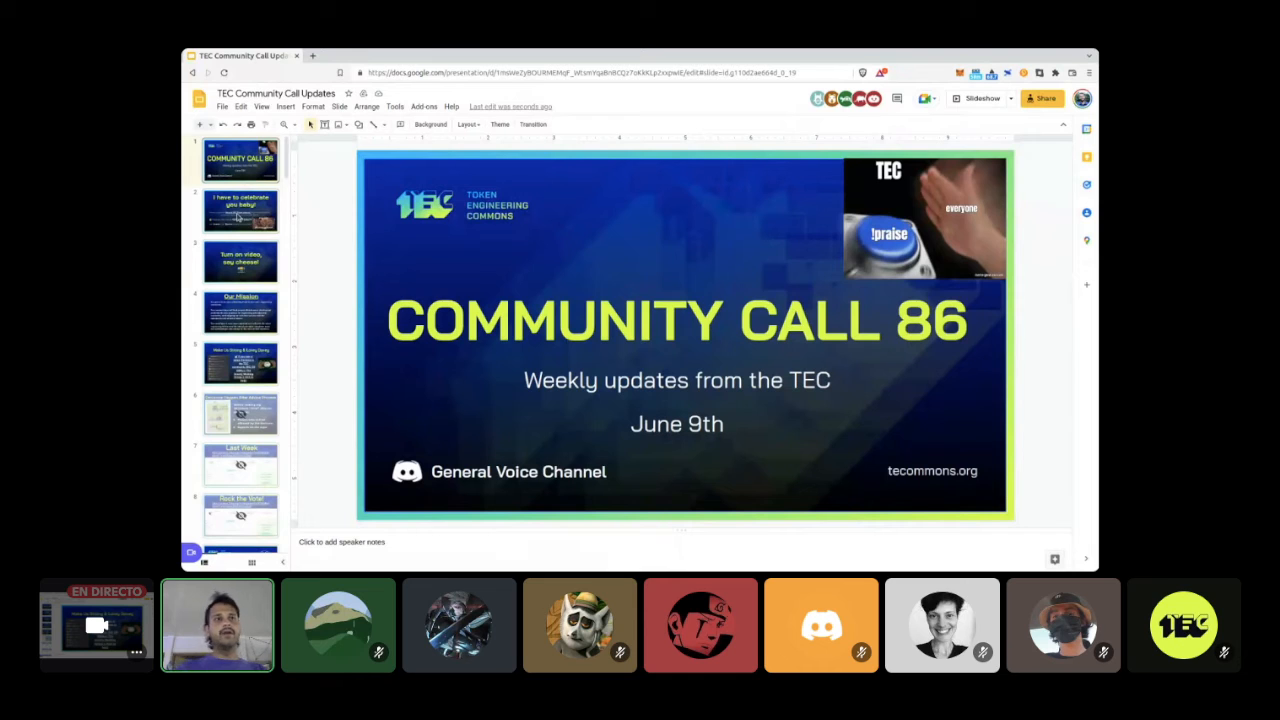
Step: Show slide 2, the 'I have to celebrate you baby!' praise slide
left_click(240, 210)
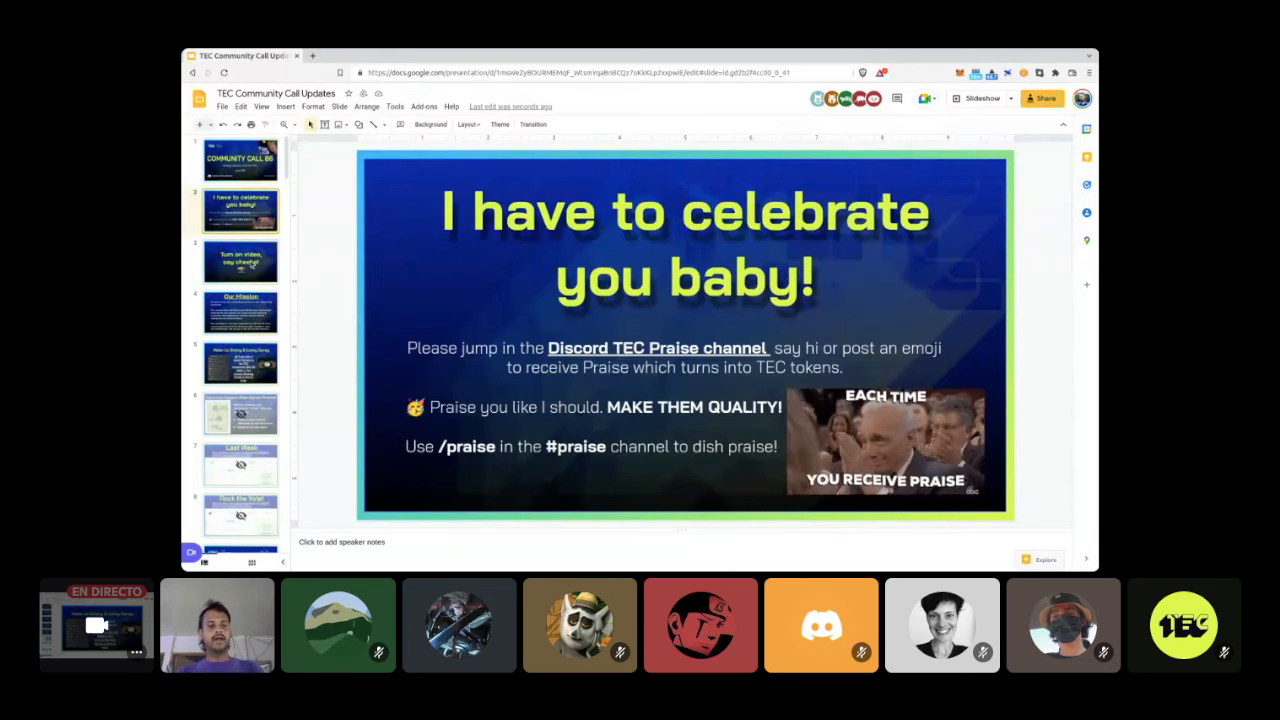
Step: Show the 'Turn on video, say cheese!' slide, then advance to 'Our Mission'
left_click(240, 262)
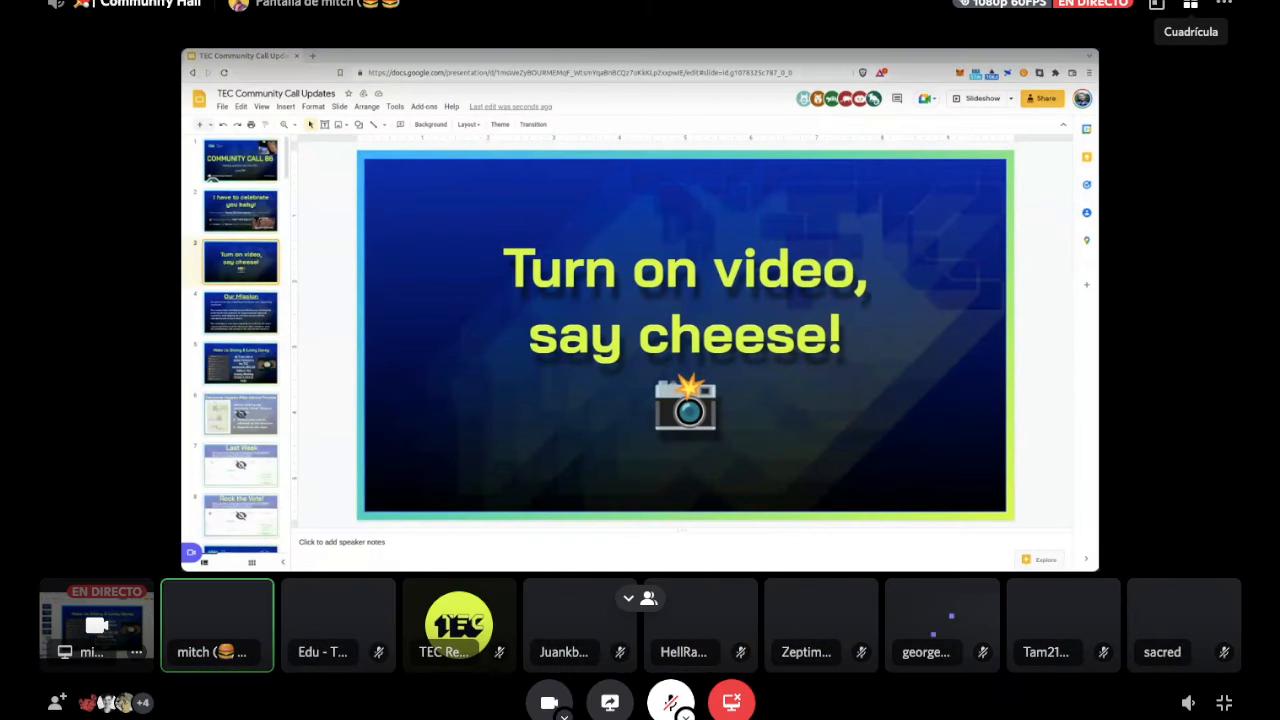
left_click(1190, 32)
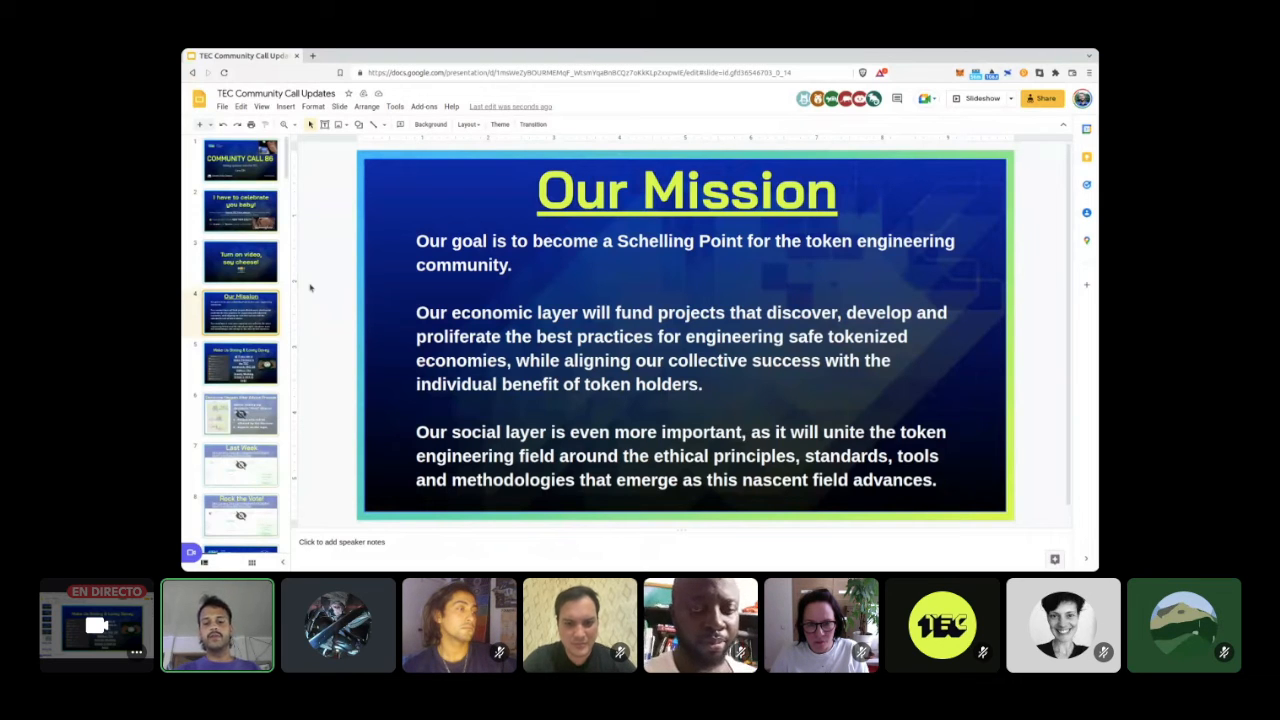
mouse_move(318, 302)
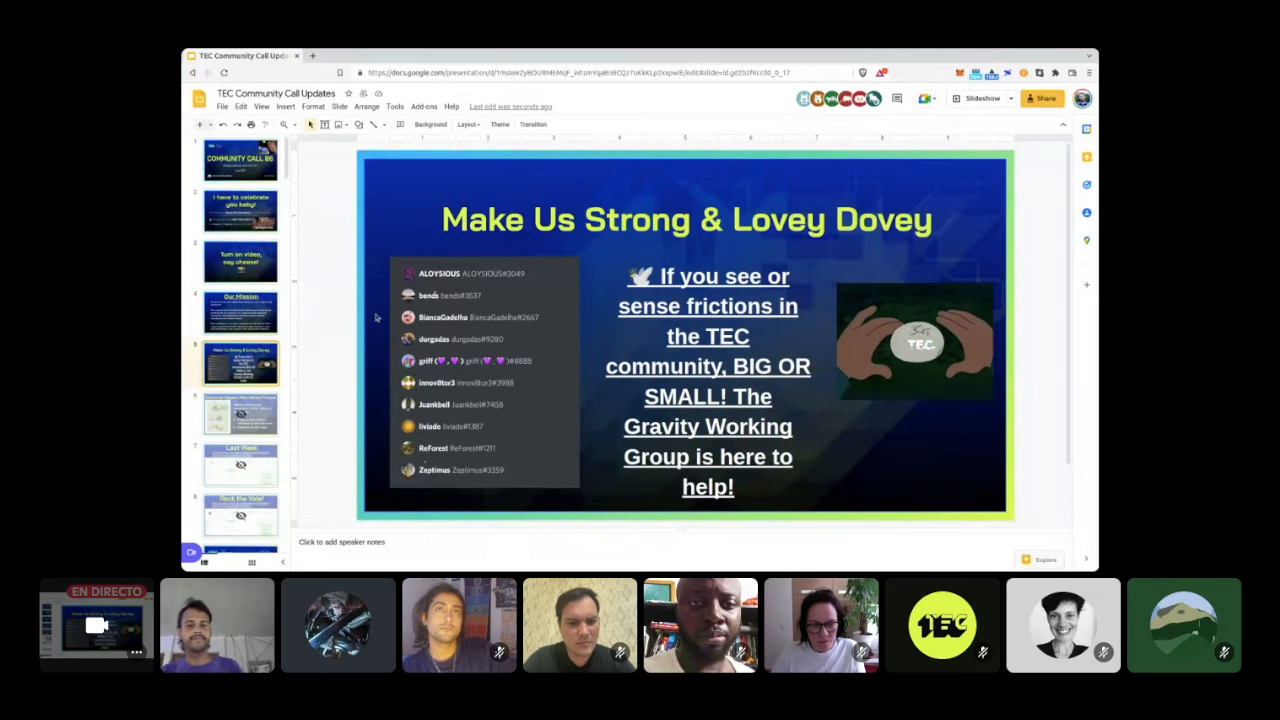
Step: Scroll through the deck to reach slide 9, Community Stewards
scroll("down", 3)
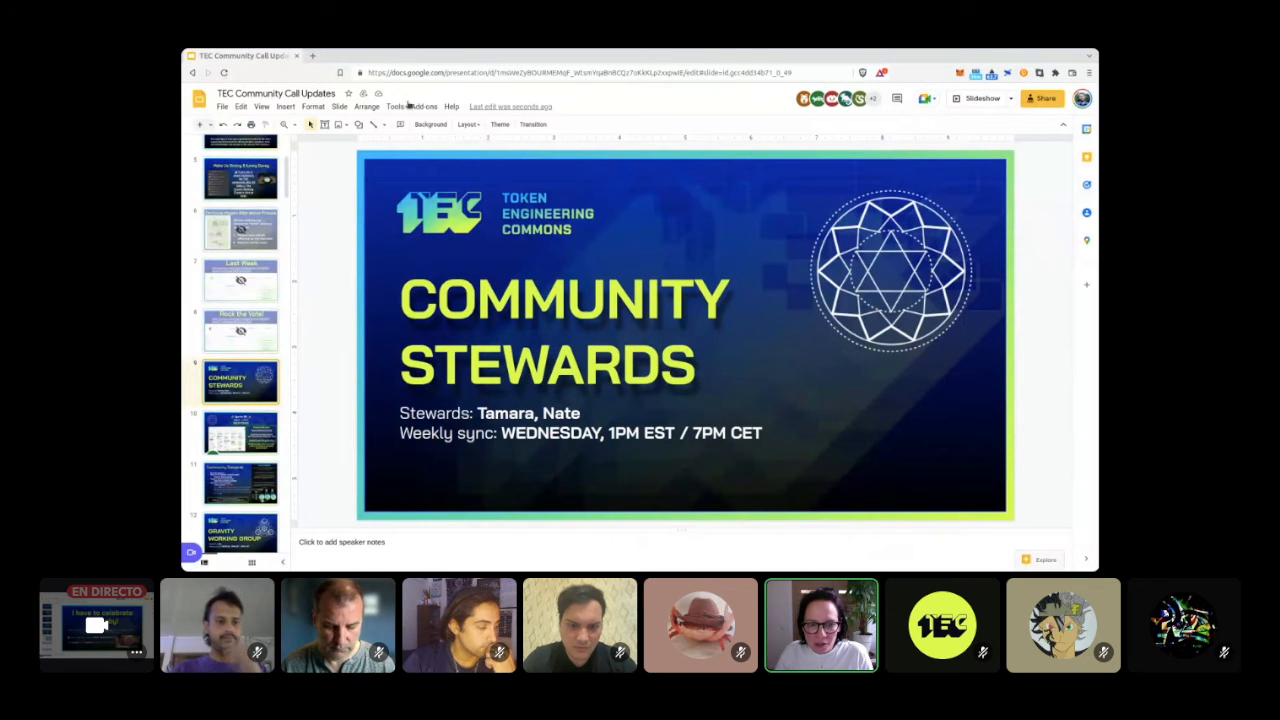
Step: Go to the Sprint 36 slide and open its ZenHub Sprint Board link
left_click(240, 432)
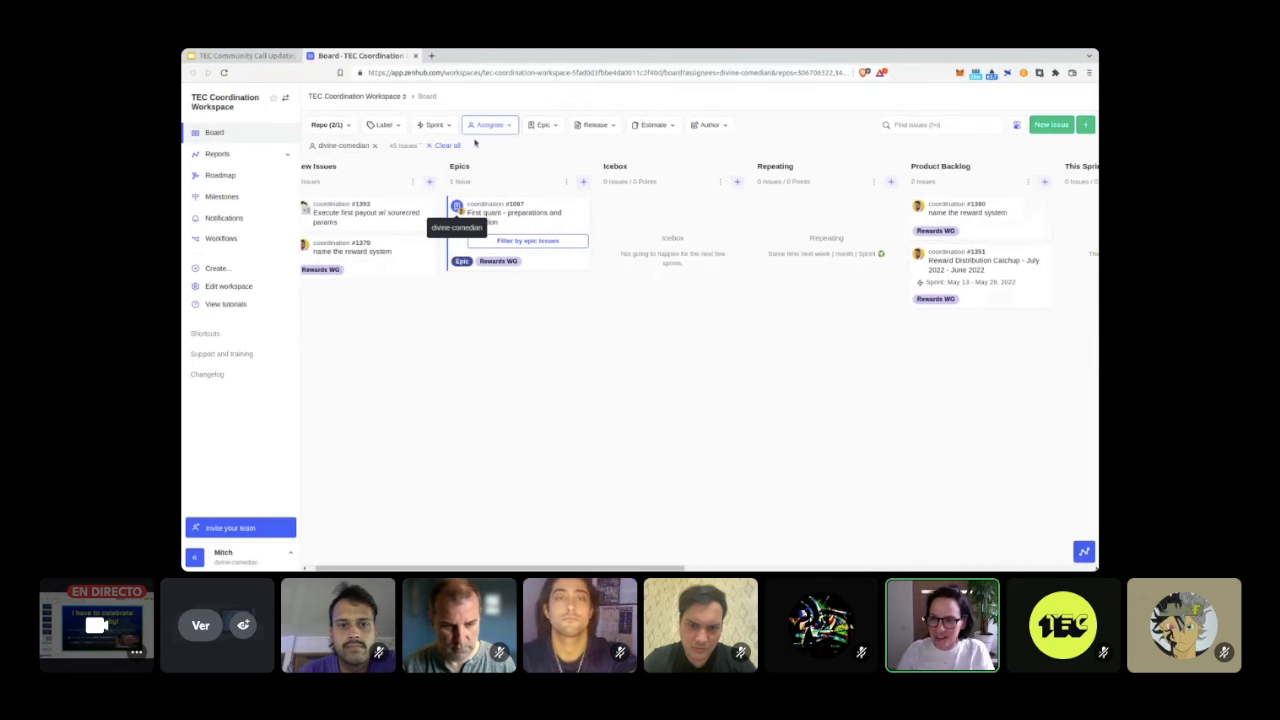
mouse_move(565, 344)
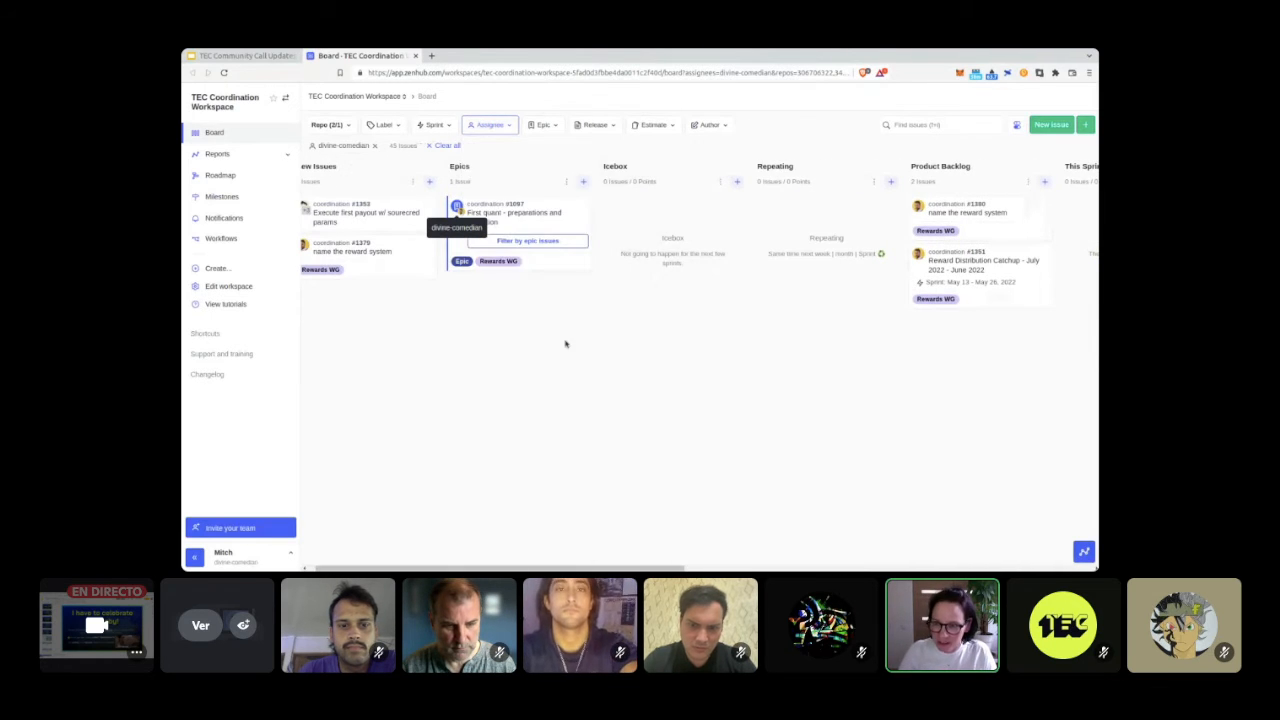
mouse_move(465, 147)
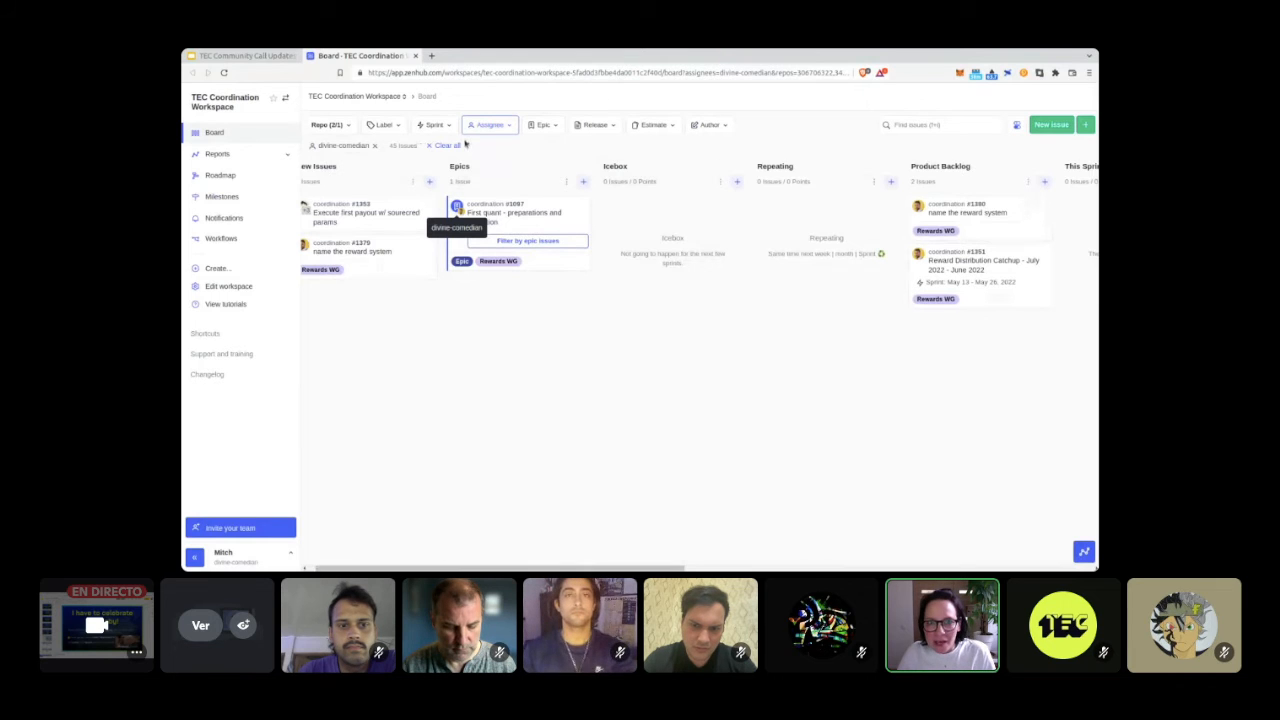
Step: Clear the assignee filter, close the reputation system issue, and browse the Label and Sprint filters
left_click(444, 145)
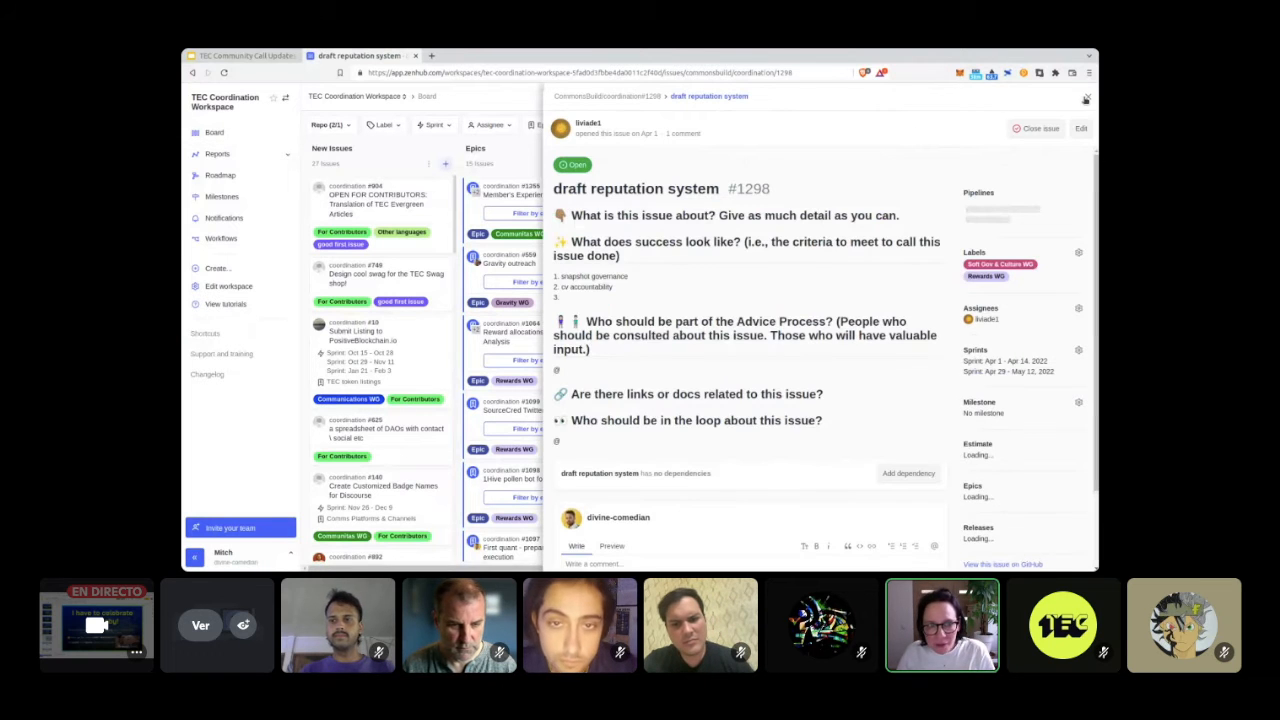
left_click(1088, 99)
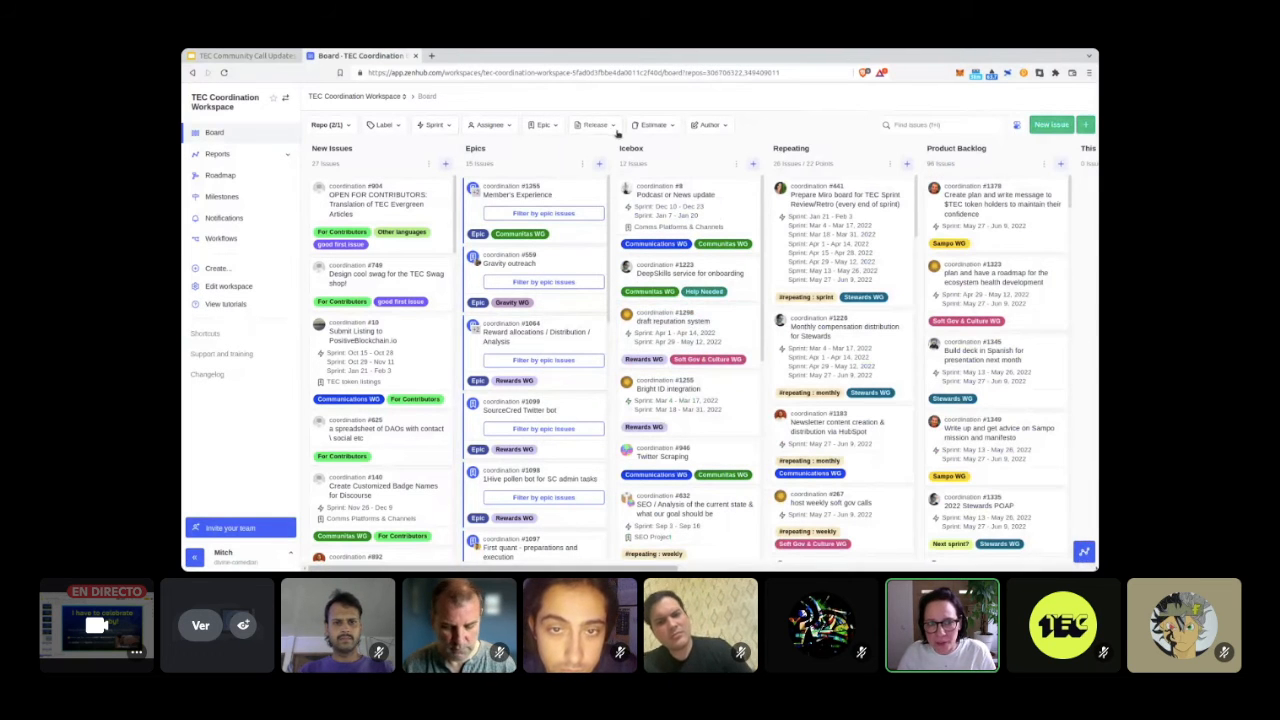
left_click(382, 124)
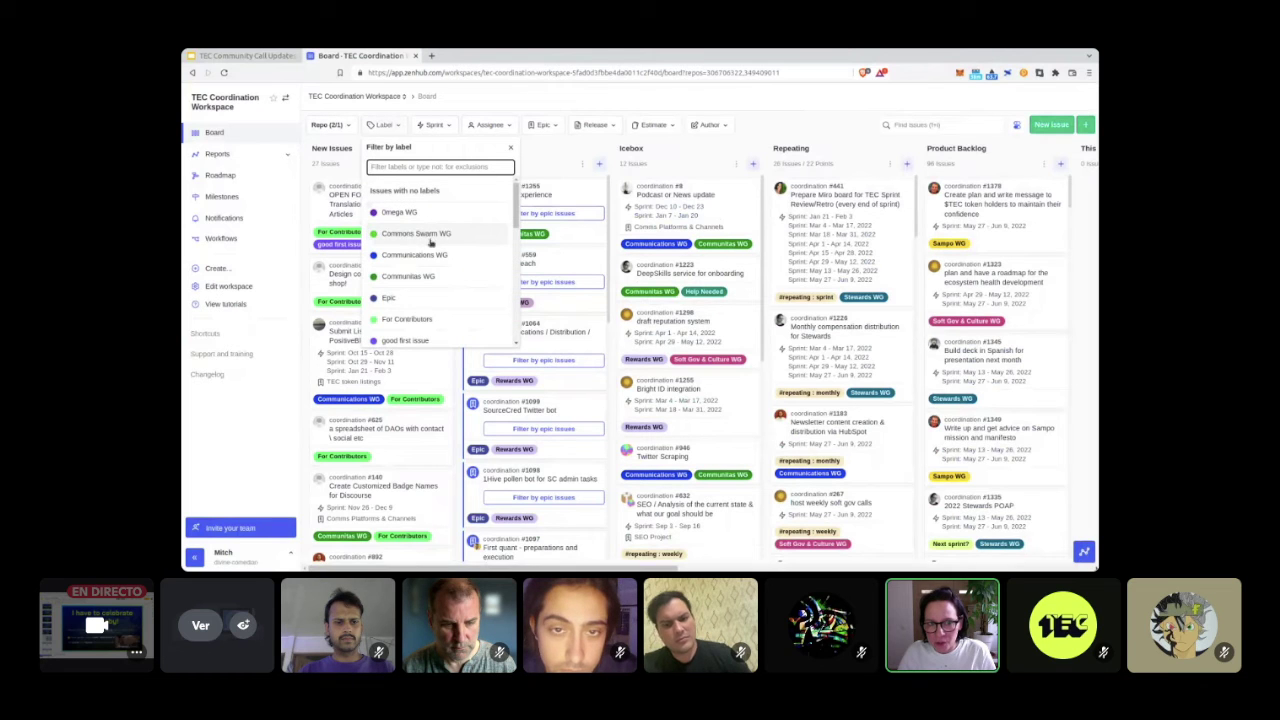
scroll("down", 3)
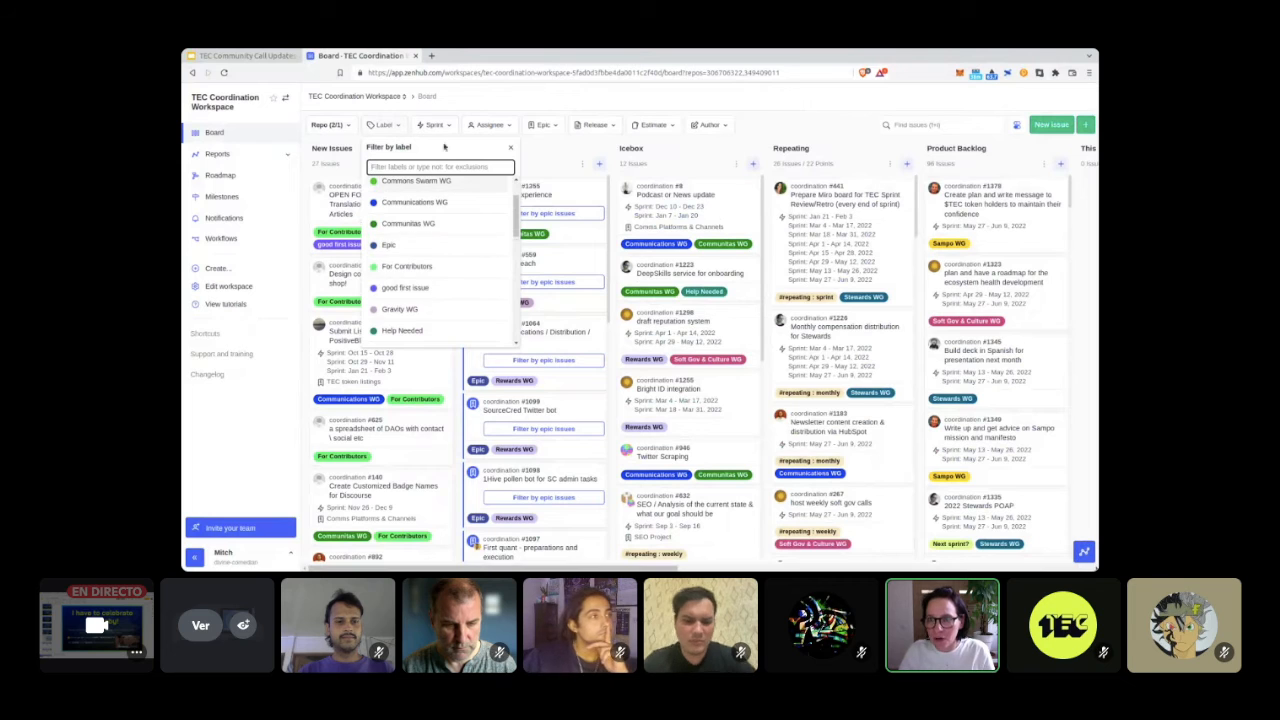
left_click(431, 124)
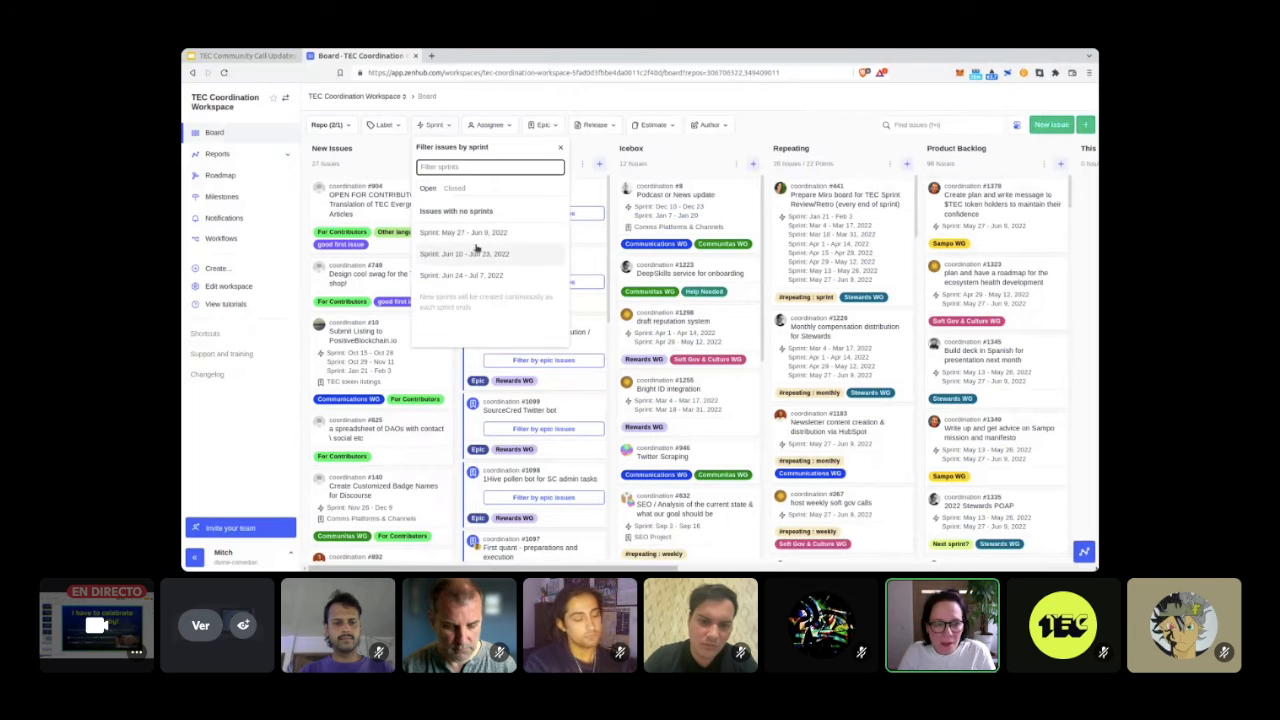
left_click(434, 124)
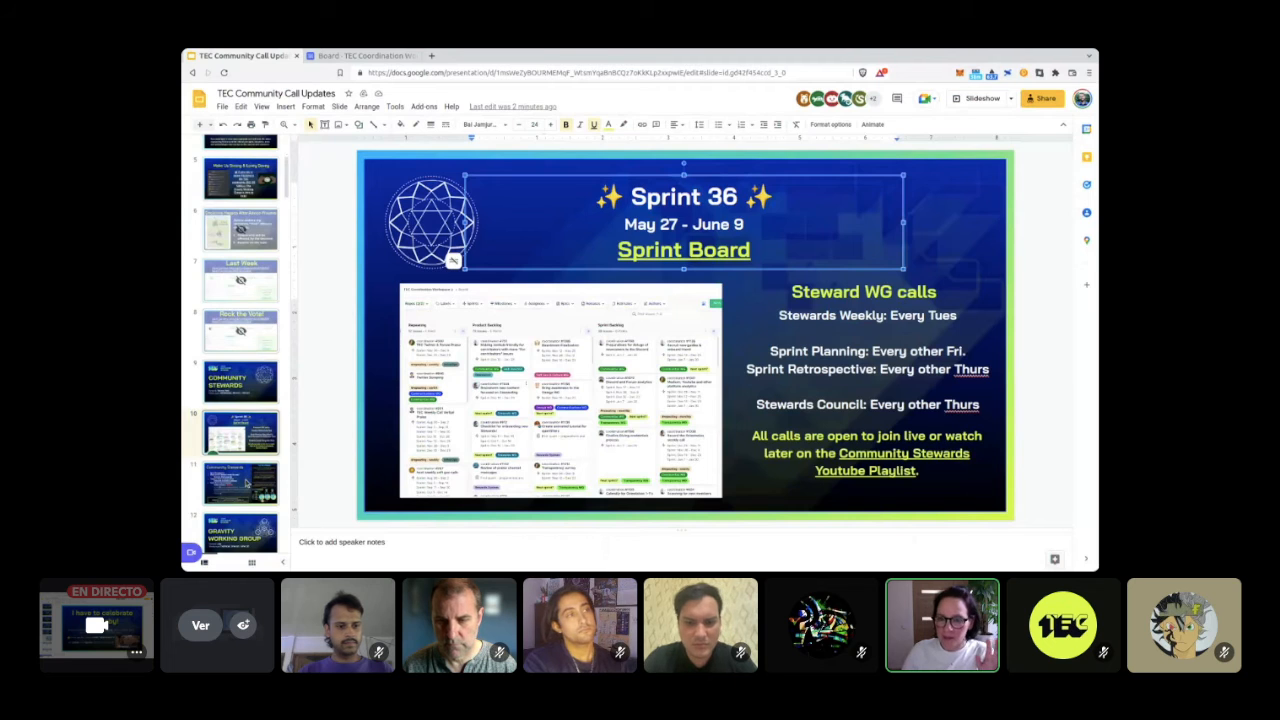
Step: Flip between the Community Stewards and Sprint 36 slides, ending on Community Stewards
left_click(240, 380)
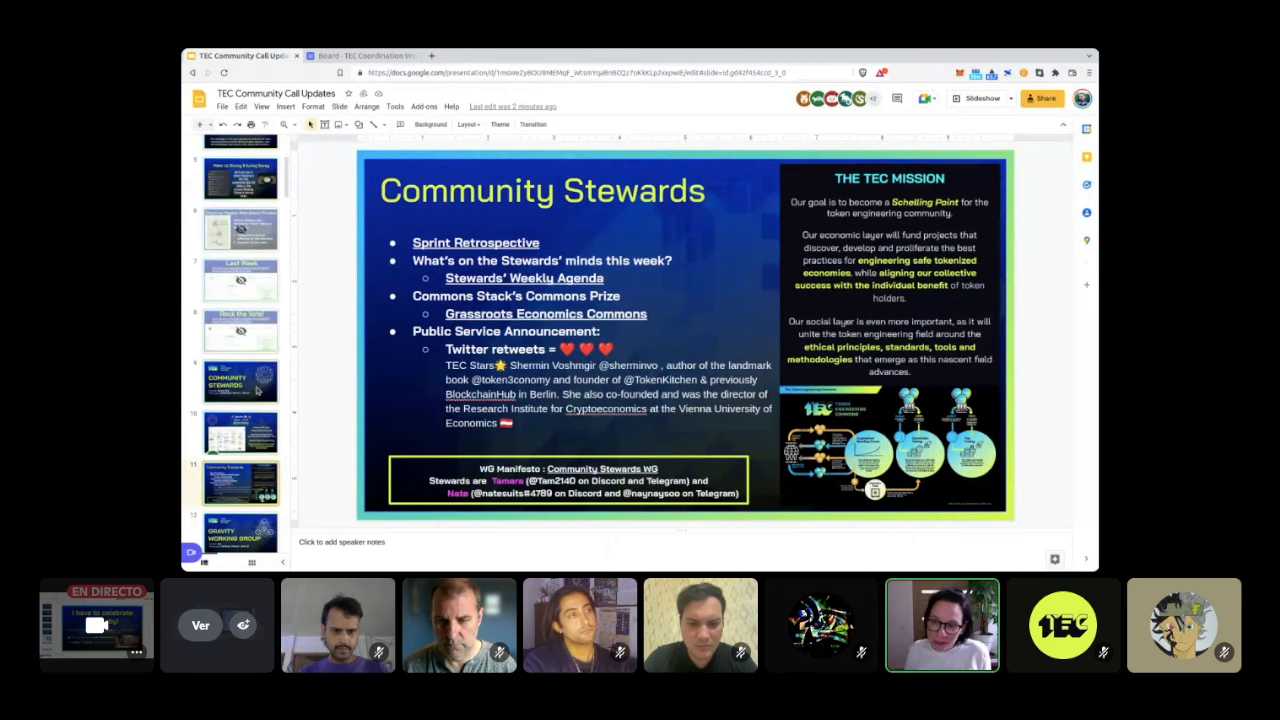
left_click(240, 433)
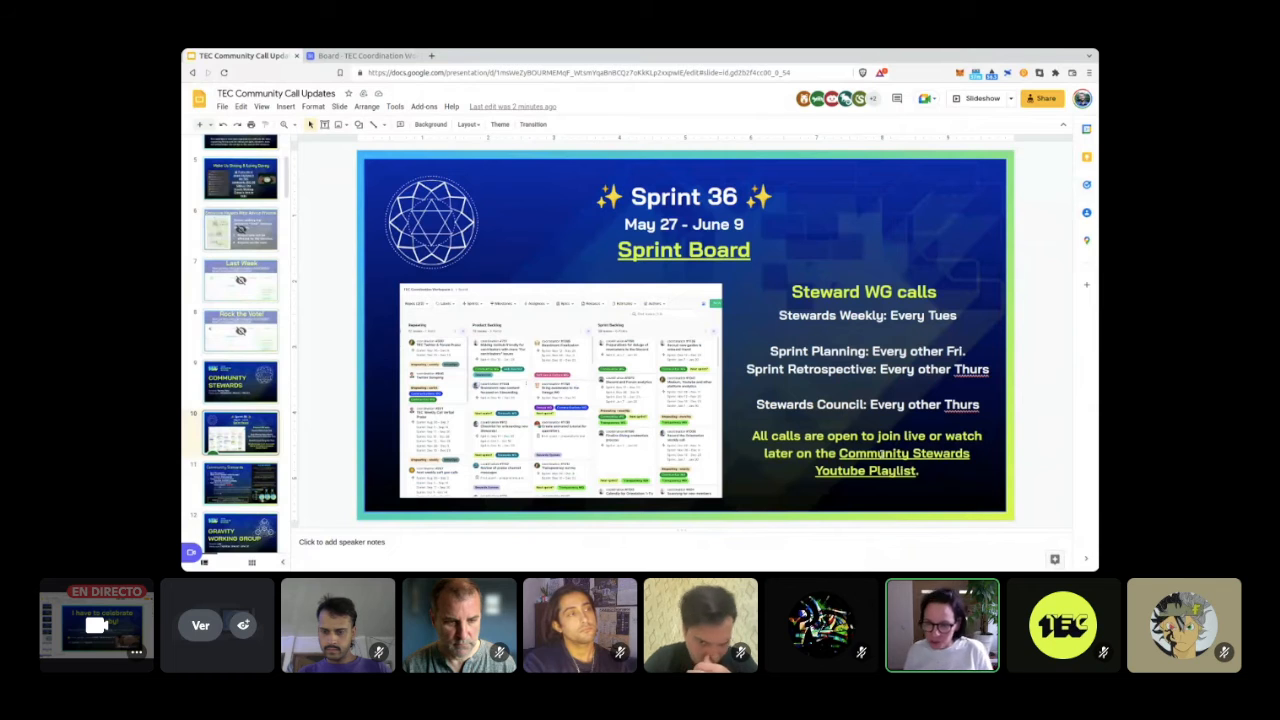
left_click(864, 470)
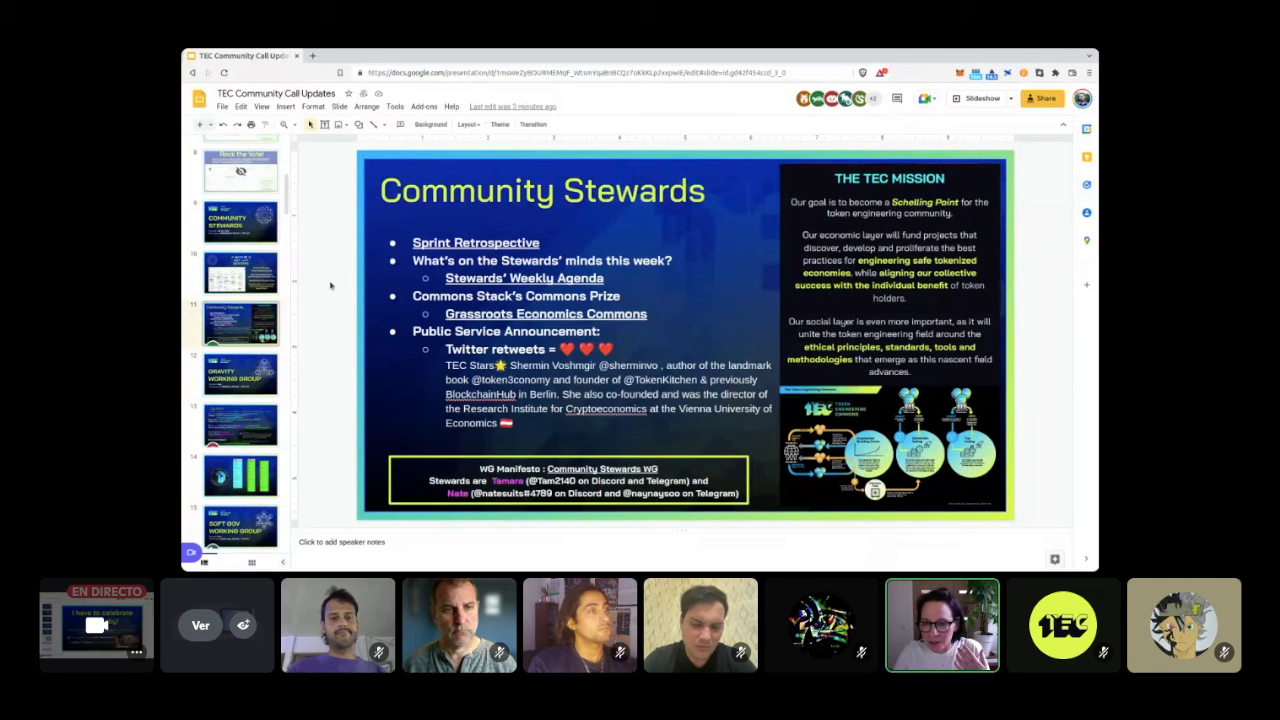
mouse_move(325, 294)
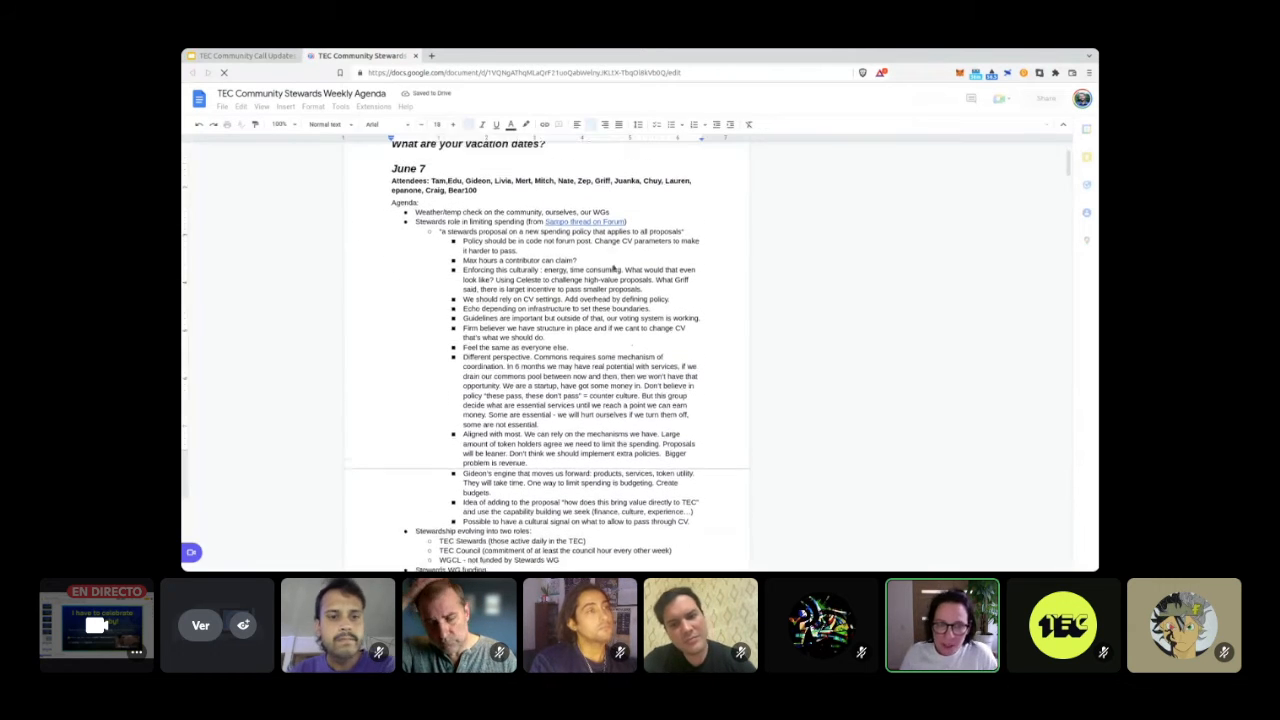
Step: Read down the Sampo WG Season 1 Funding Proposal thread, then return to the Stewards agenda
scroll("down", 3)
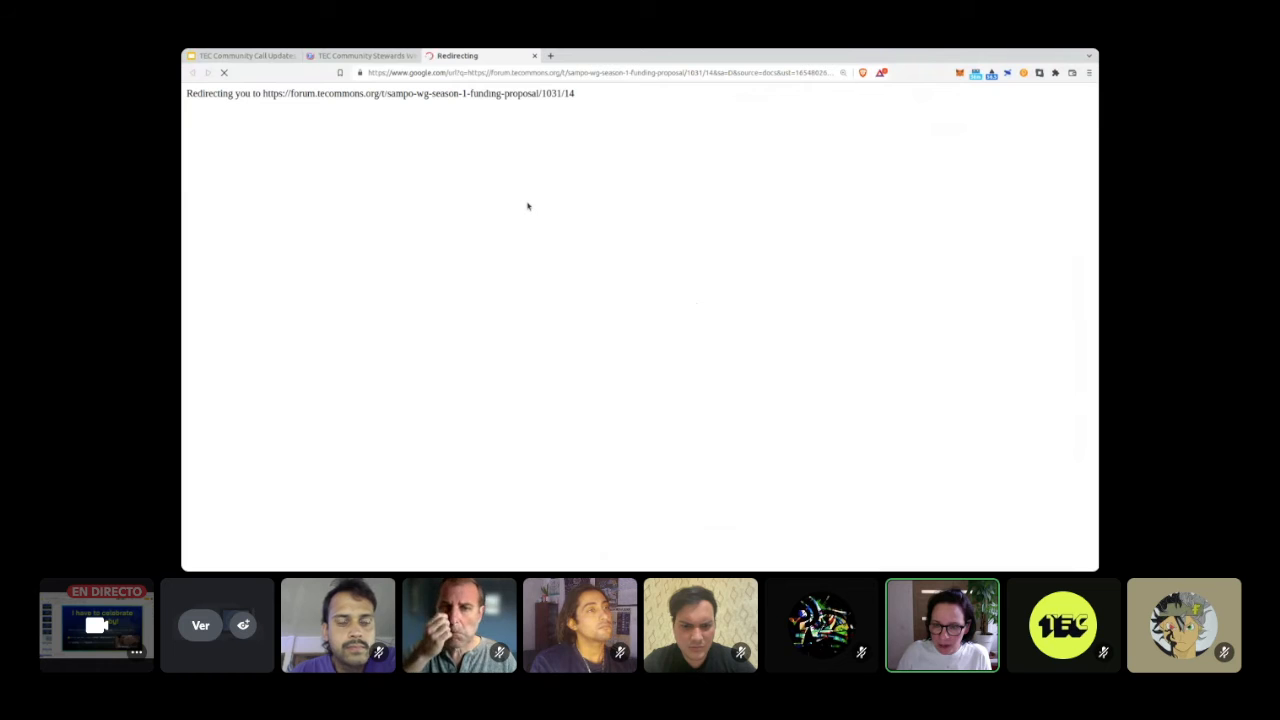
mouse_move(542, 229)
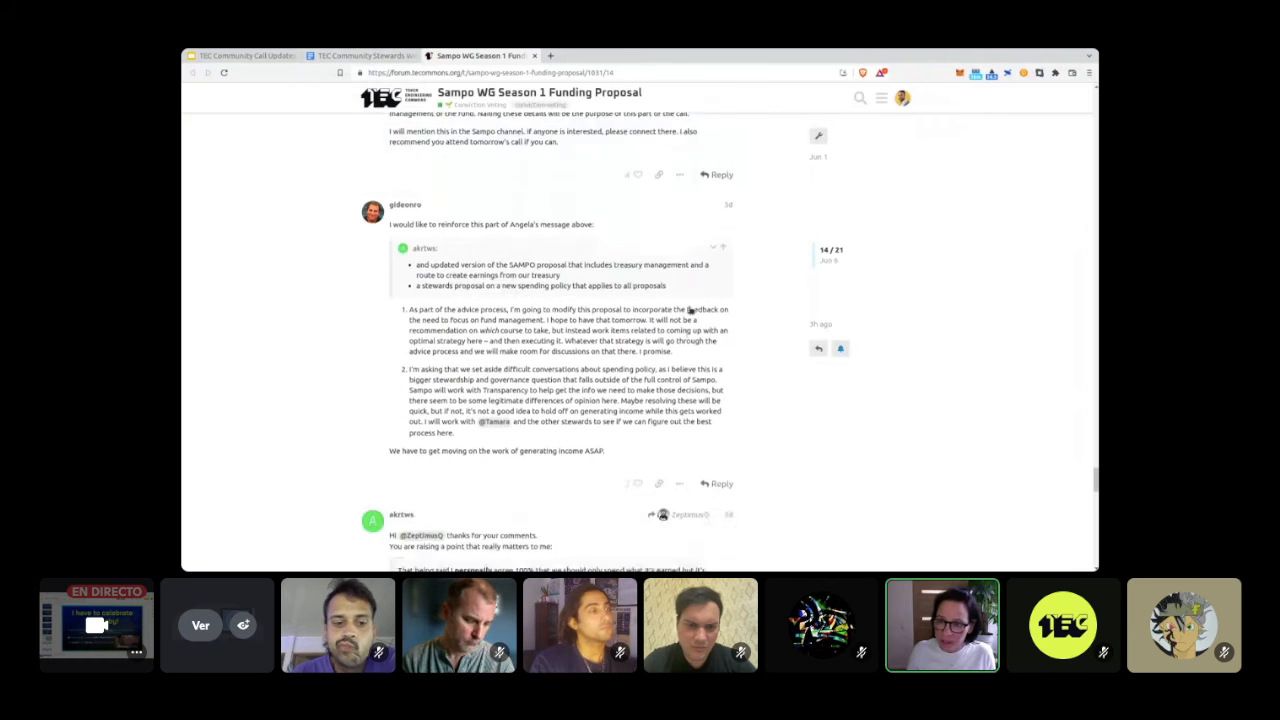
scroll("down", 3)
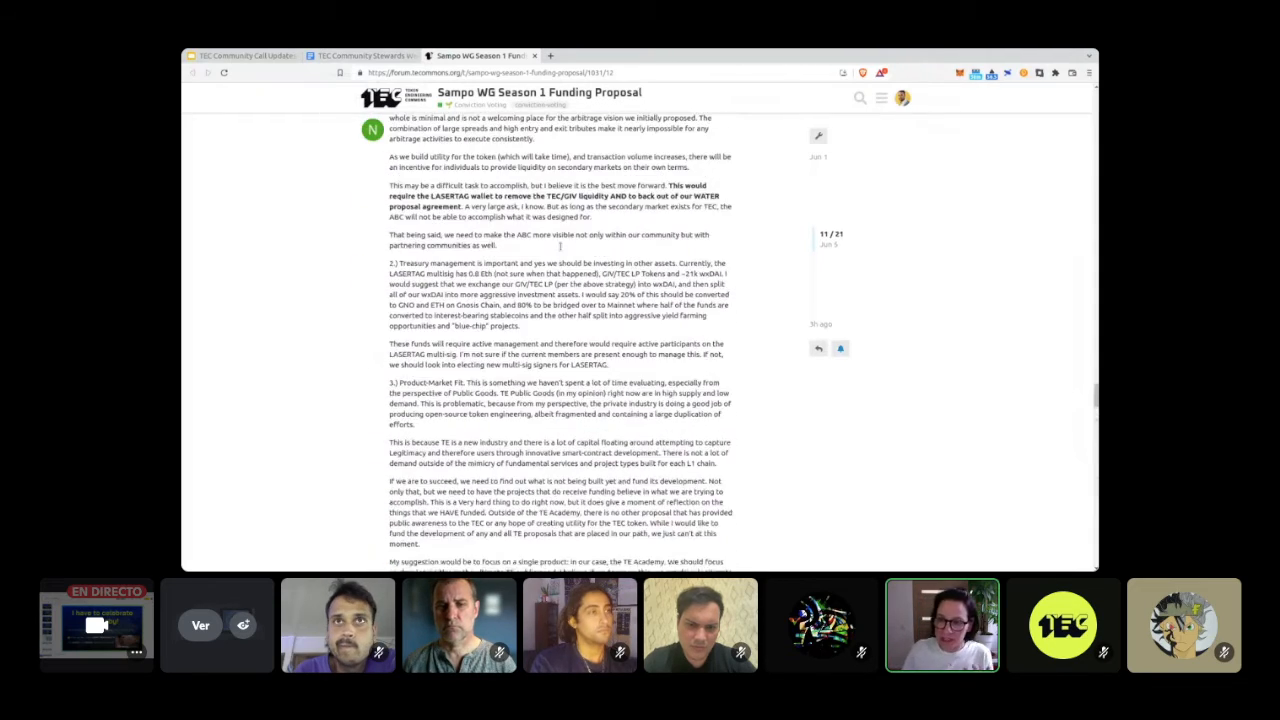
scroll("down", 3)
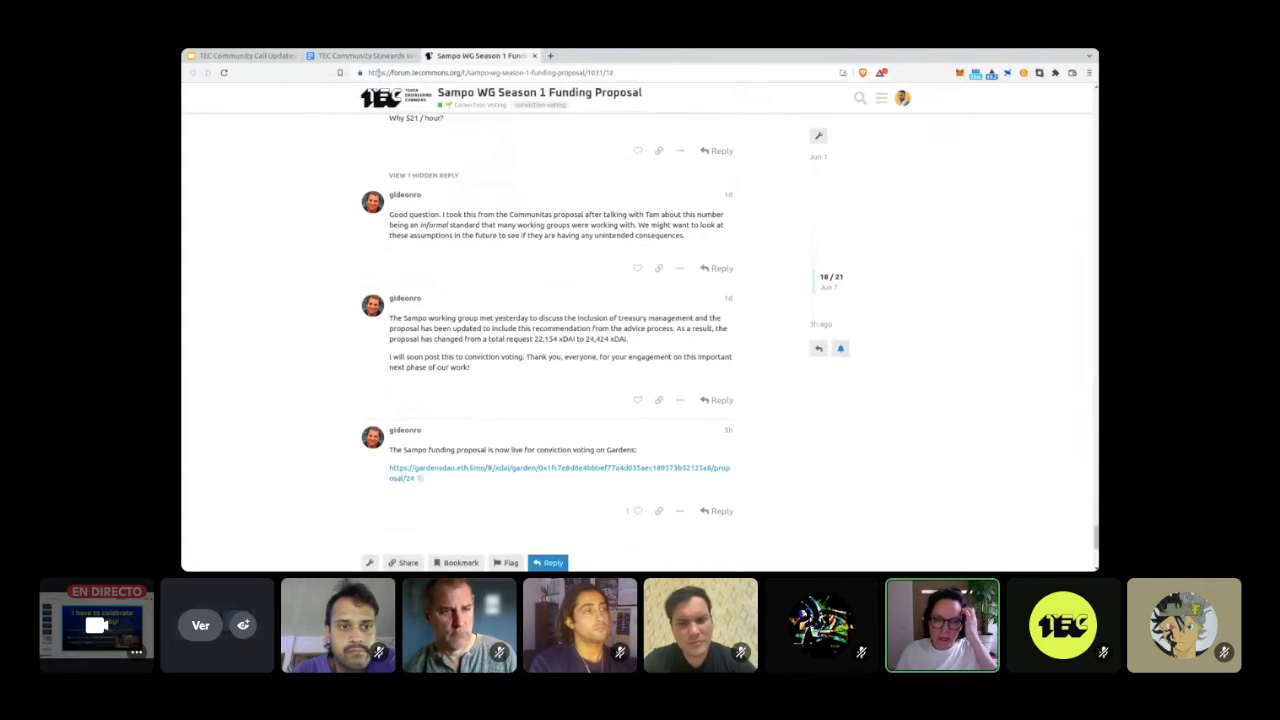
left_click(360, 57)
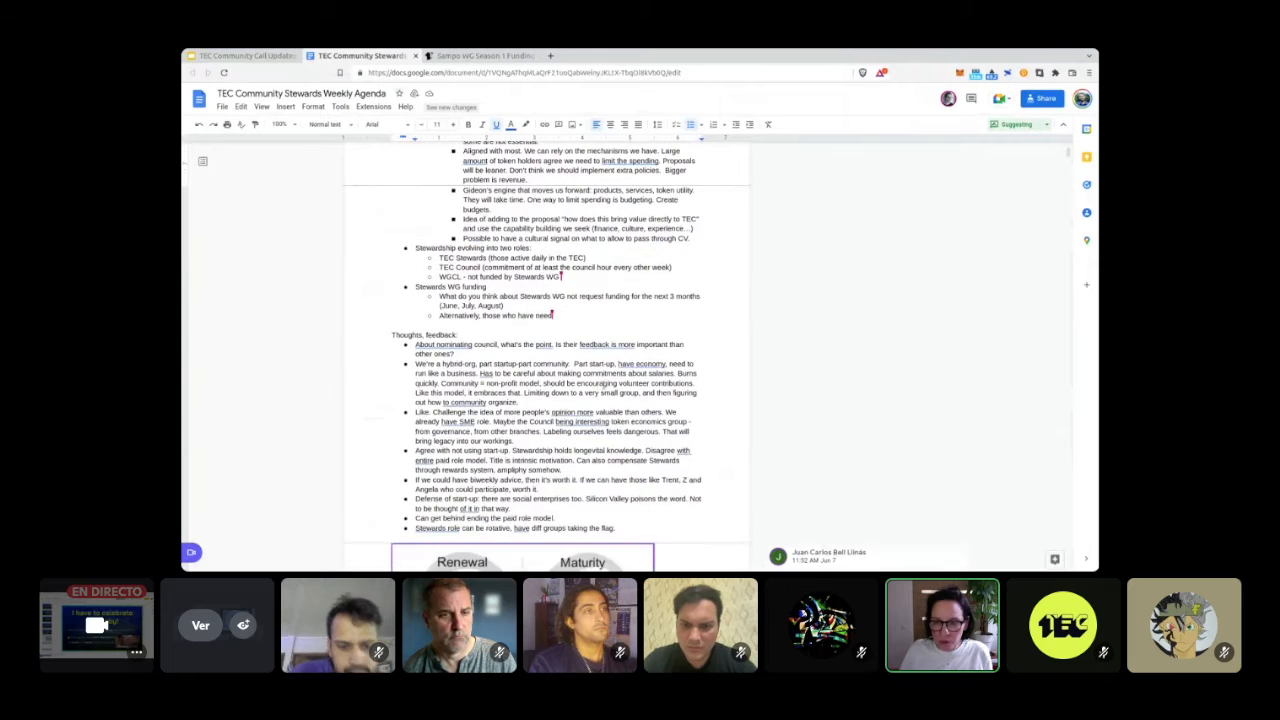
Step: Follow the agenda's 'Sampo thread (on Forum)' link to the Sampo funding proposal thread
scroll("down", 3)
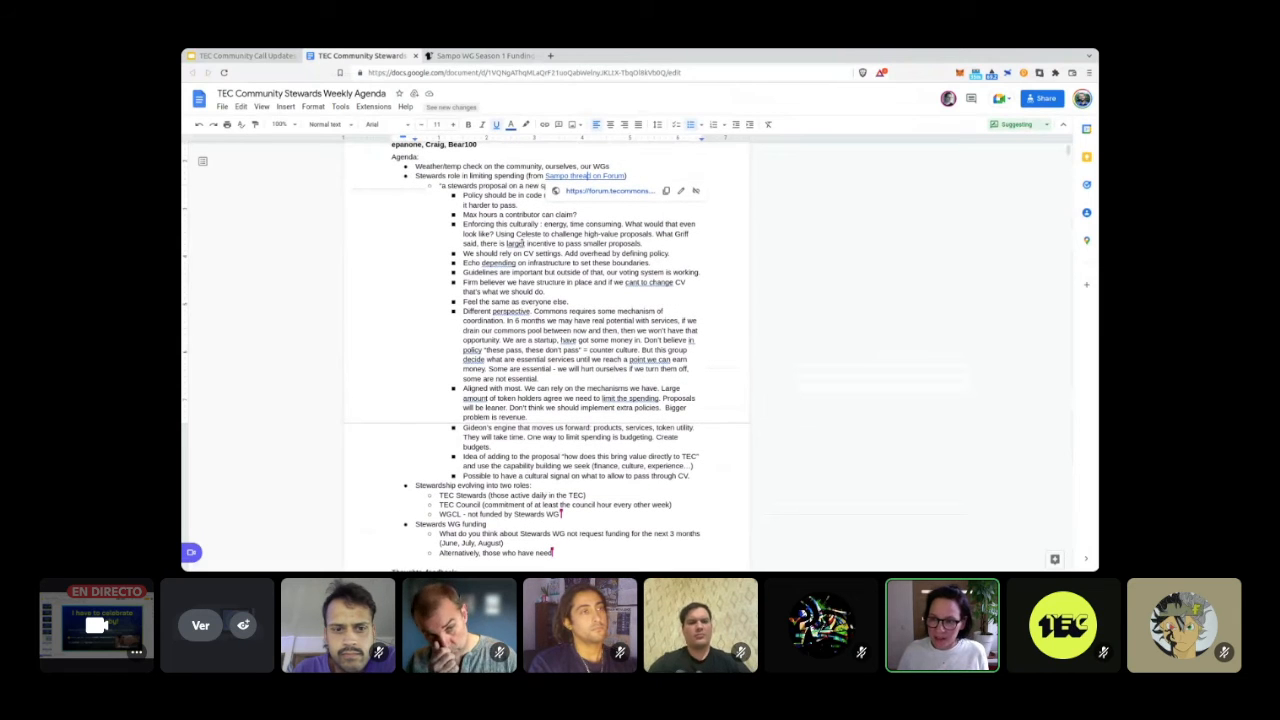
left_click(1016, 124)
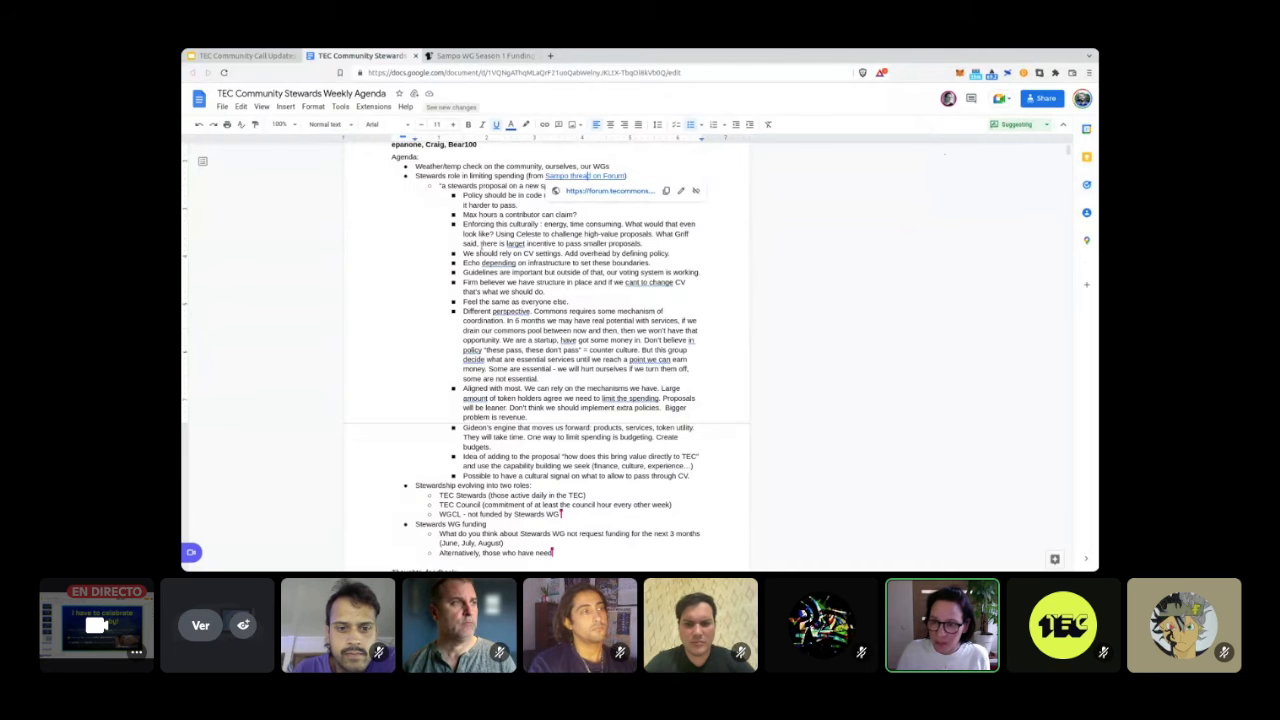
left_click(485, 55)
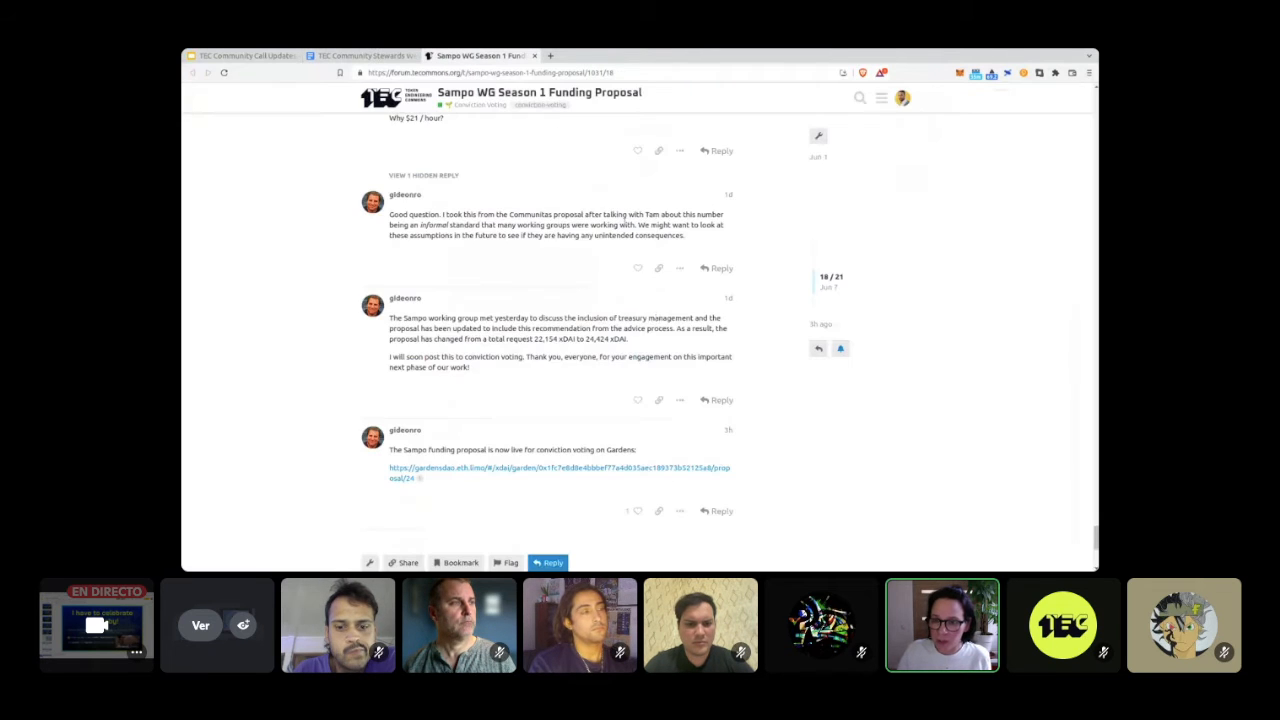
Step: Scroll the Sampo thread, then return to the agenda's June 7 heading
scroll("down", 3)
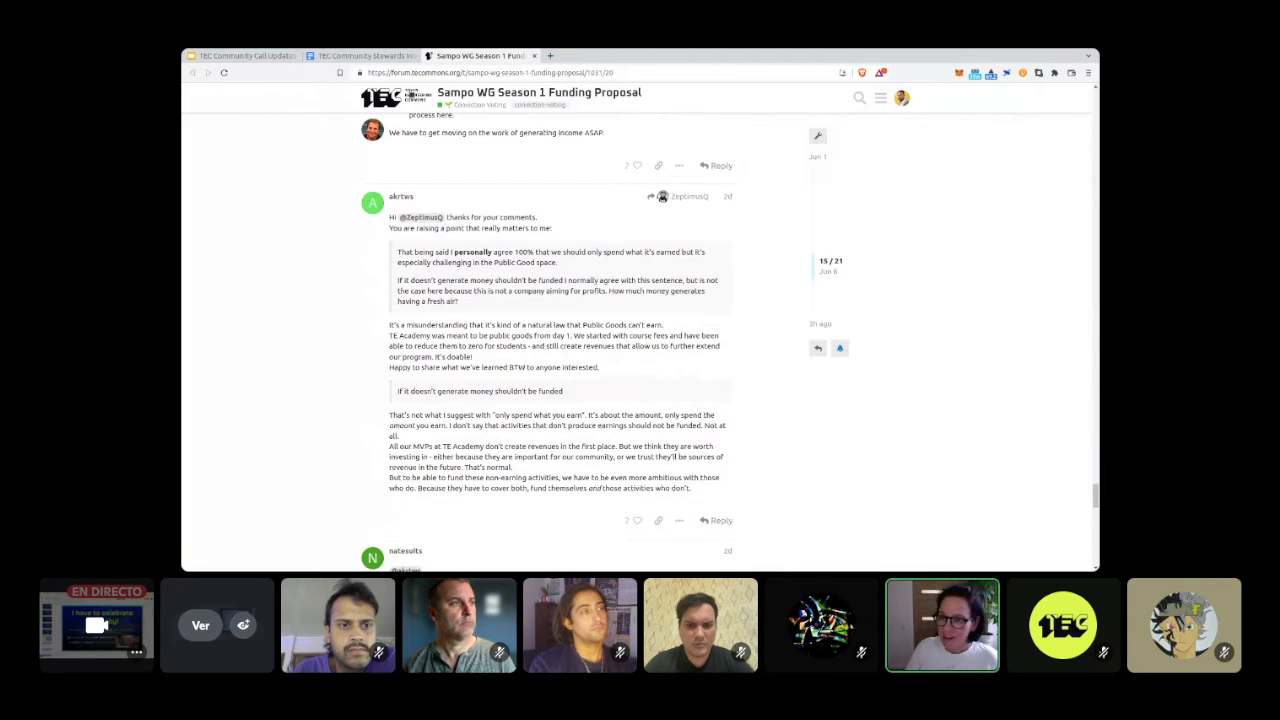
left_click(365, 56)
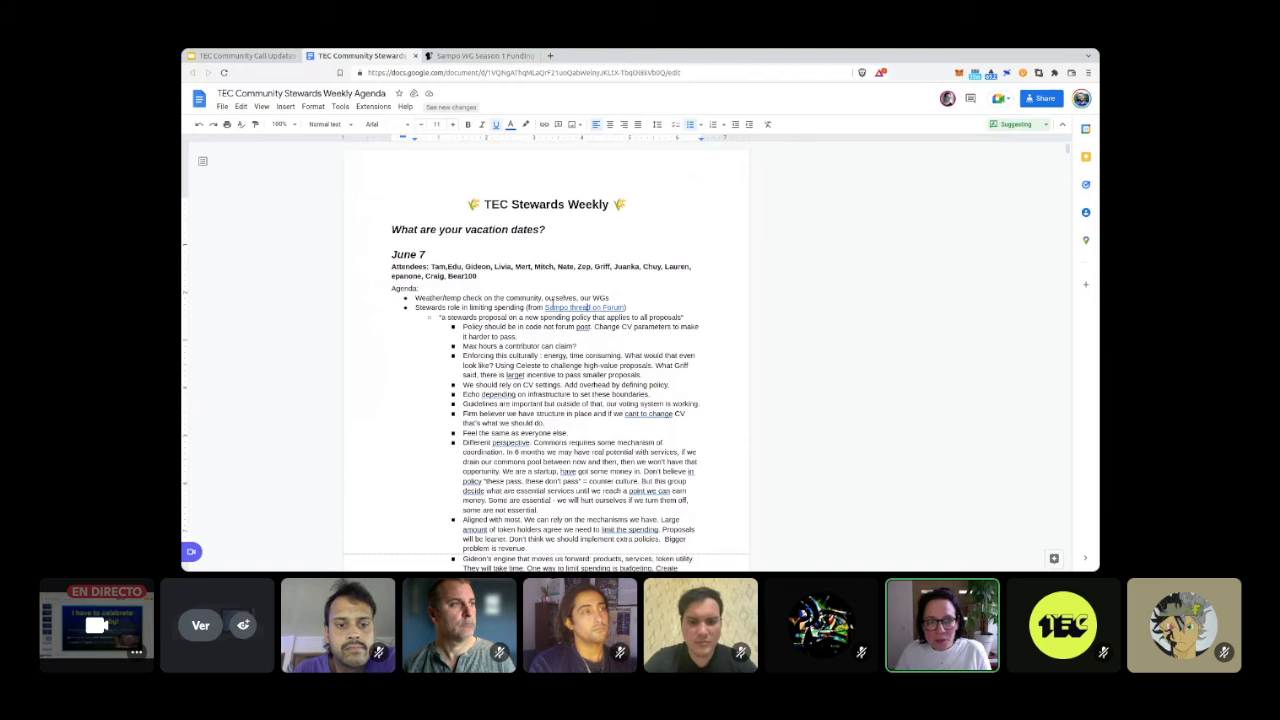
Step: Scroll the agenda past the Stewards WG funding items to the feedback notes and Renewal–Maturity diagram
scroll("down", 3)
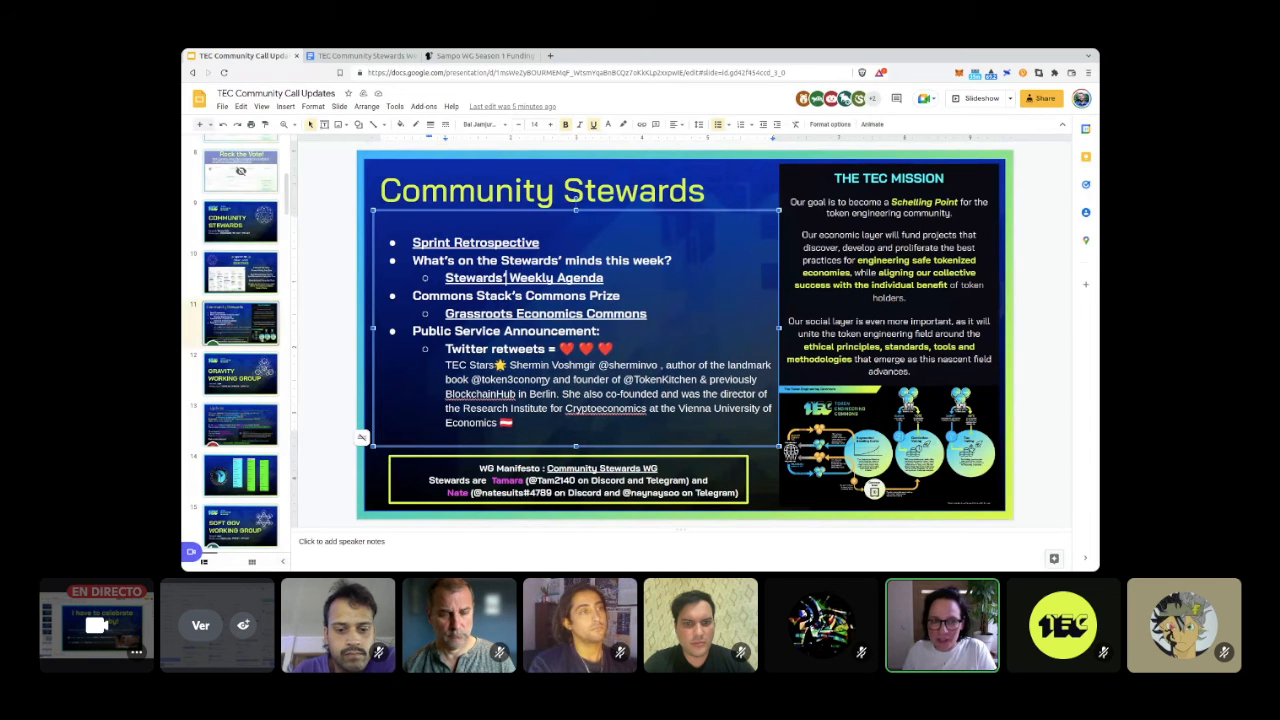
left_click(360, 55)
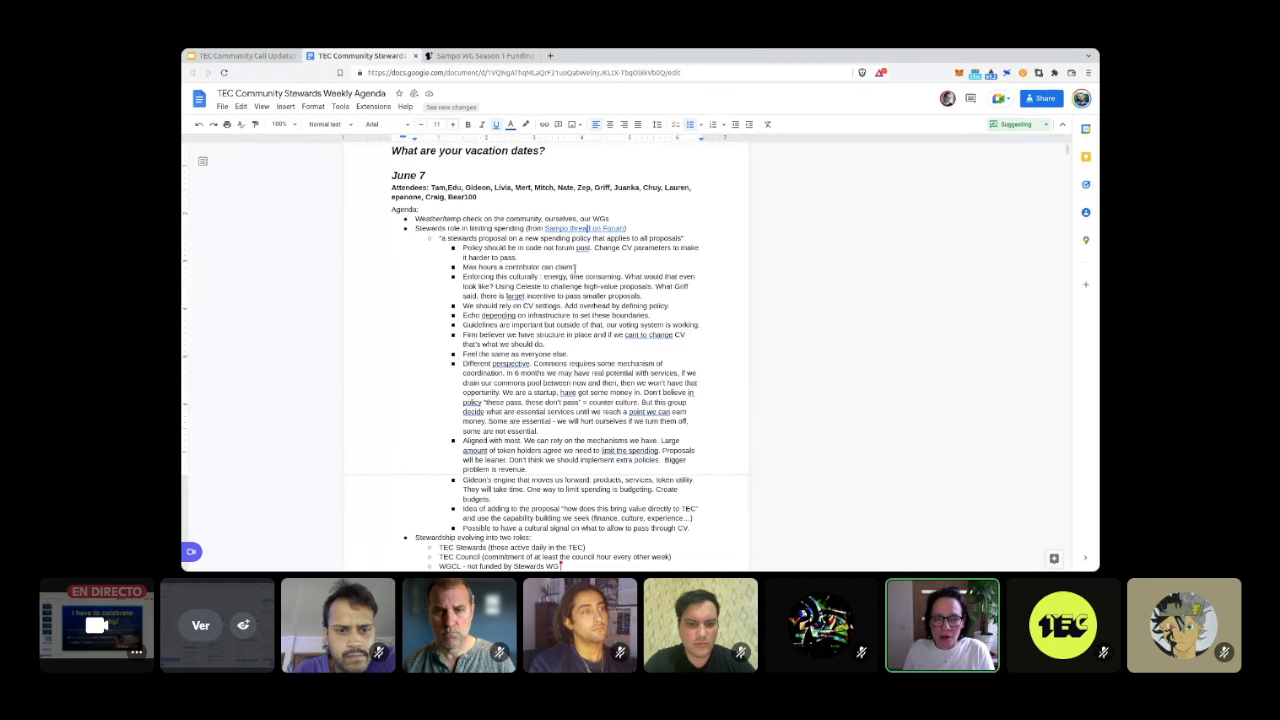
scroll("down", 3)
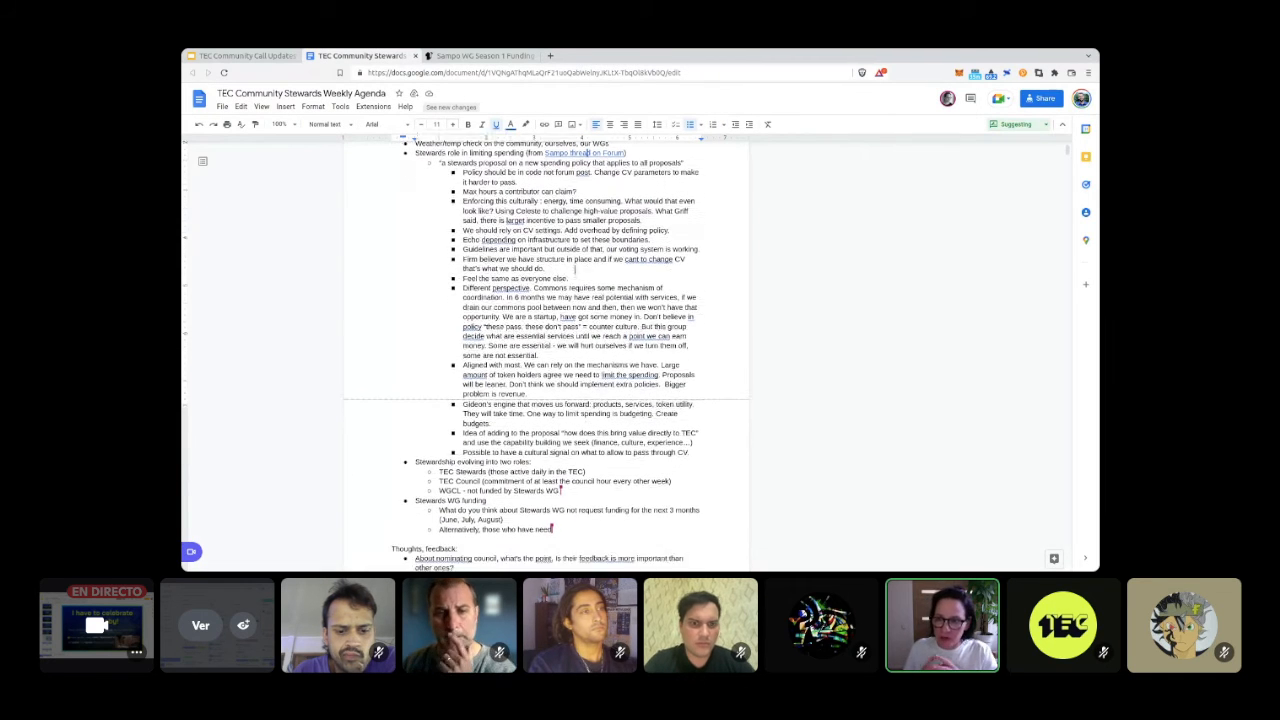
scroll("down", 3)
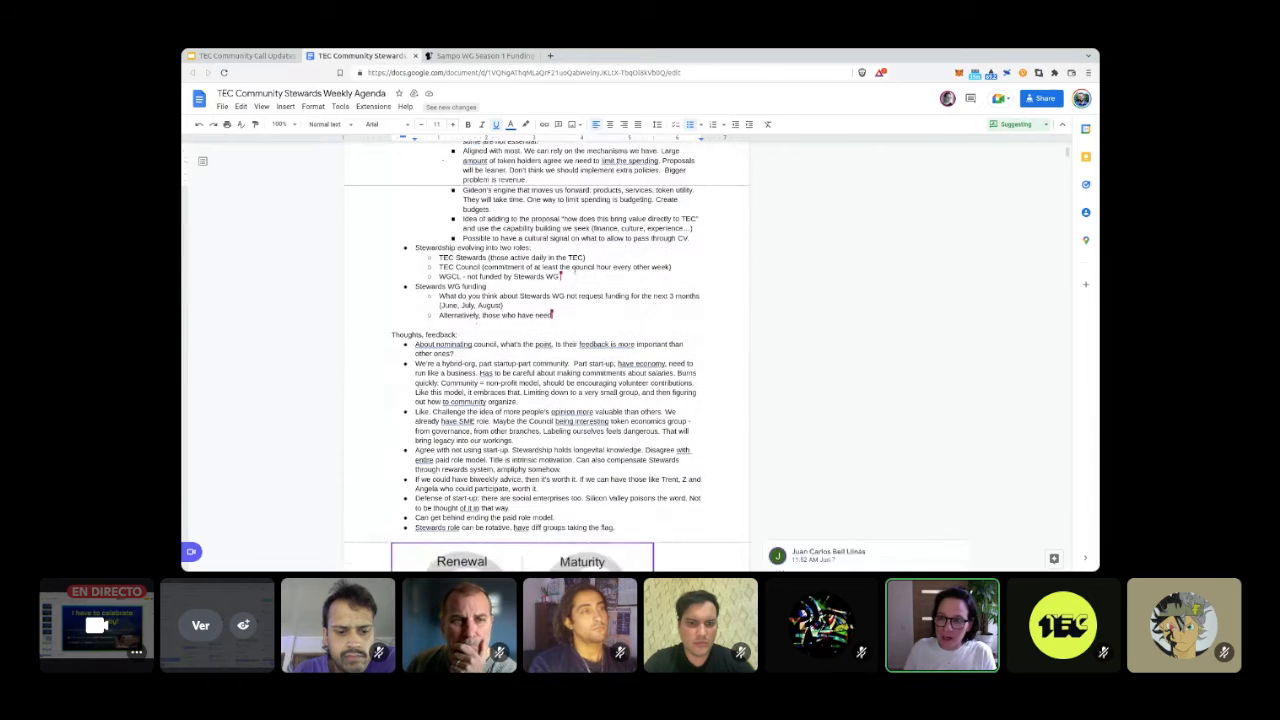
scroll("down", 3)
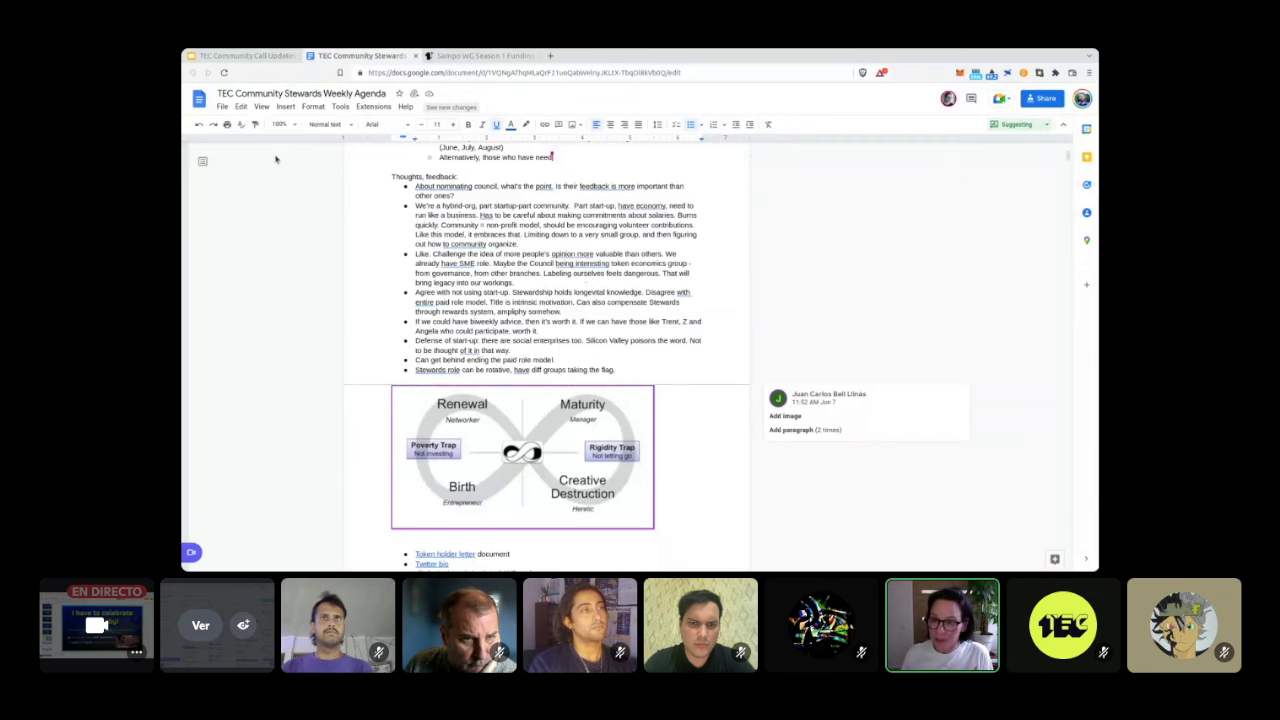
mouse_move(291, 160)
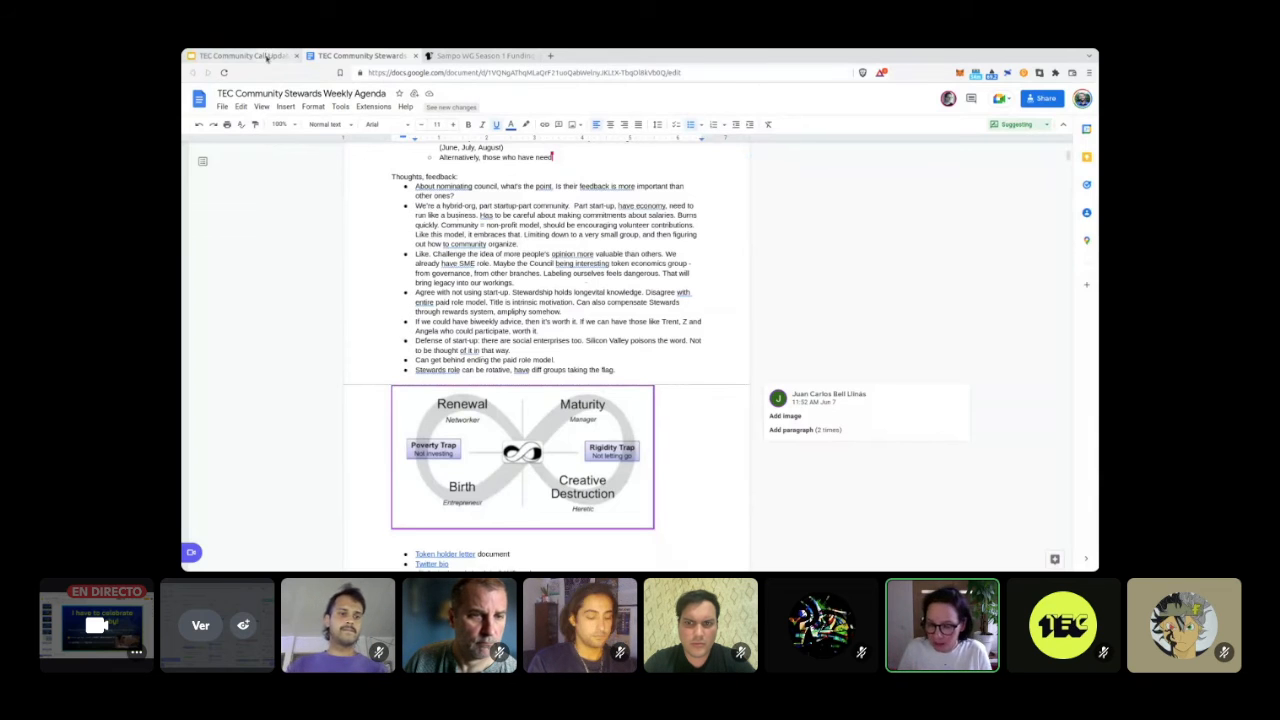
Step: Switch to the TEC Community Call Updates tab at the Community Stewards slide
left_click(240, 55)
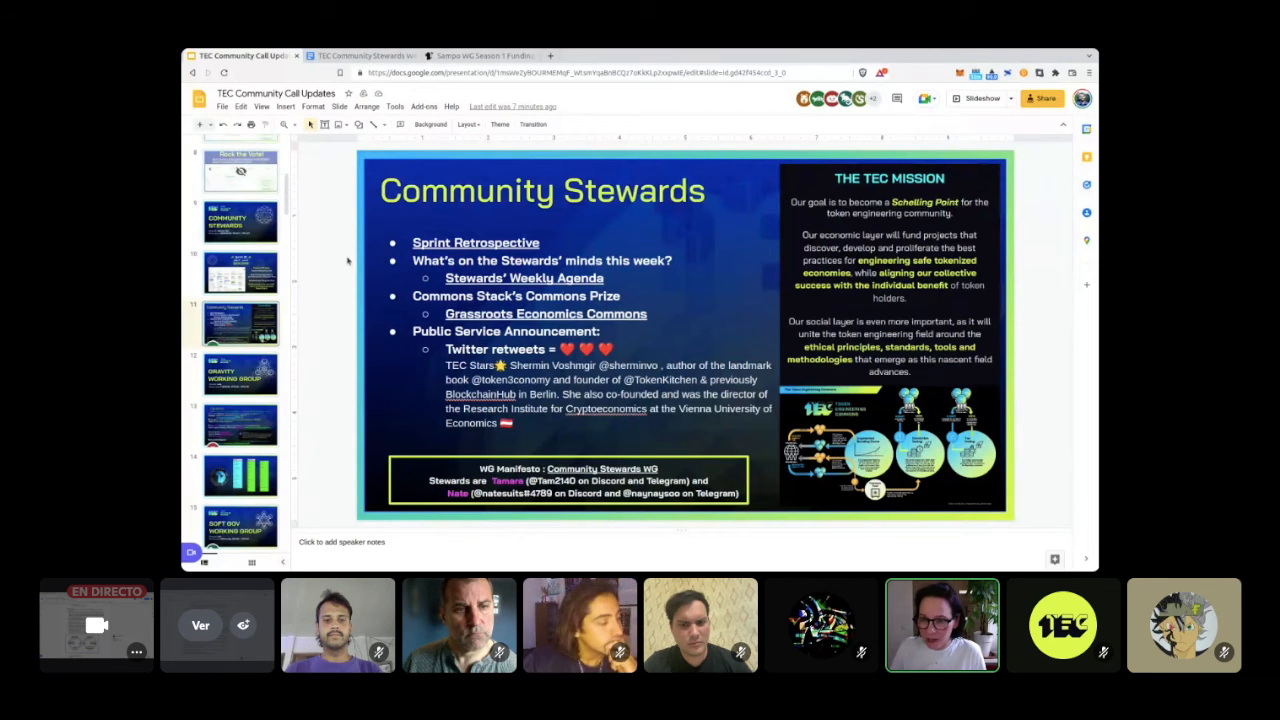
mouse_move(331, 248)
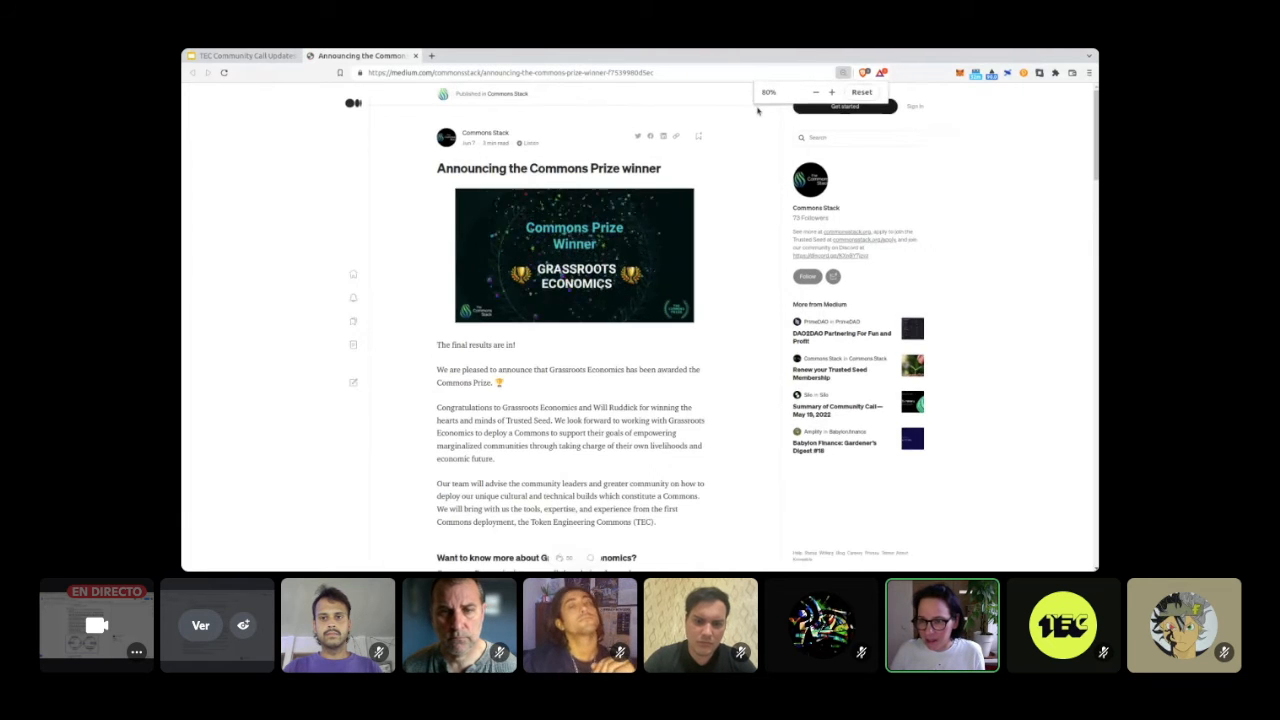
Step: Restore the Commons Prize article to normal size and read down to the five finalists
left_click(829, 92)
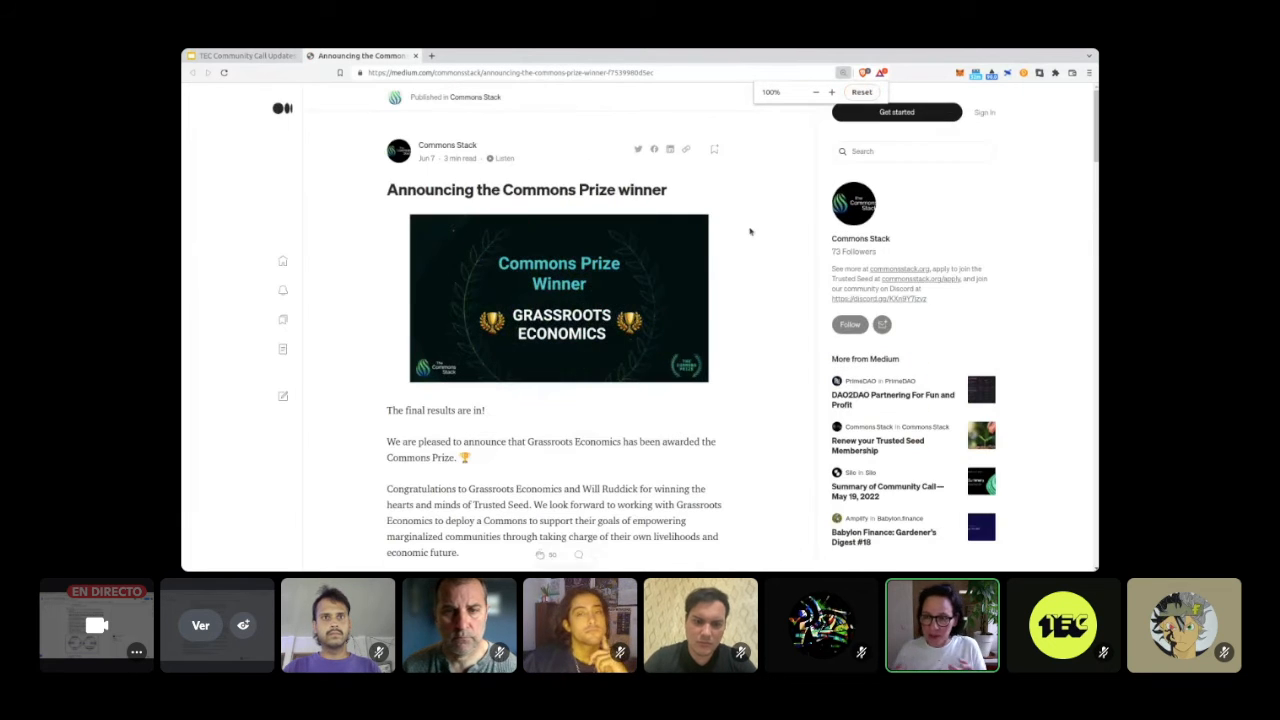
scroll("down", 3)
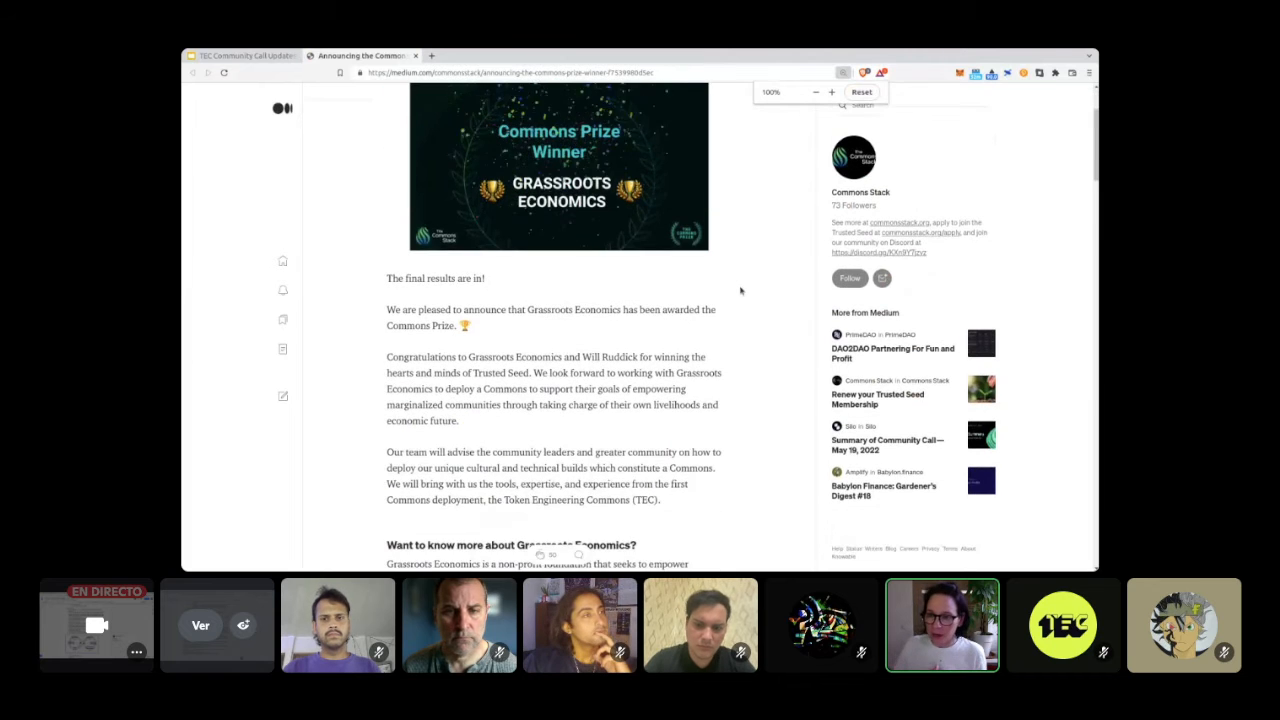
scroll("down", 3)
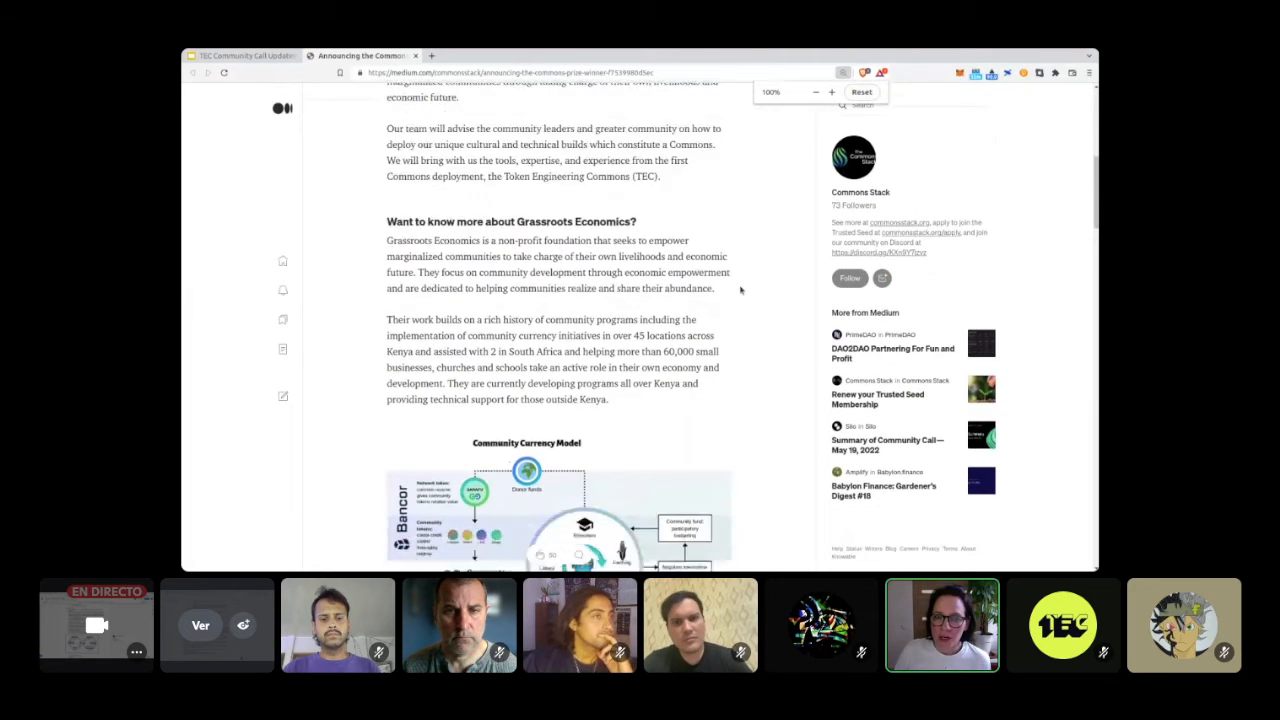
scroll("down", 3)
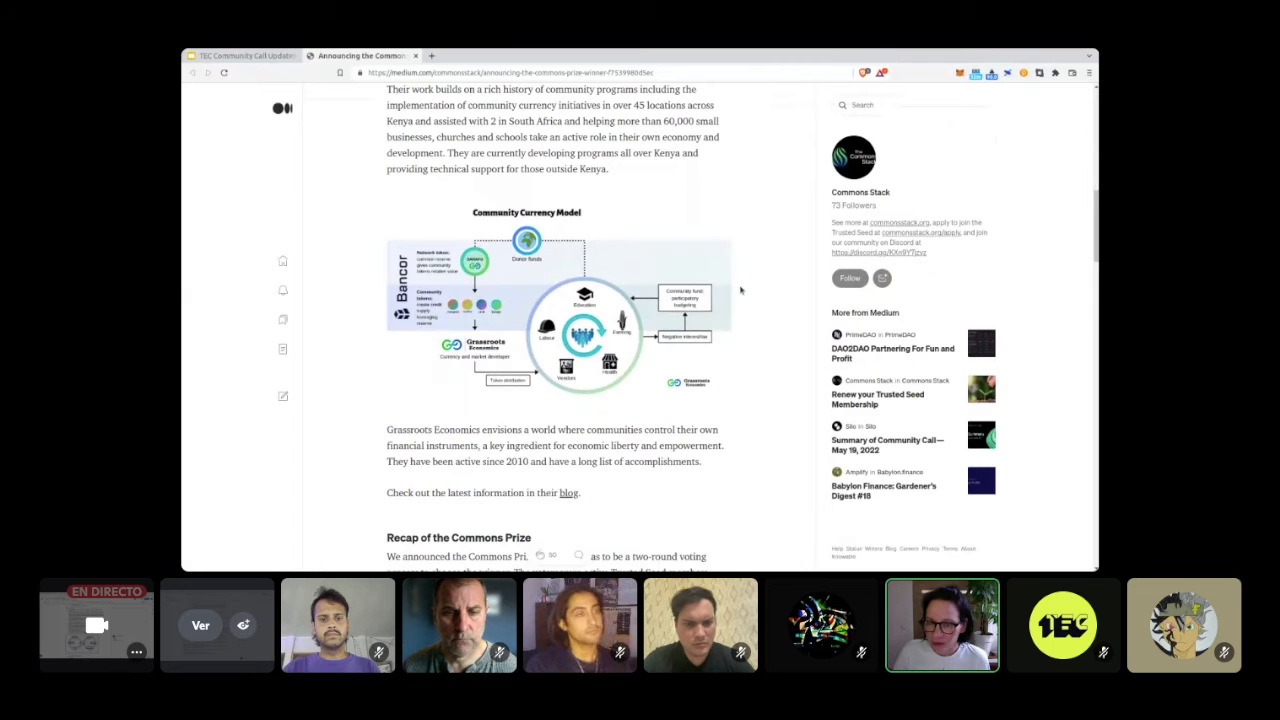
scroll("down", 3)
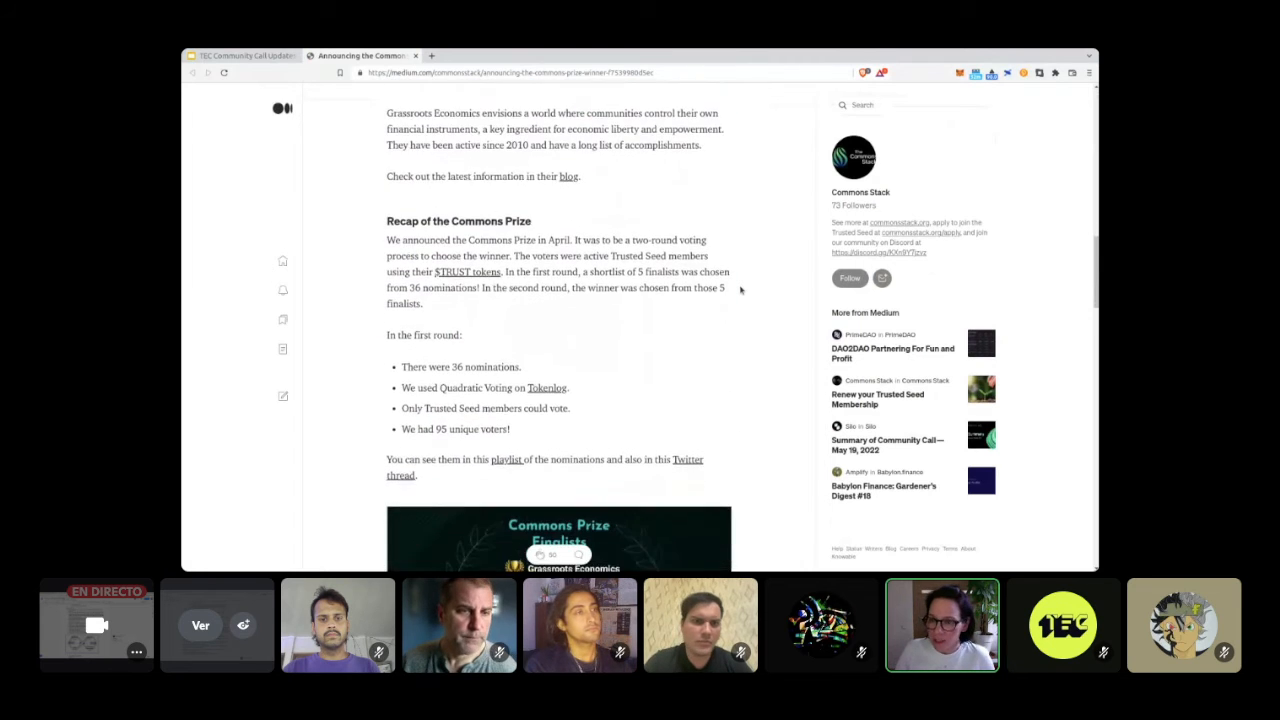
scroll("down", 3)
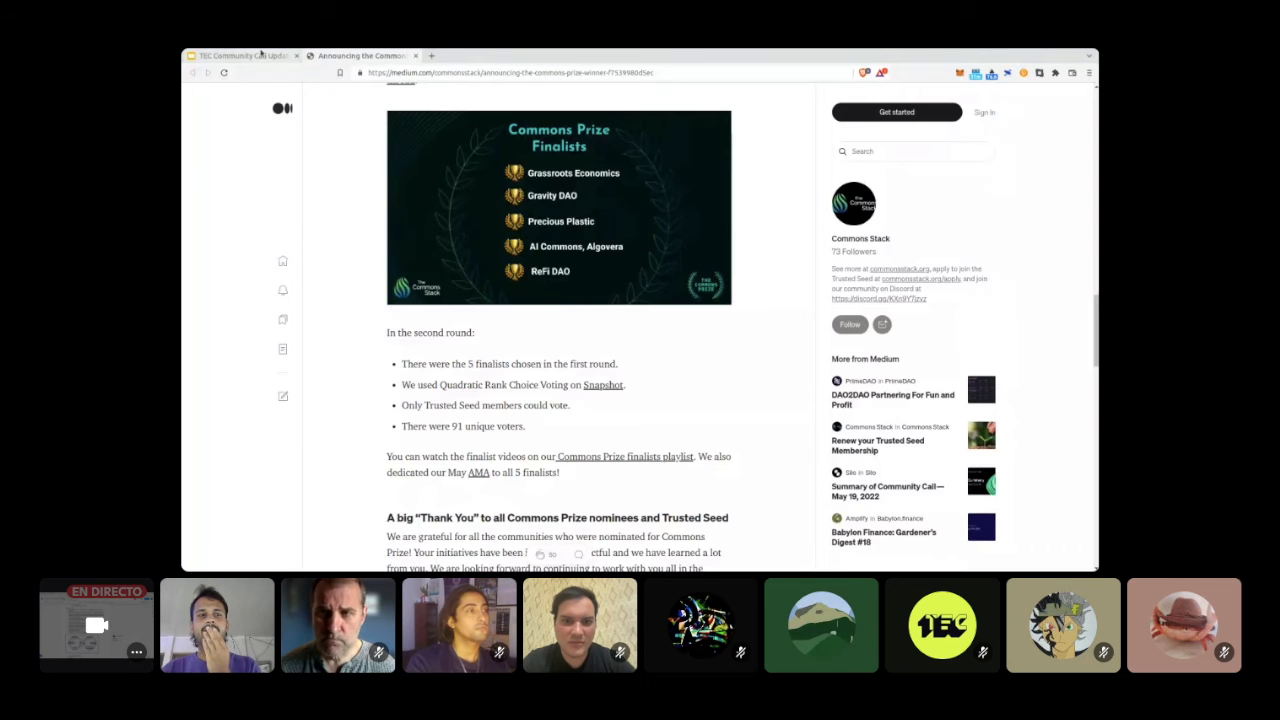
Step: Switch from the Medium article to the Slides tab on the Community Stewards slide
left_click(243, 55)
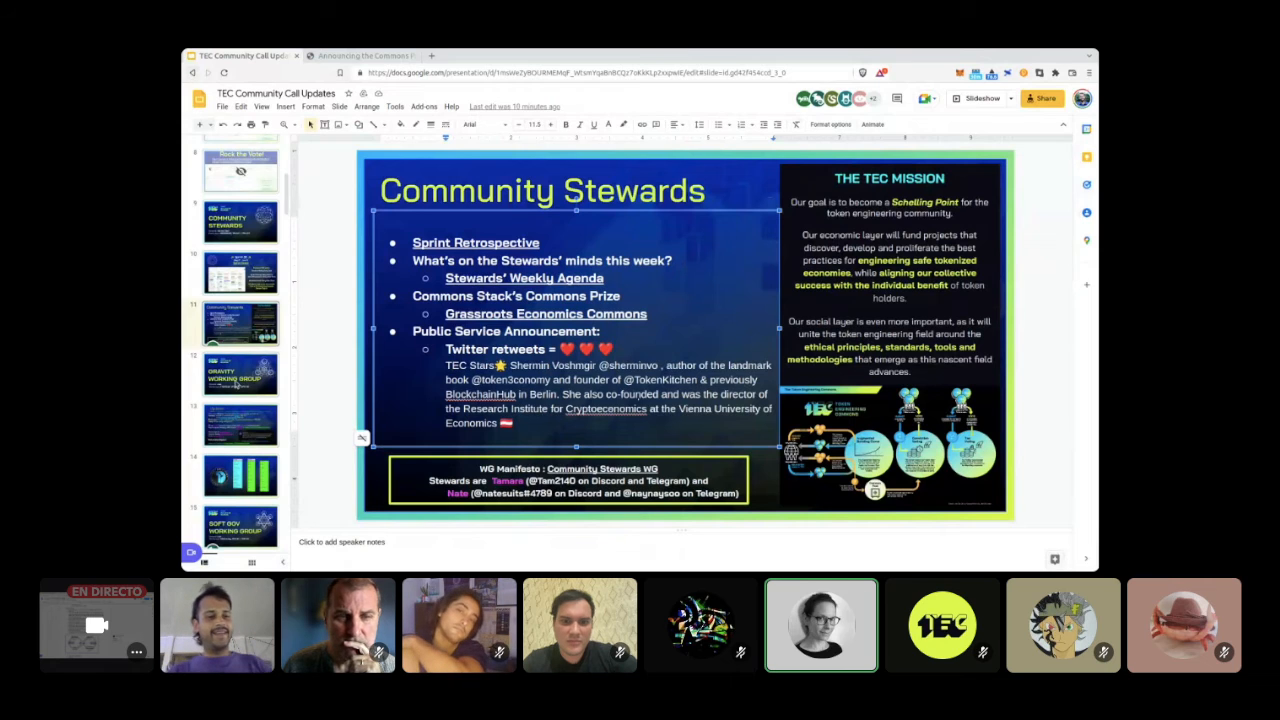
Step: Open slide 12, the Gravity Working Group title naming steward Juan
left_click(240, 374)
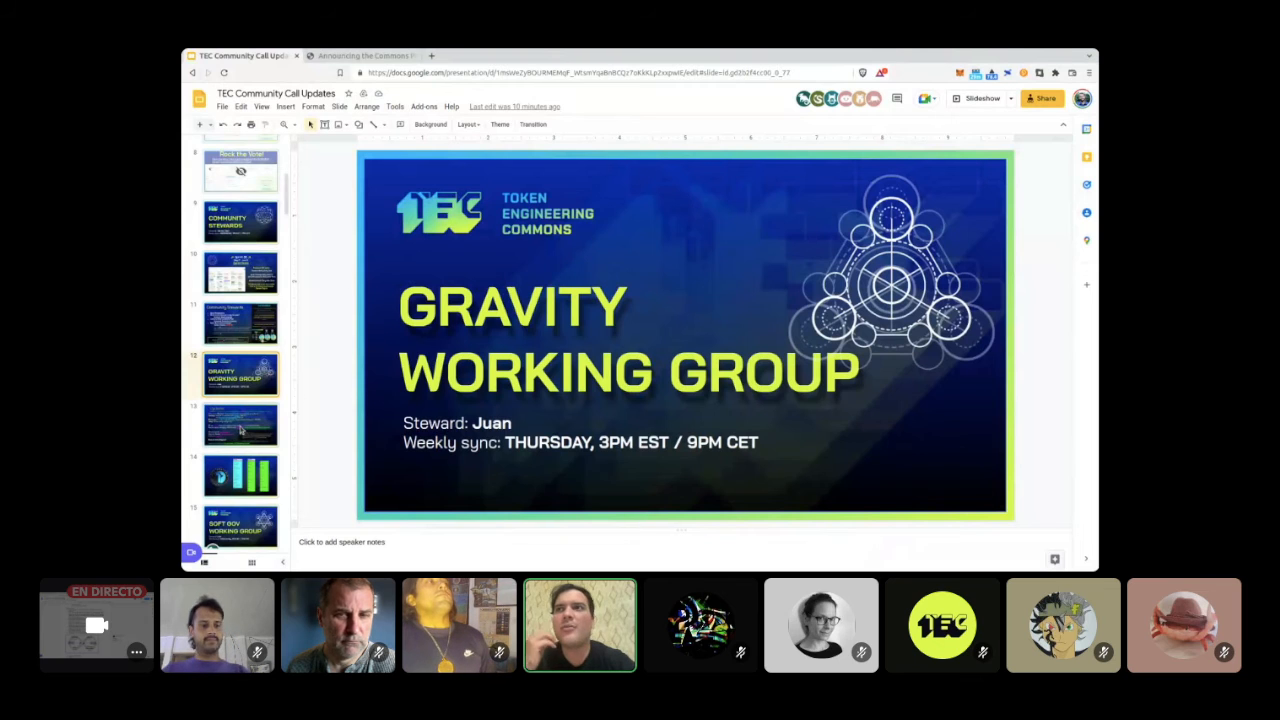
Step: Open slide 13, the Gravity Updates slide with weekly calls and survey links
left_click(240, 425)
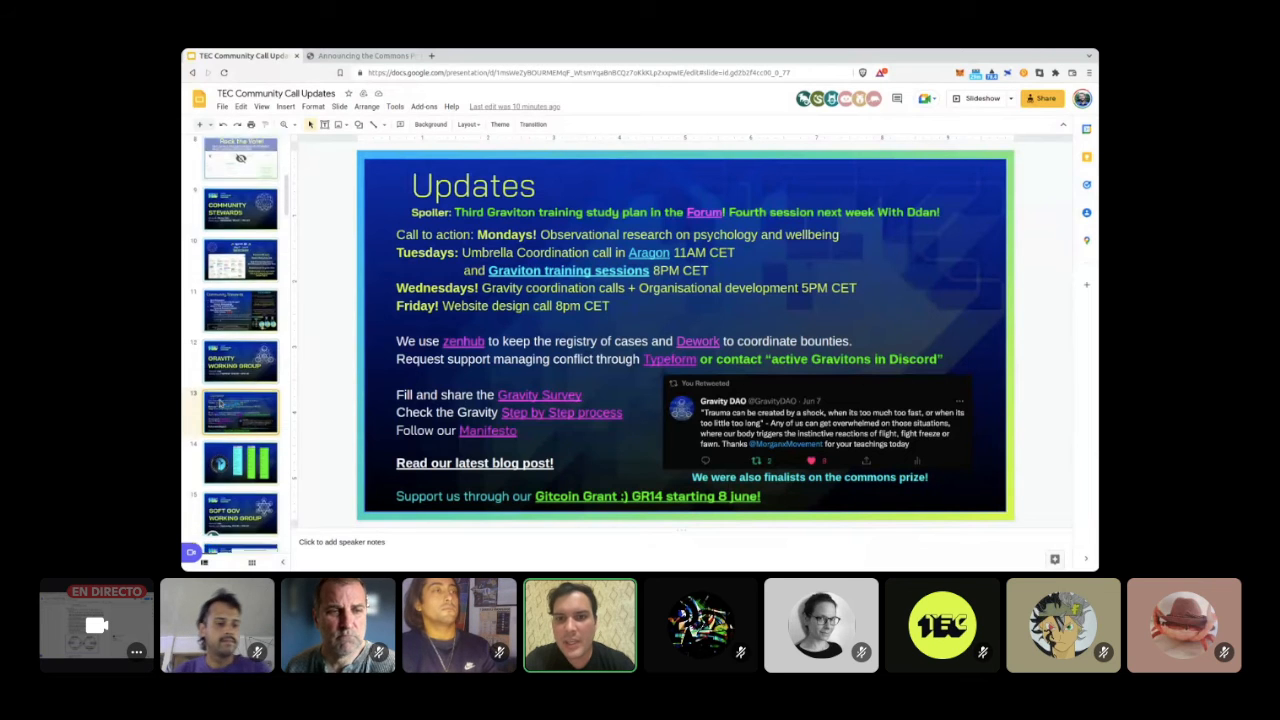
scroll("down", 3)
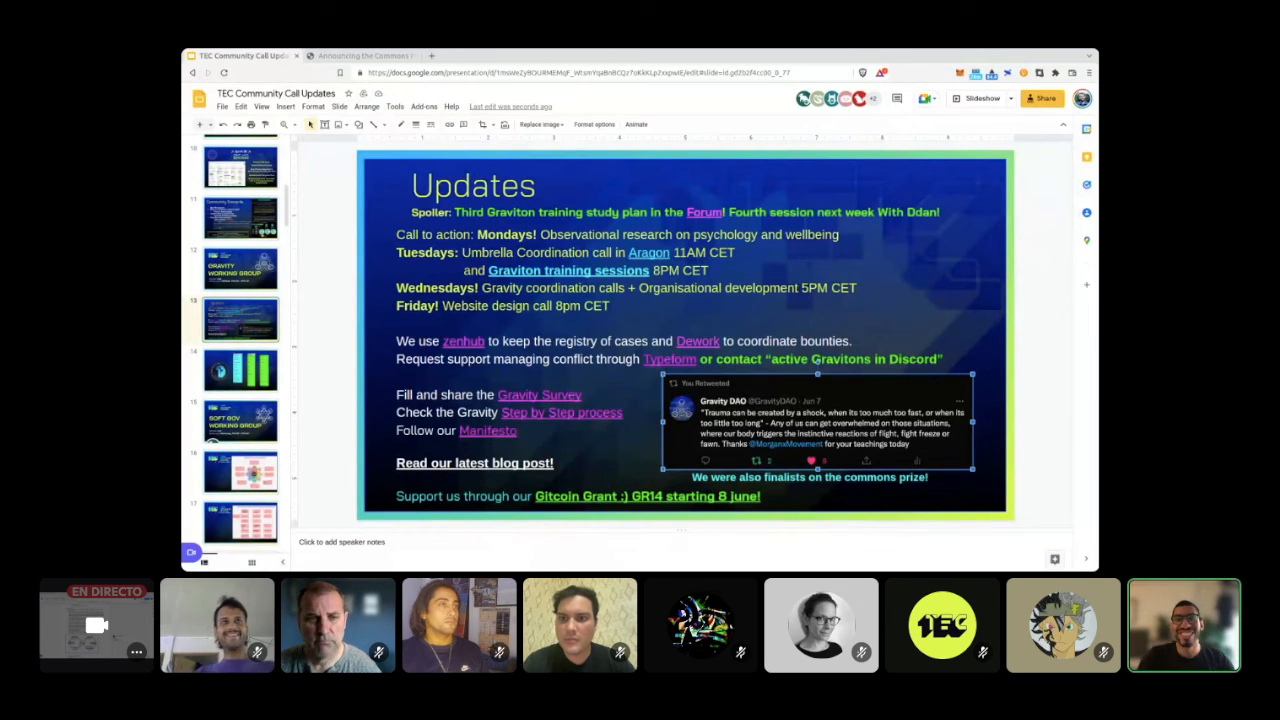
Step: Advance through slide 15, Soft Gov Working Group, to slide 16, the TE Flower update
left_click(240, 422)
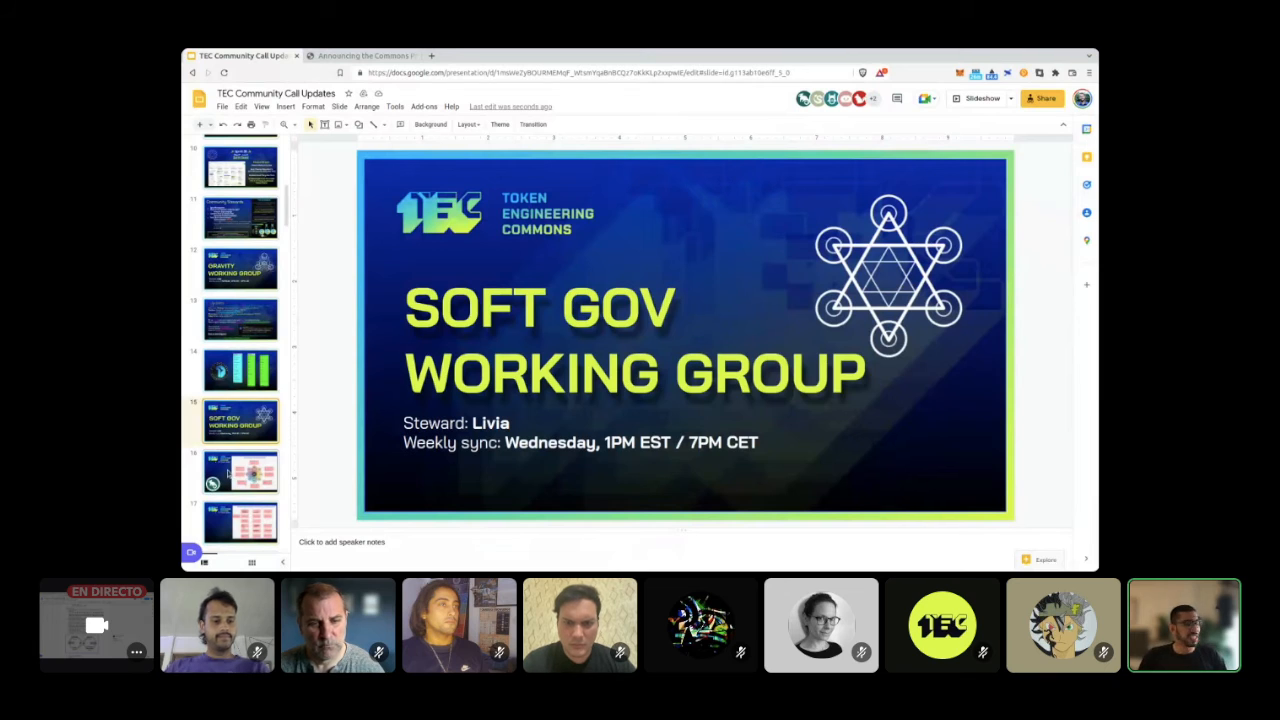
left_click(240, 472)
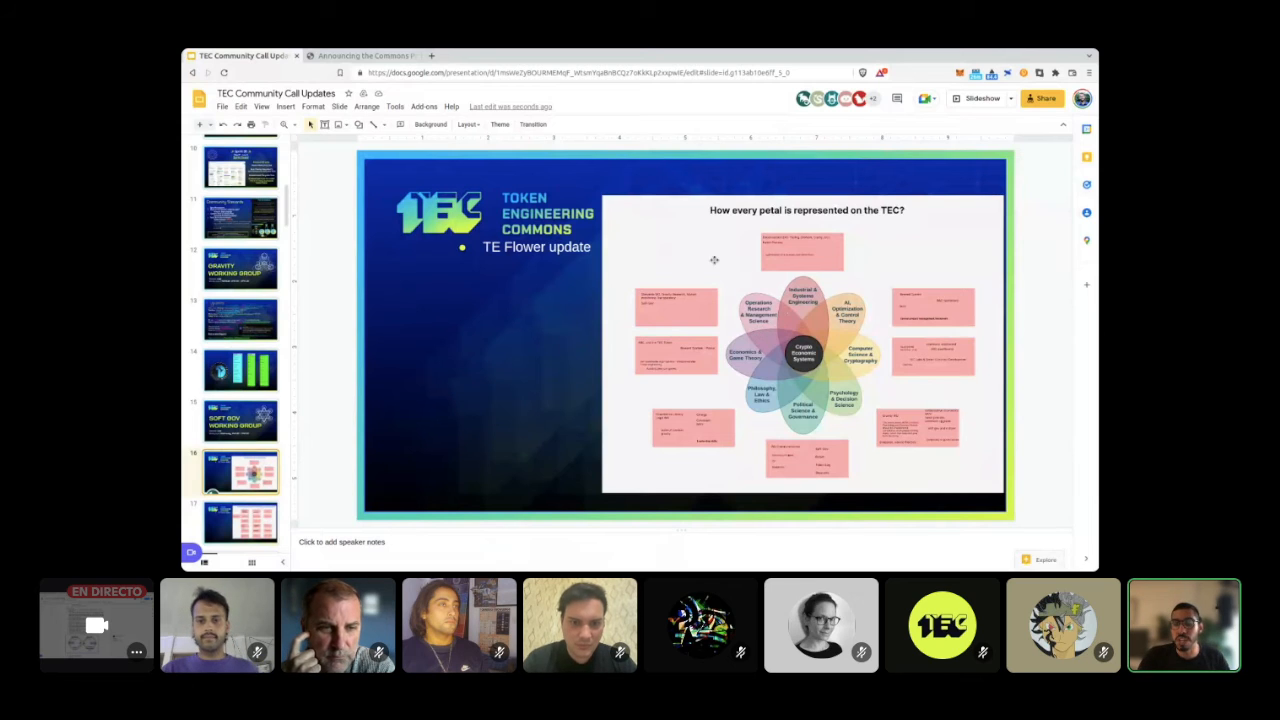
Step: Show slide 17 on TE flower fields missing based on TEC experience
left_click(802, 347)
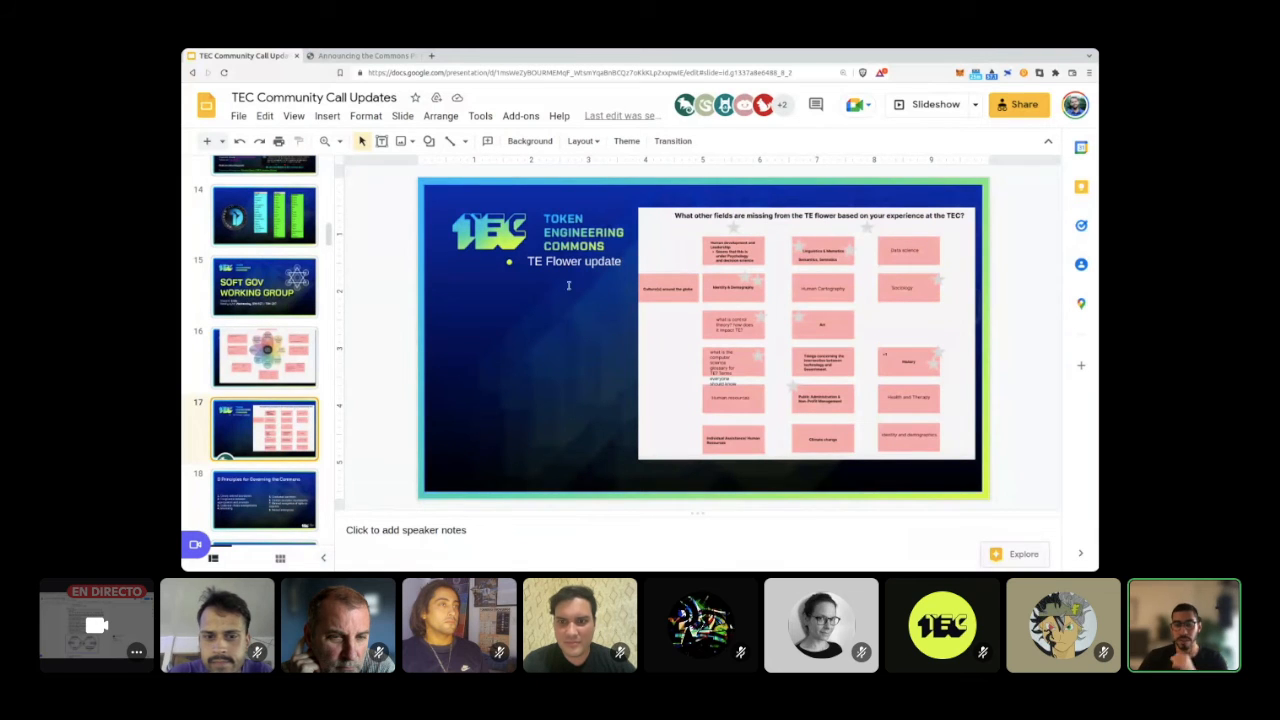
left_click(805, 330)
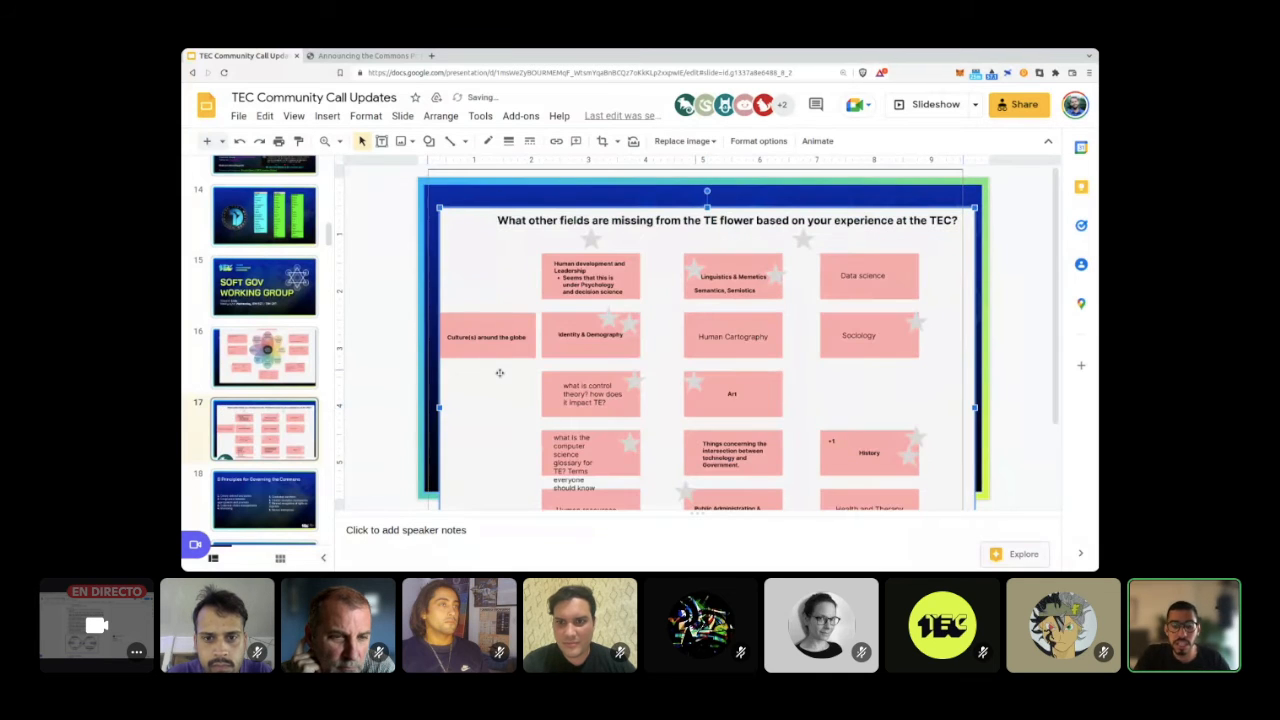
scroll("down", 3)
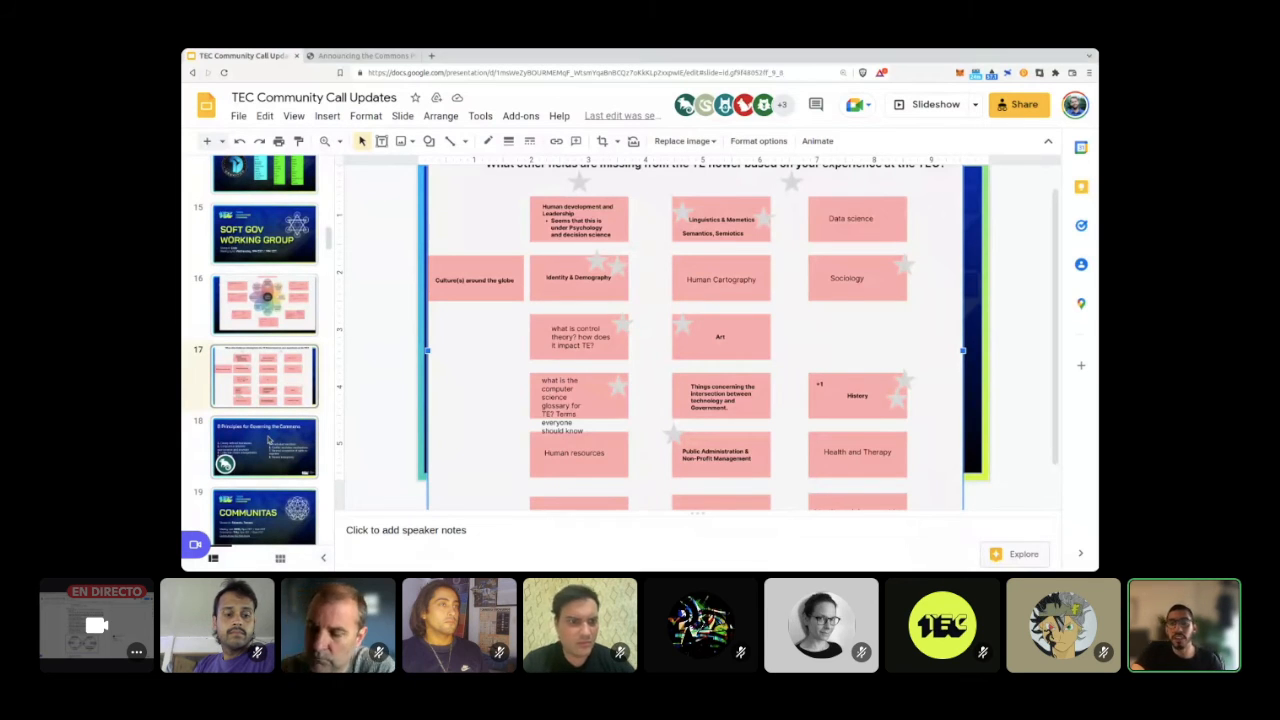
Step: Pass slide 18 (8 Principles for Governing the Commons) and open slide 19, Communitas
left_click(262, 447)
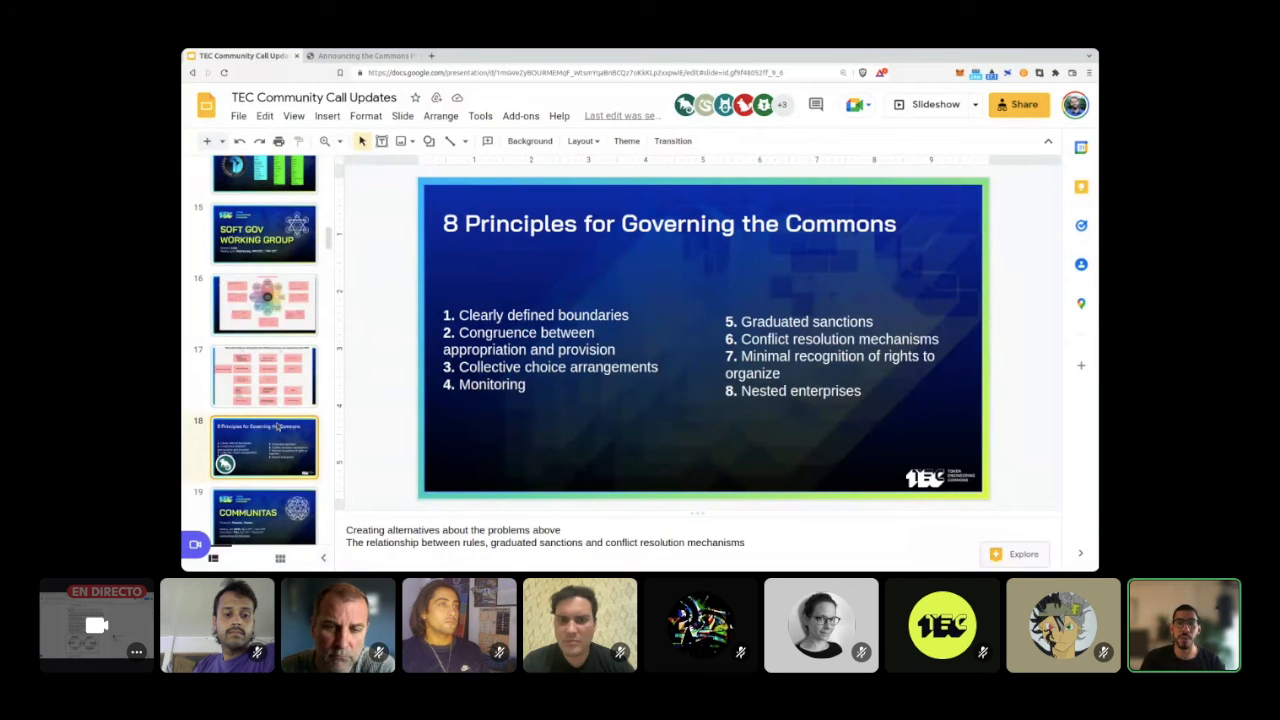
scroll("down", 3)
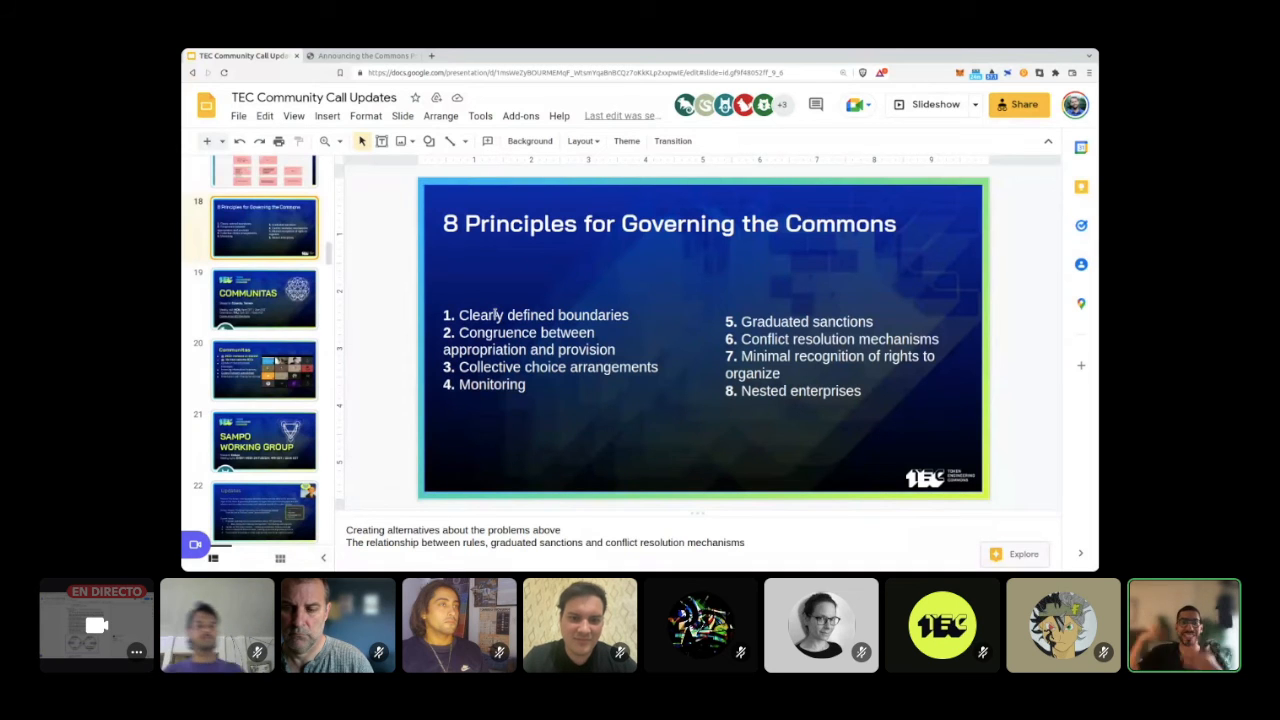
left_click(264, 298)
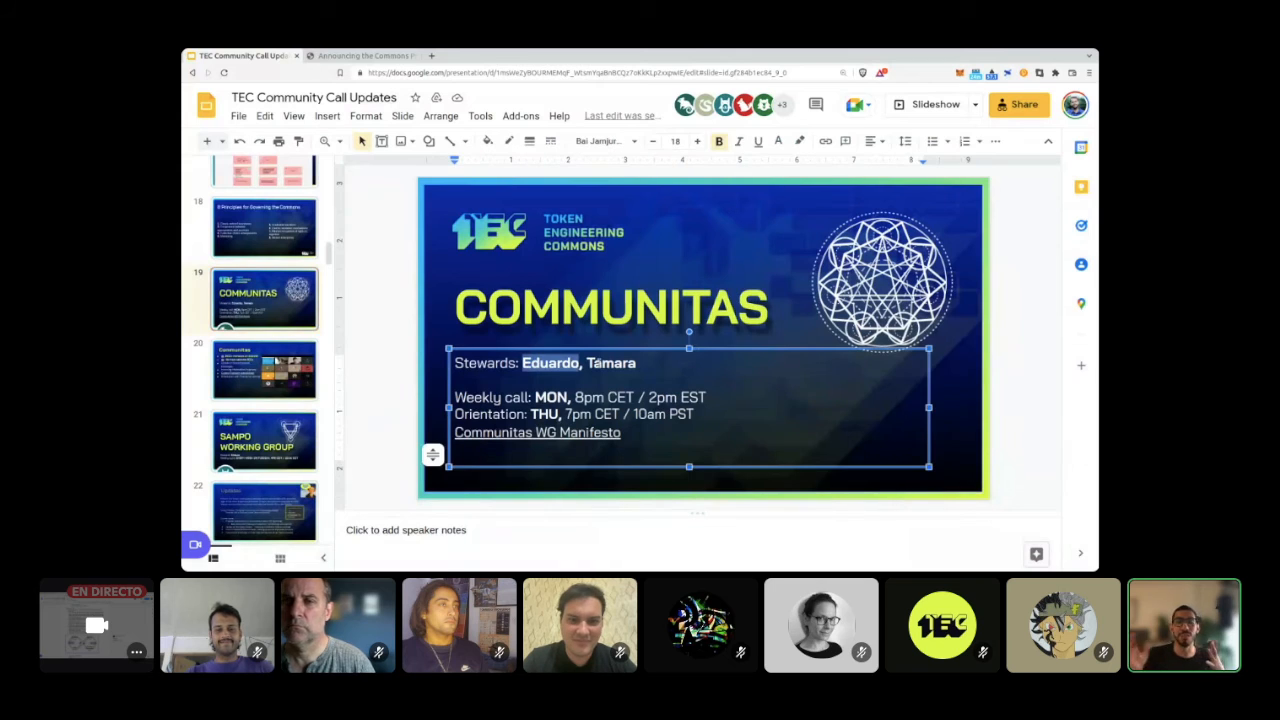
Step: Deselect the stewards text box and open slide 20, the Communitas updates slide
left_click(393, 343)
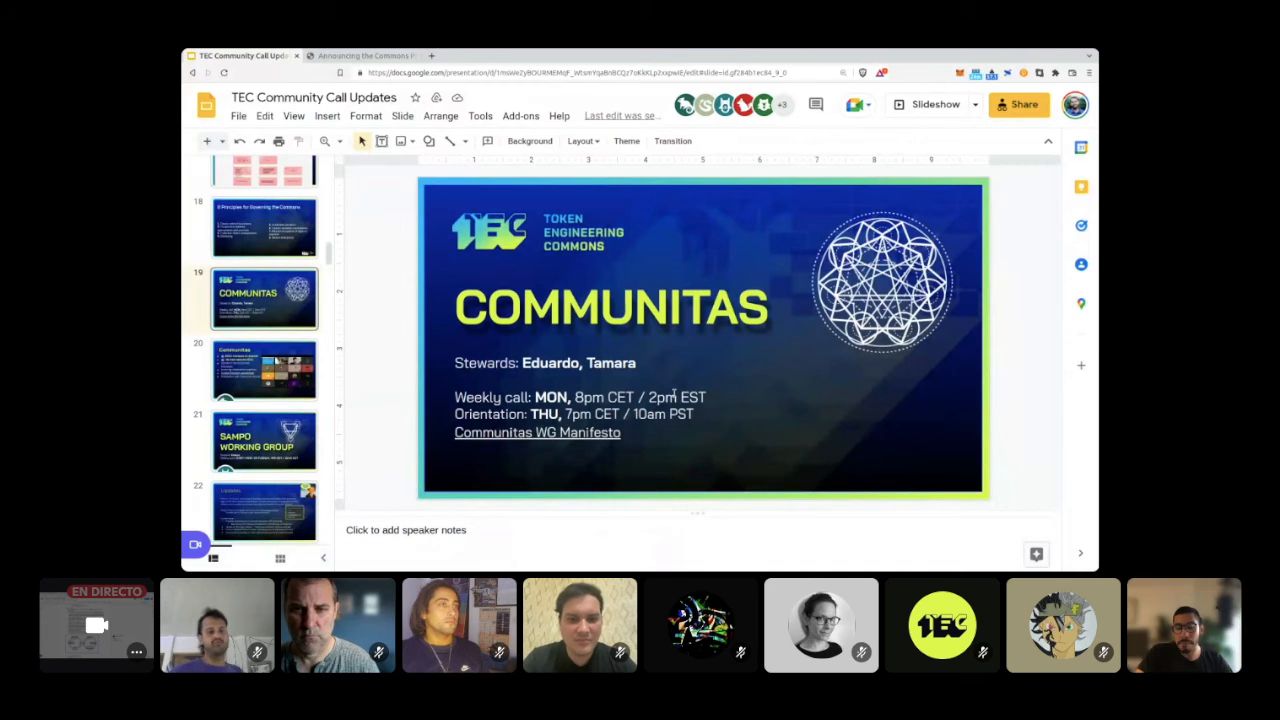
left_click(263, 370)
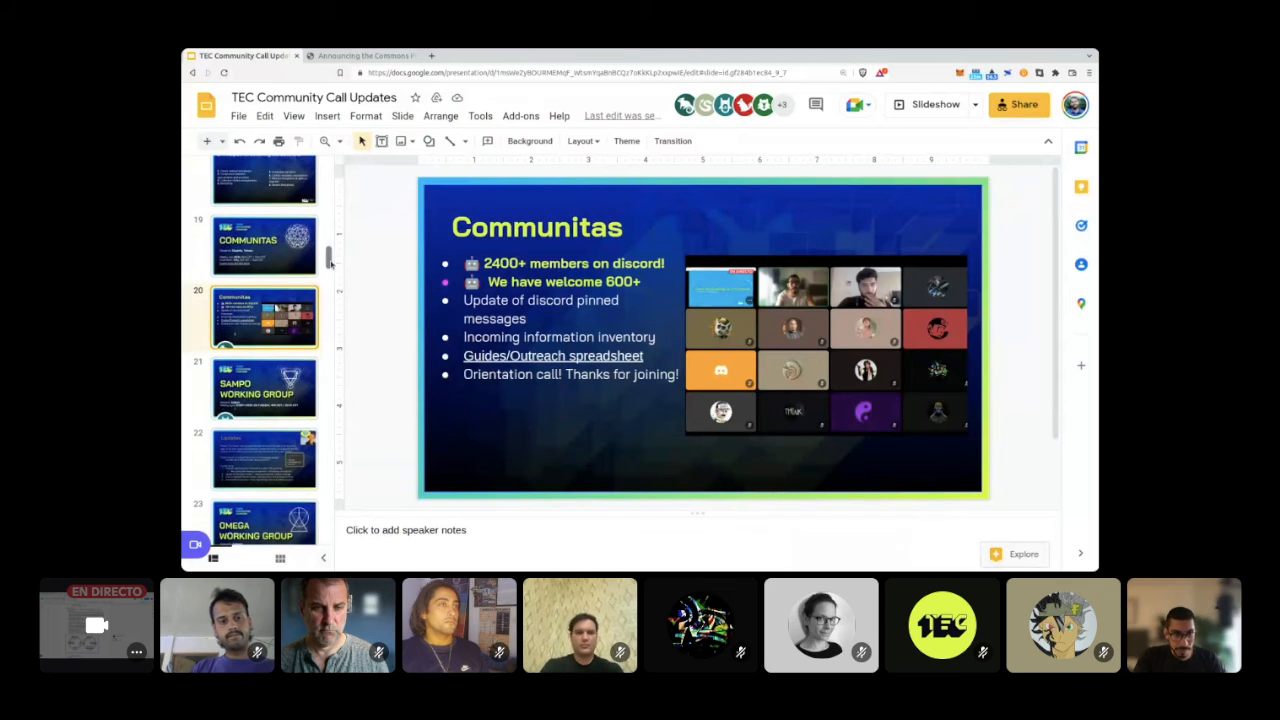
scroll("down", 3)
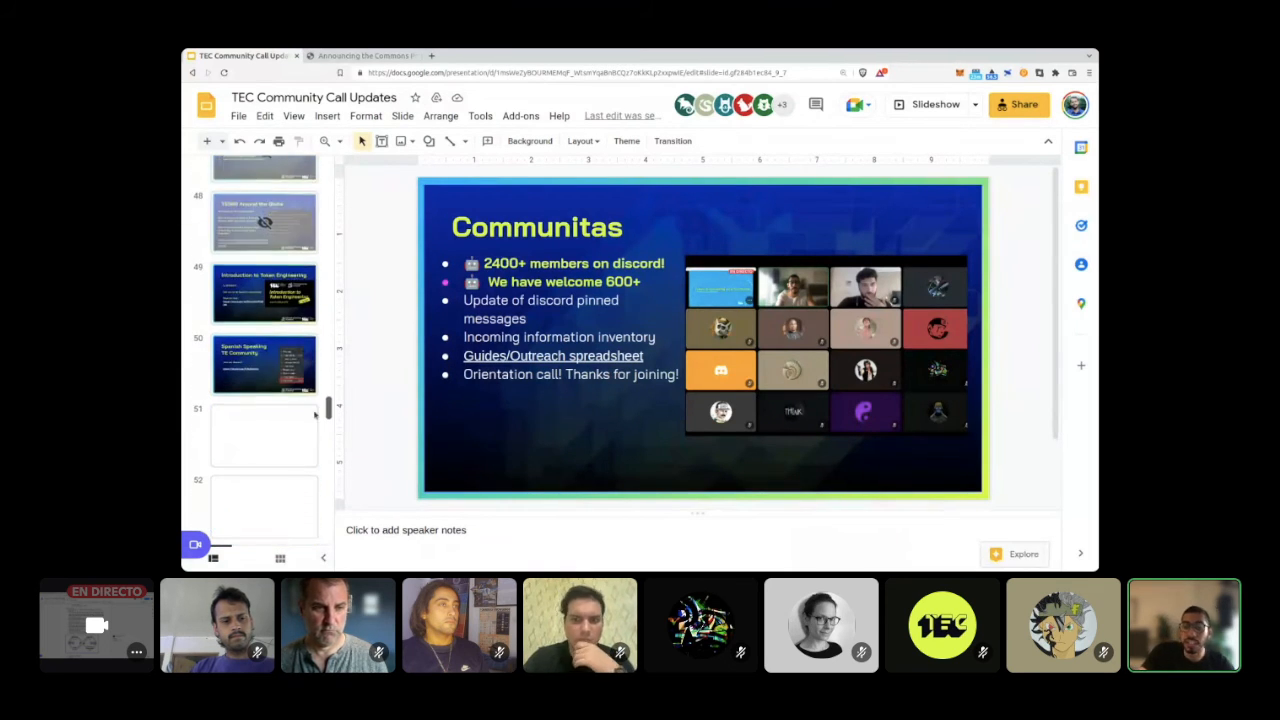
scroll("down", 3)
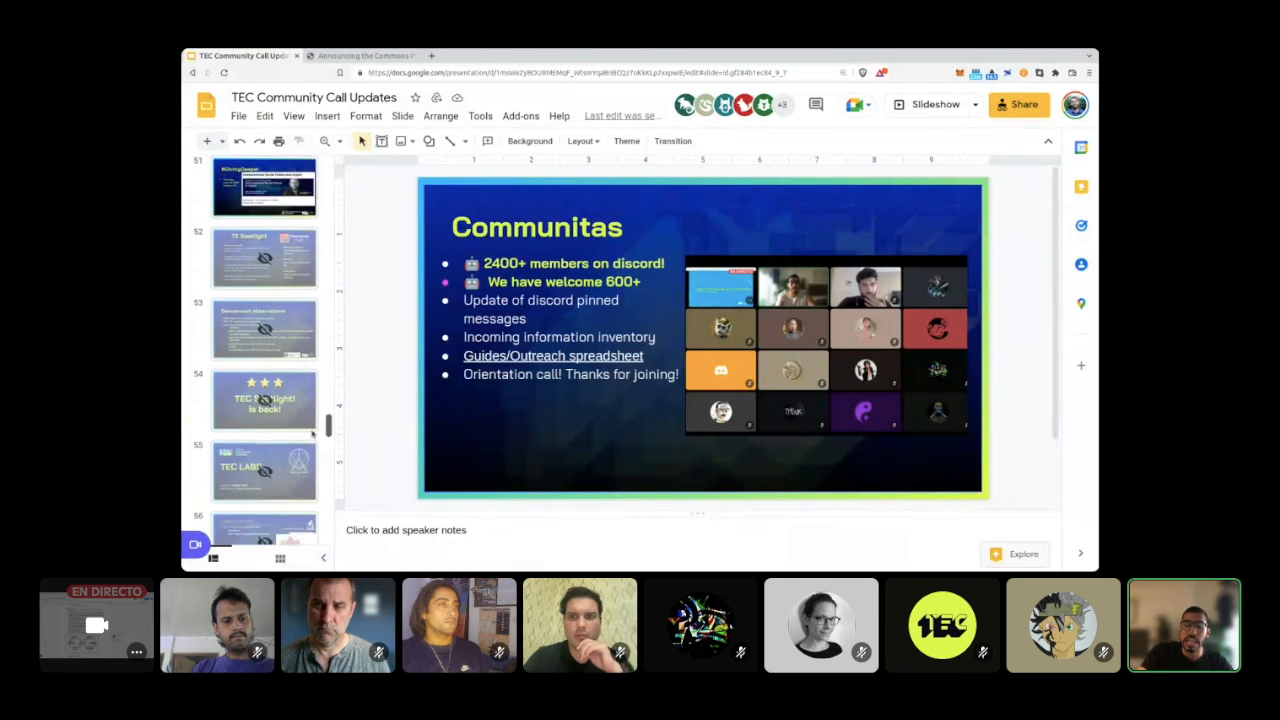
scroll("down", 3)
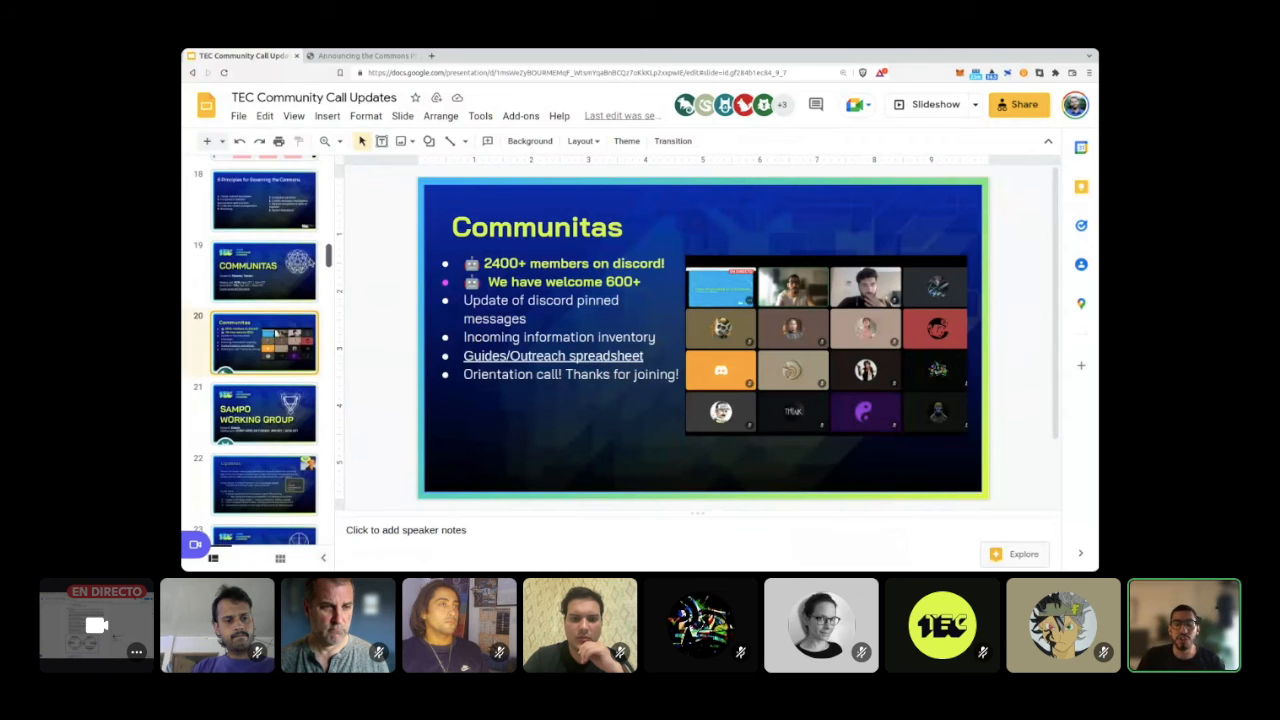
scroll("down", 3)
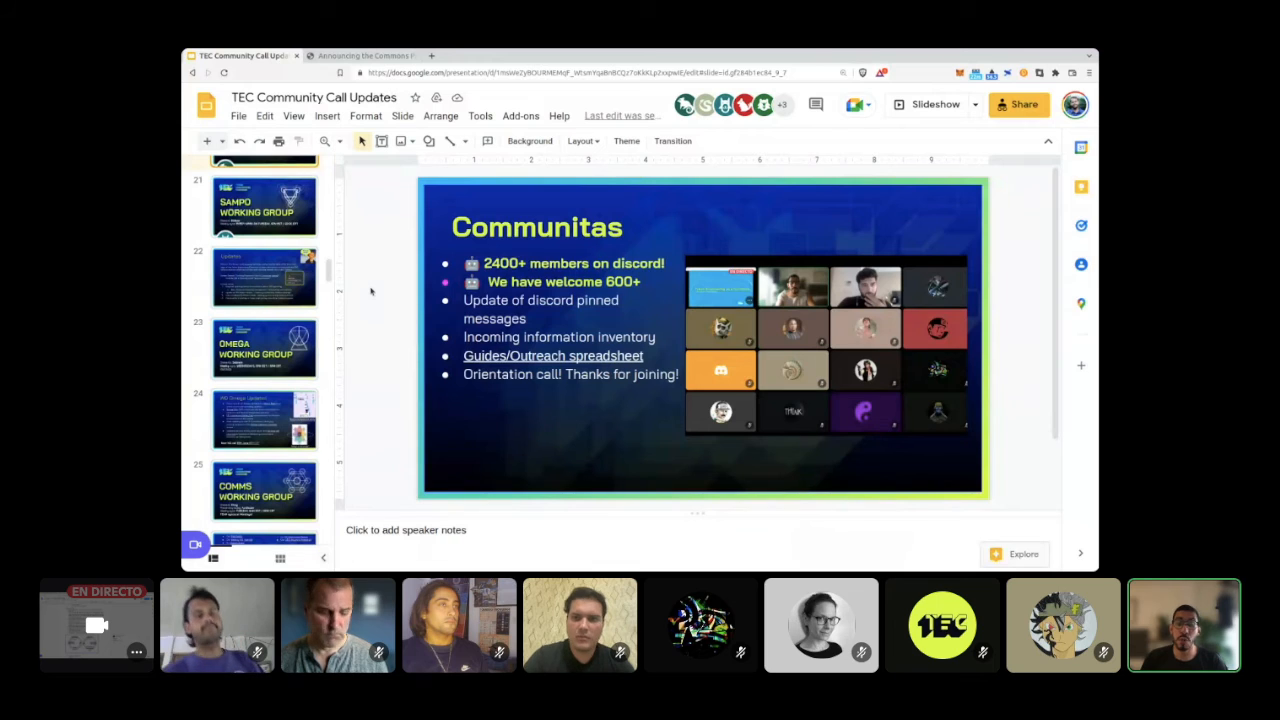
mouse_move(391, 285)
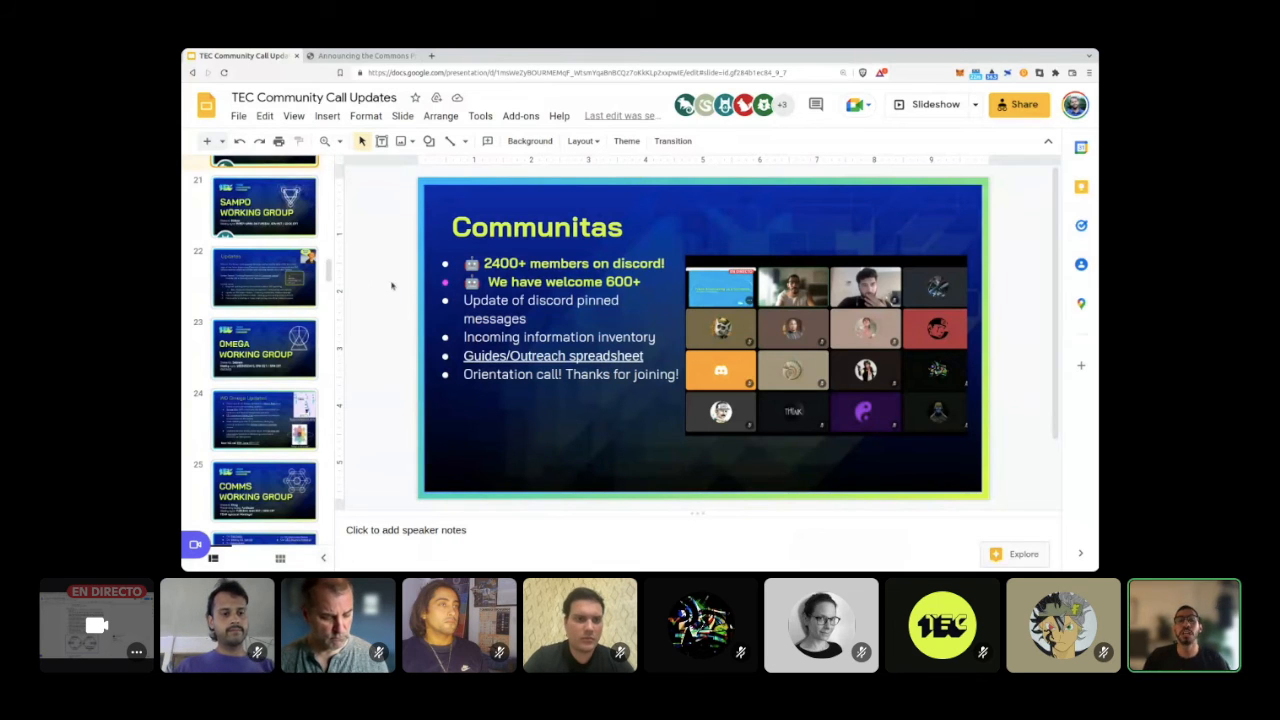
mouse_move(349, 270)
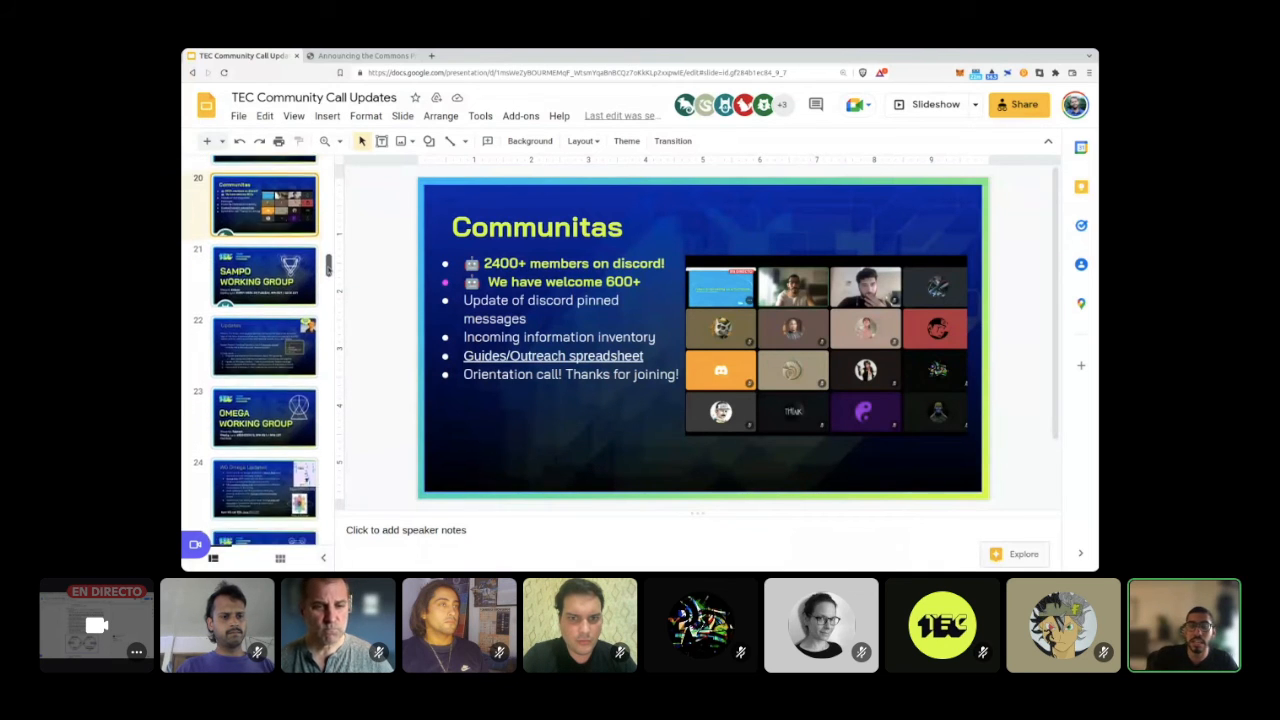
scroll("down", 3)
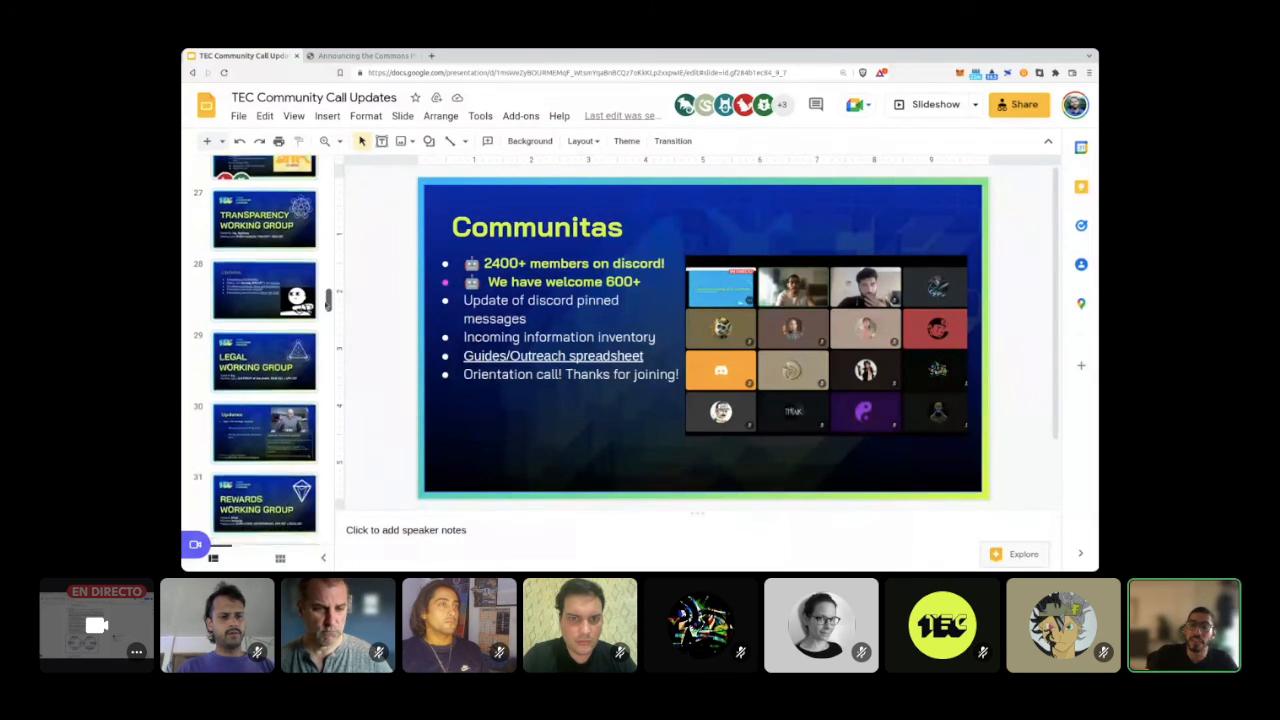
scroll("down", 3)
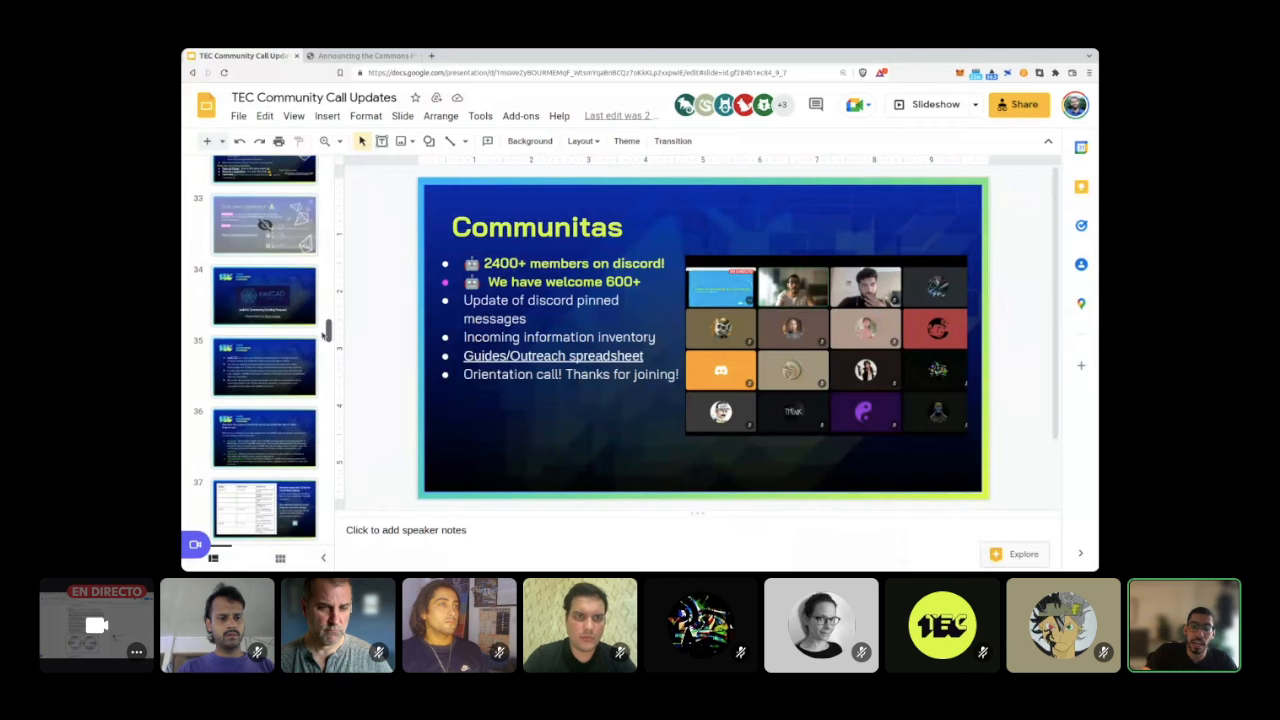
scroll("down", 3)
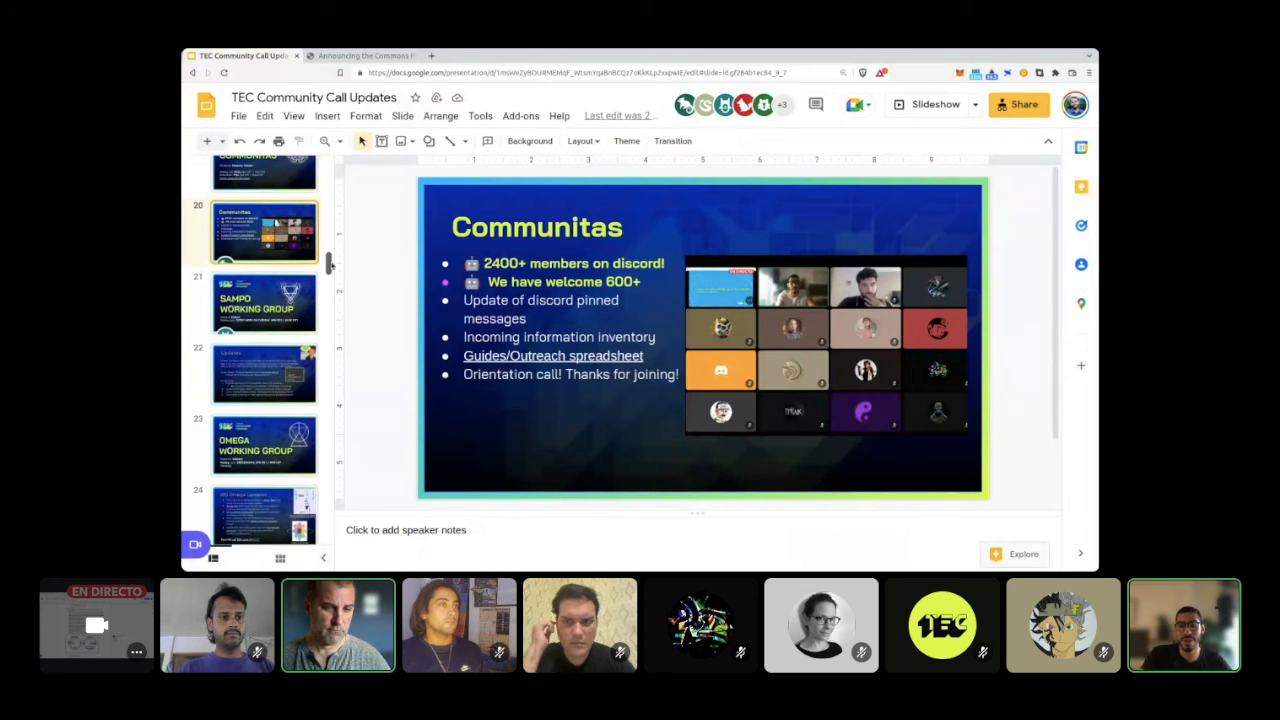
Step: Open slide 21, Sampo Working Group, scroll the filmstrip, and select a later thumbnail
left_click(264, 302)
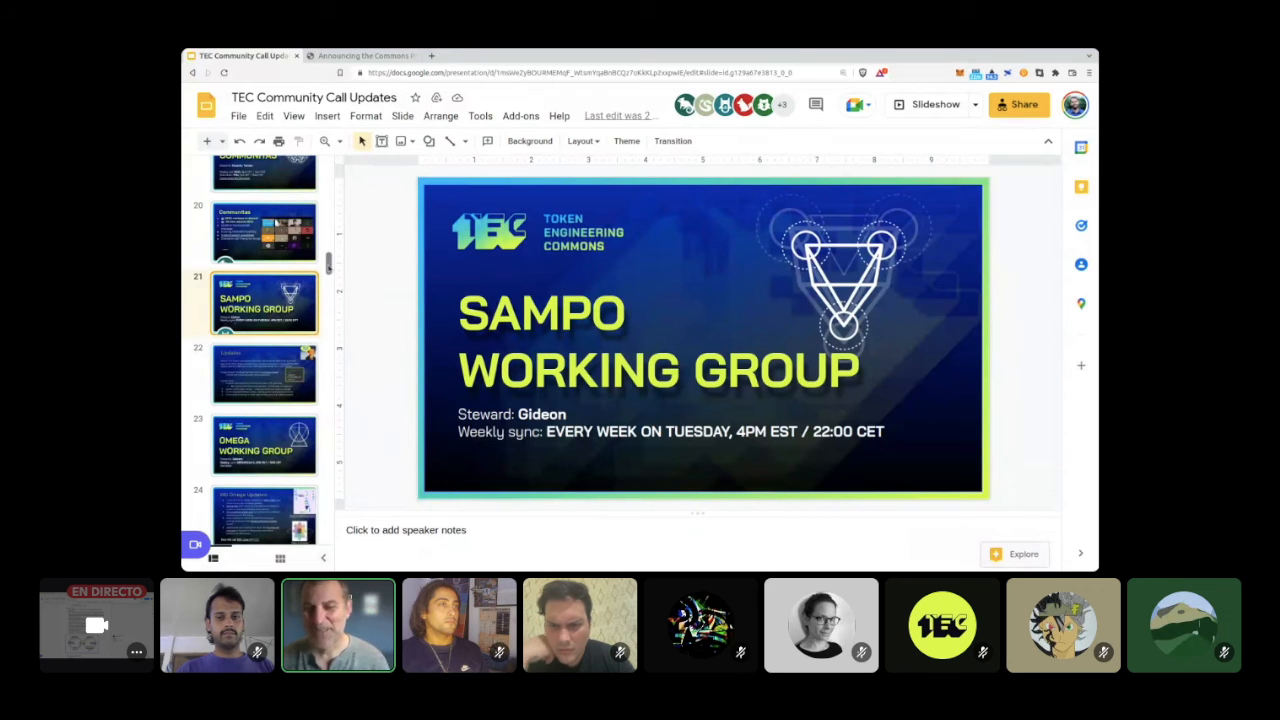
scroll("down", 3)
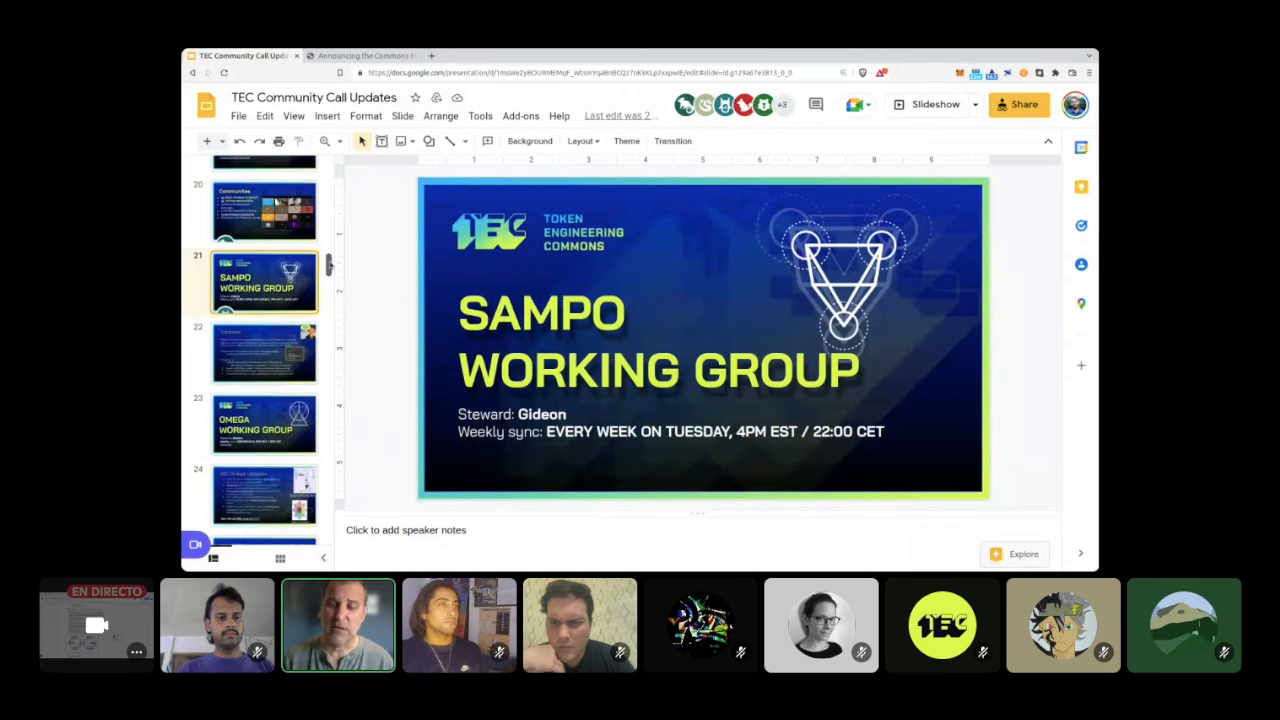
scroll("down", 3)
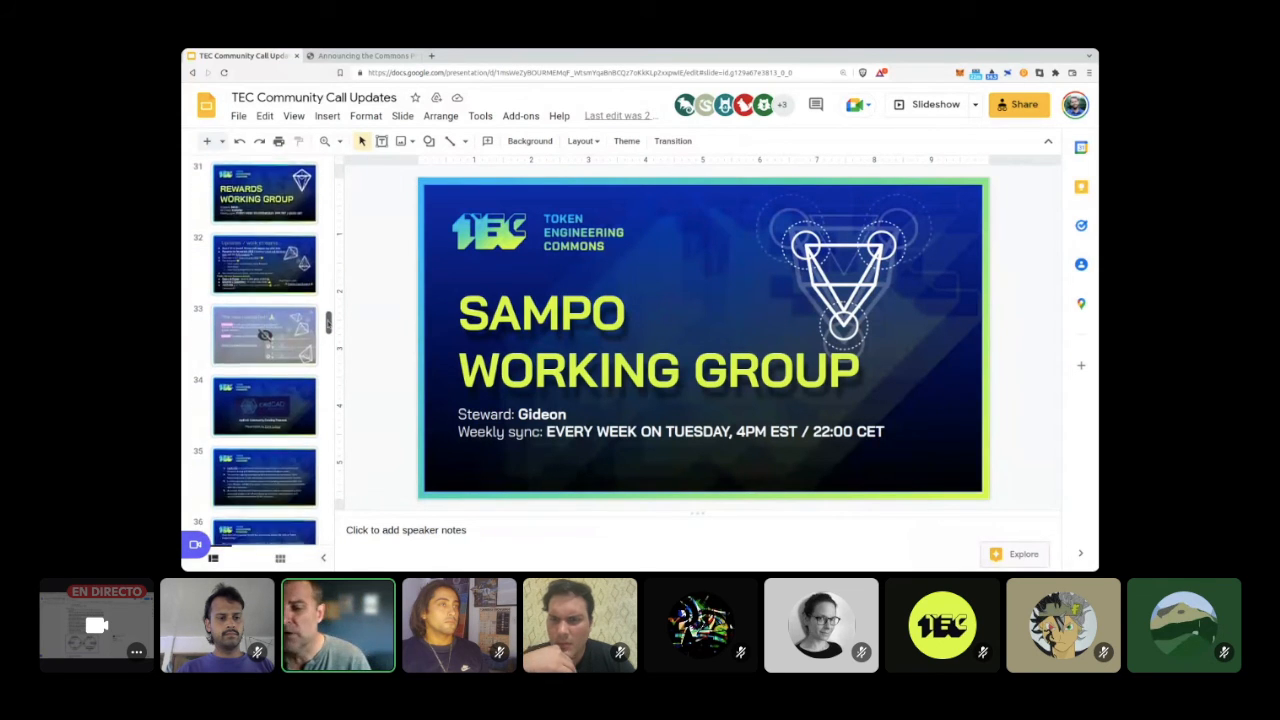
scroll("down", 3)
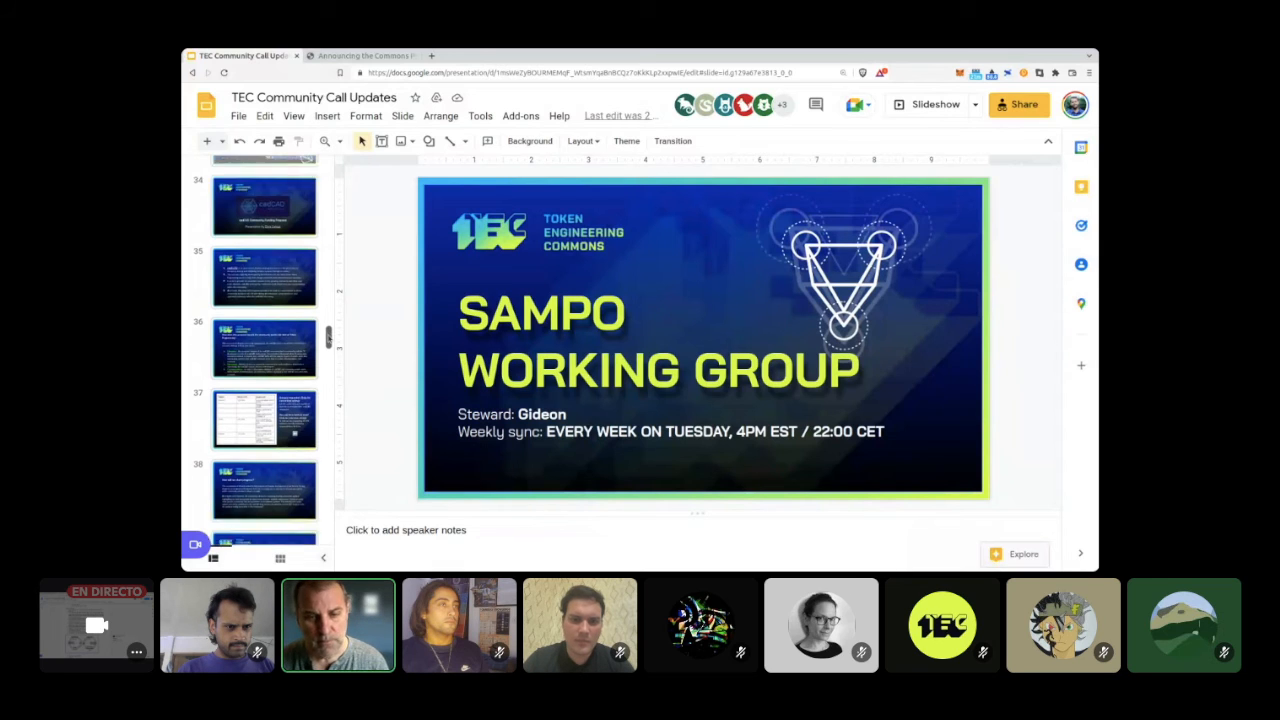
scroll("down", 3)
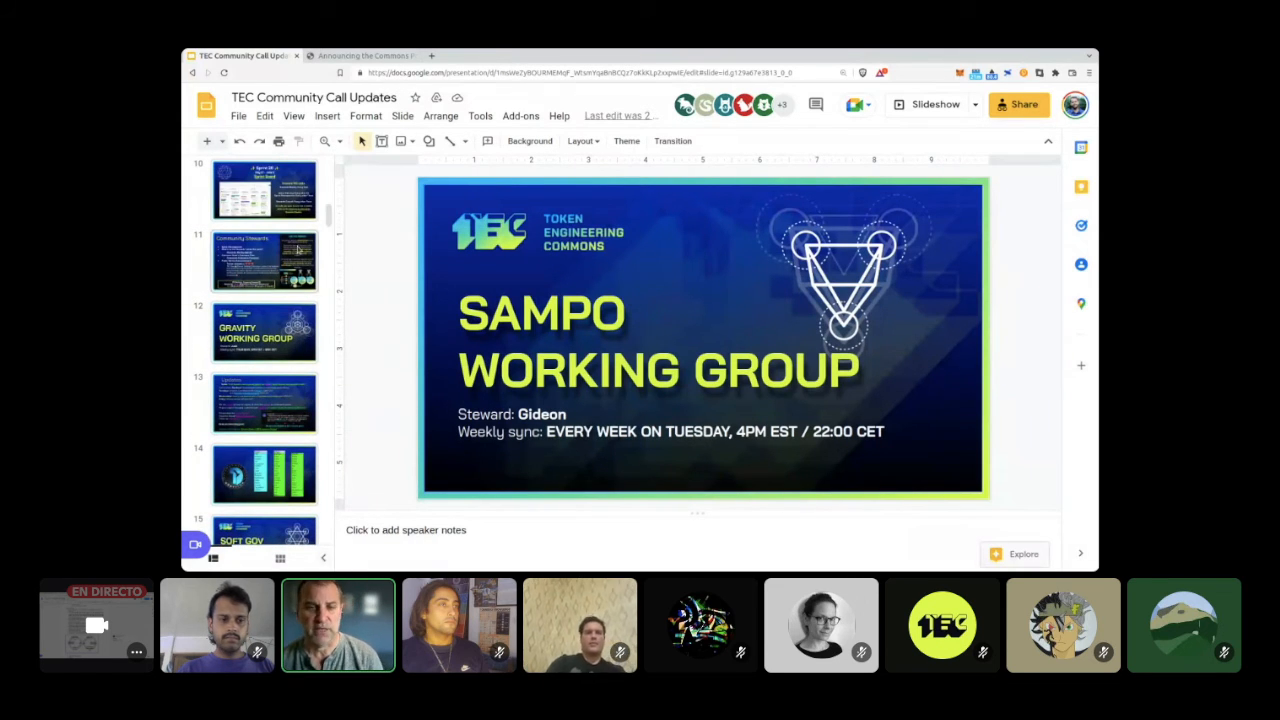
scroll("down", 3)
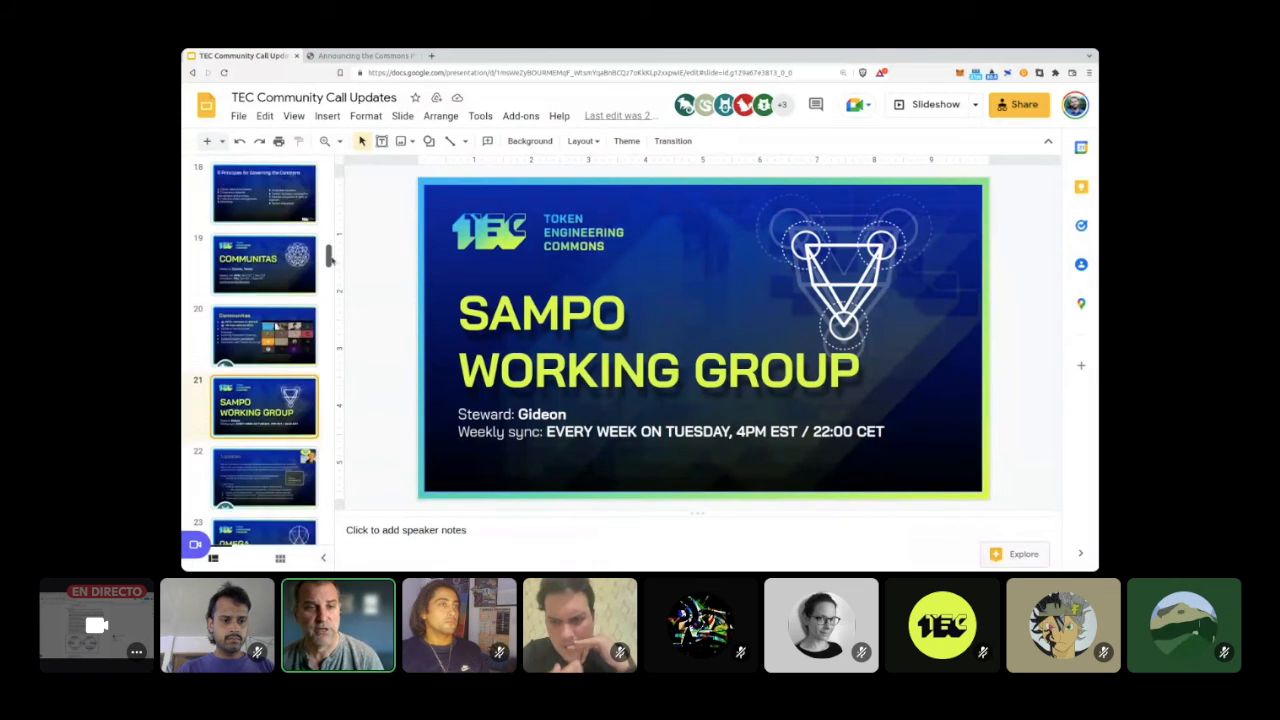
scroll("down", 3)
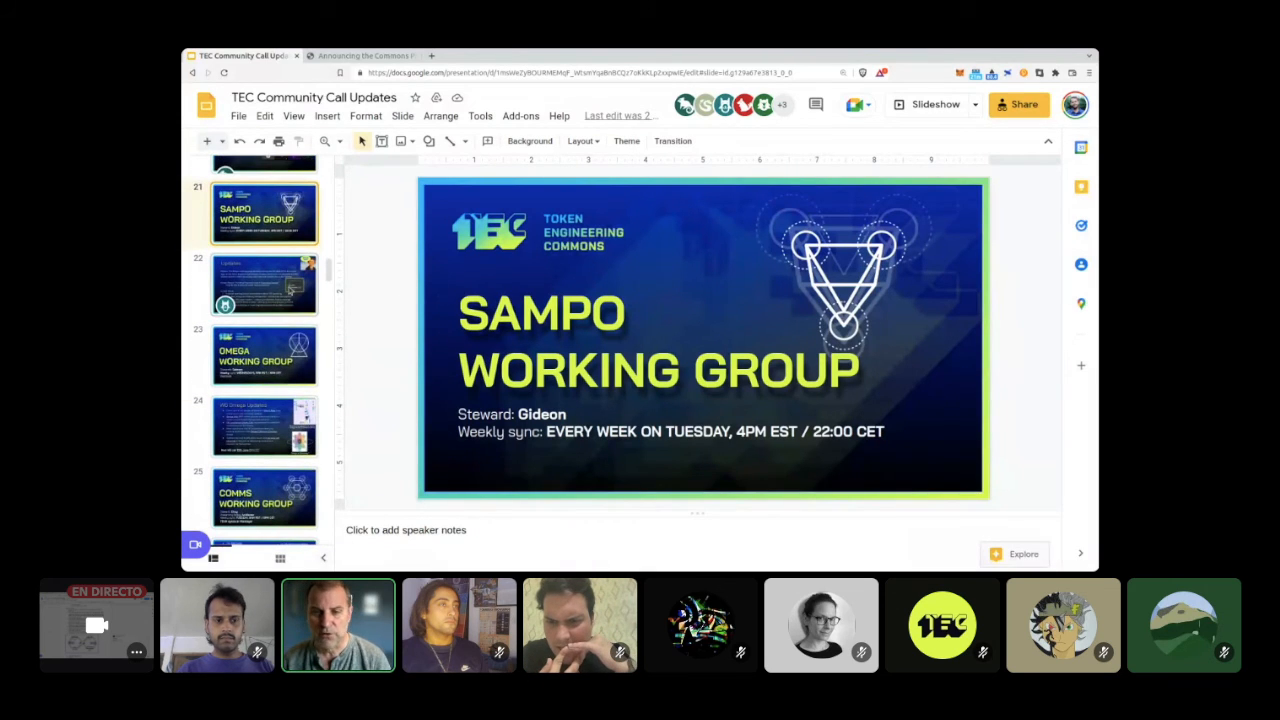
left_click(263, 285)
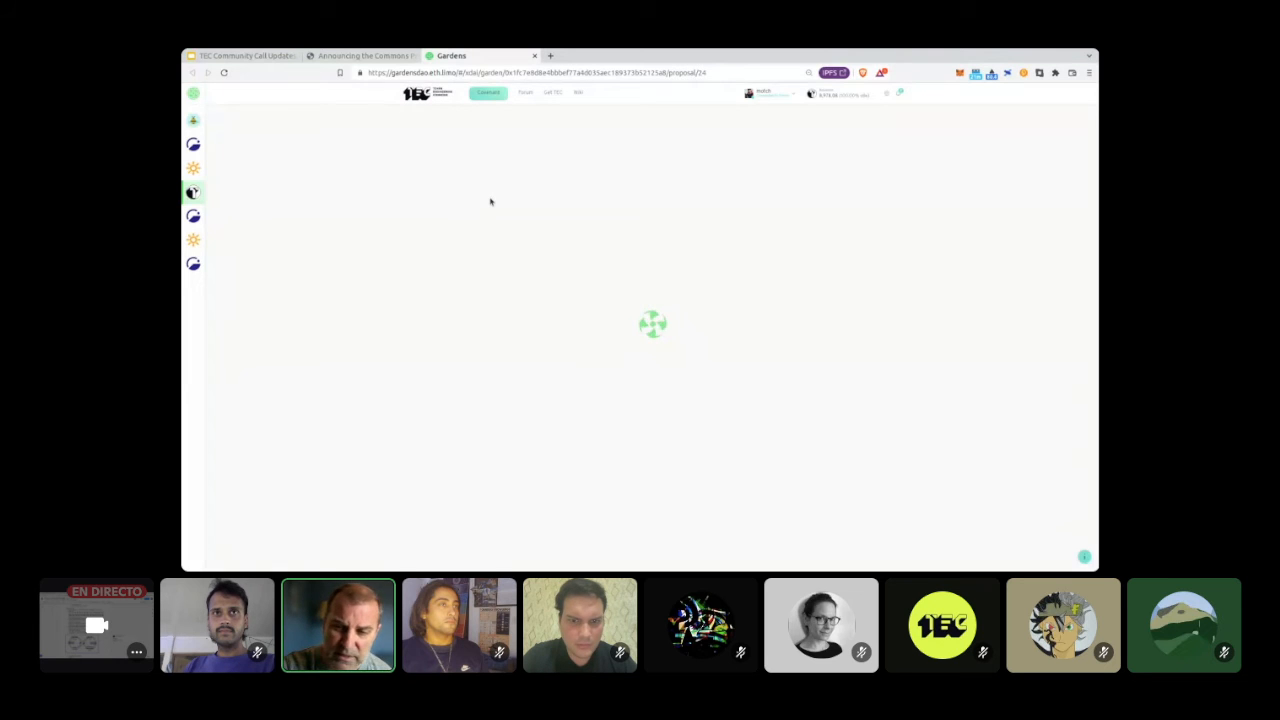
mouse_move(530, 444)
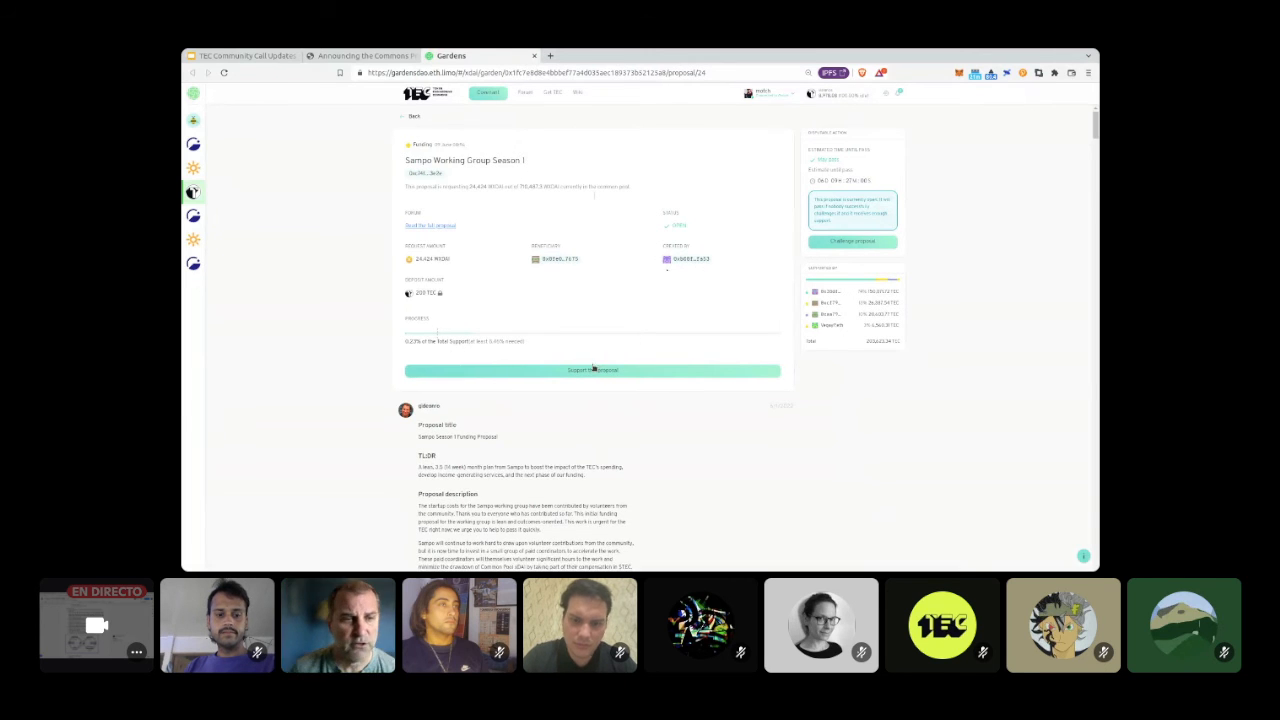
Step: Review the Sampo Working Group Season 1 proposal in Gardens, then return to the Sampo Updates slide
scroll("down", 3)
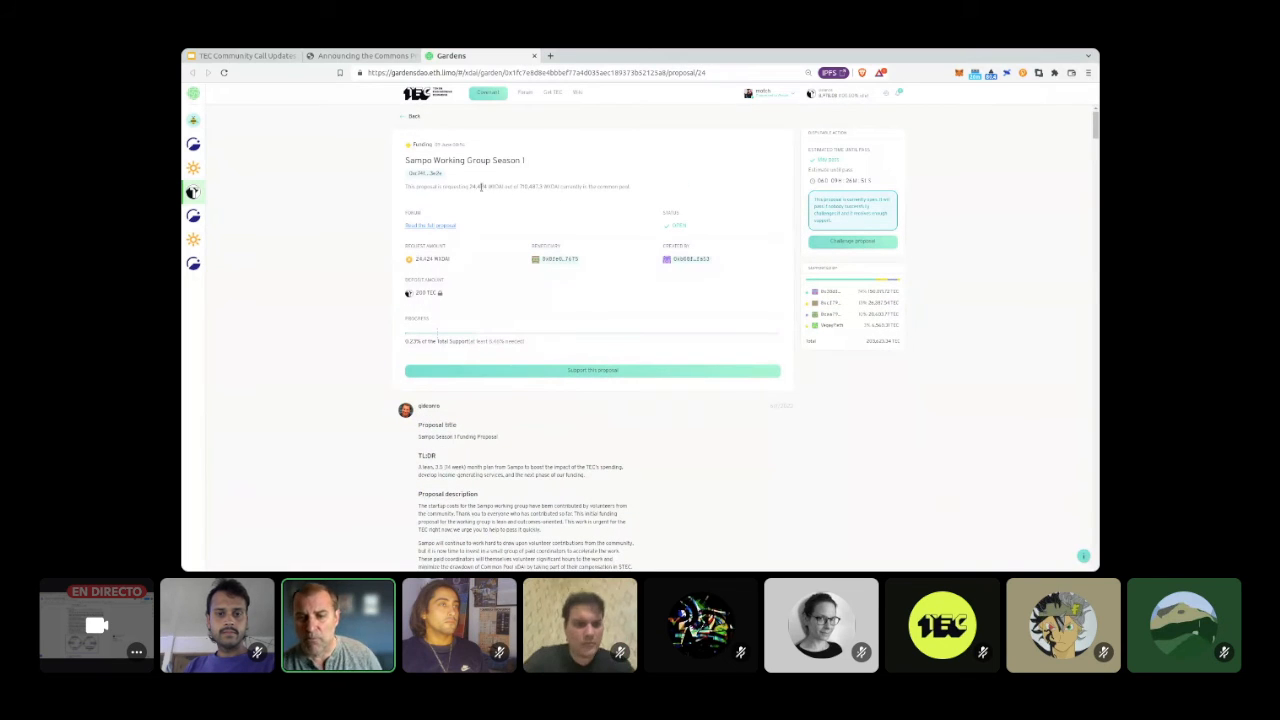
mouse_move(281, 119)
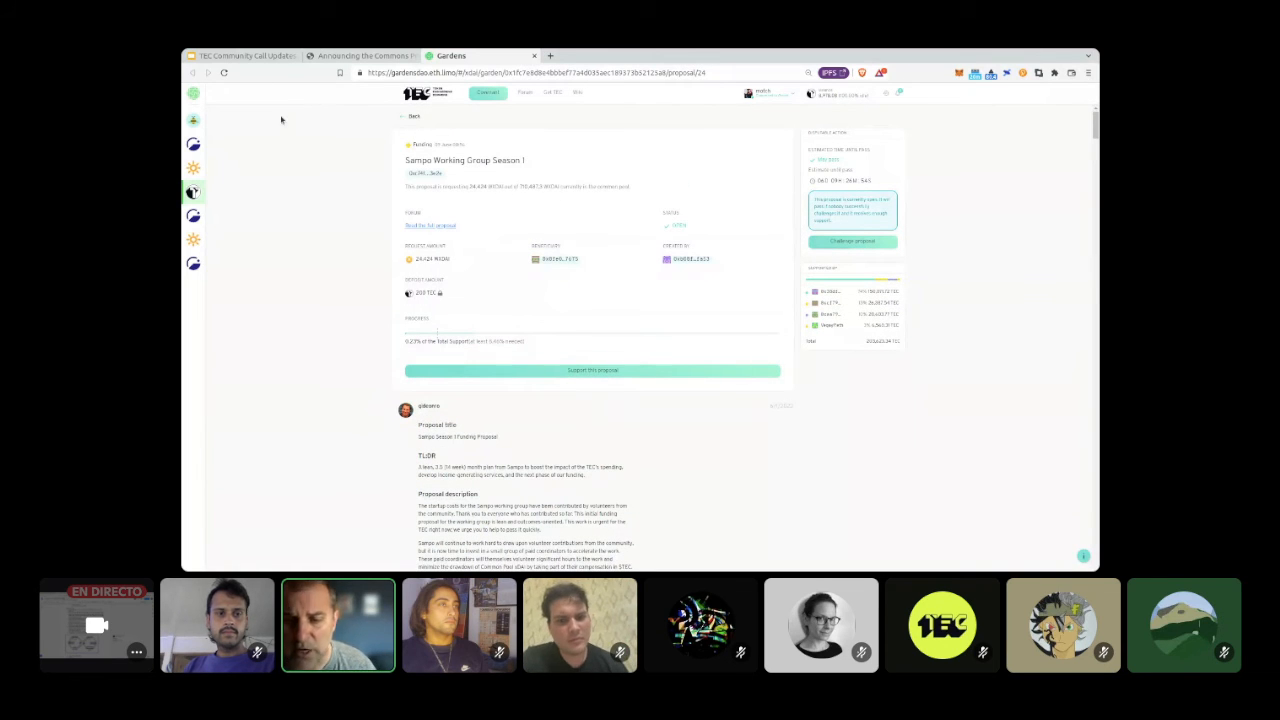
left_click(250, 55)
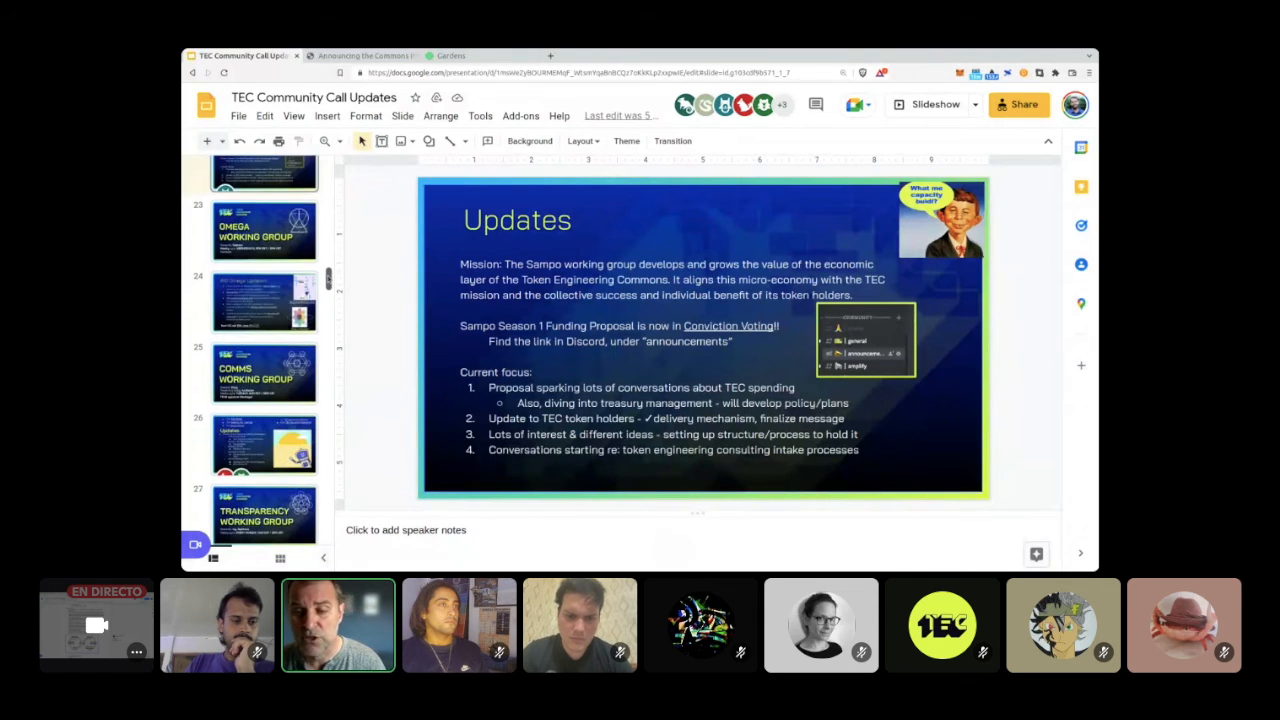
Step: Scroll the filmstrip and show slide 23, the Omega Working Group title slide
scroll("down", 3)
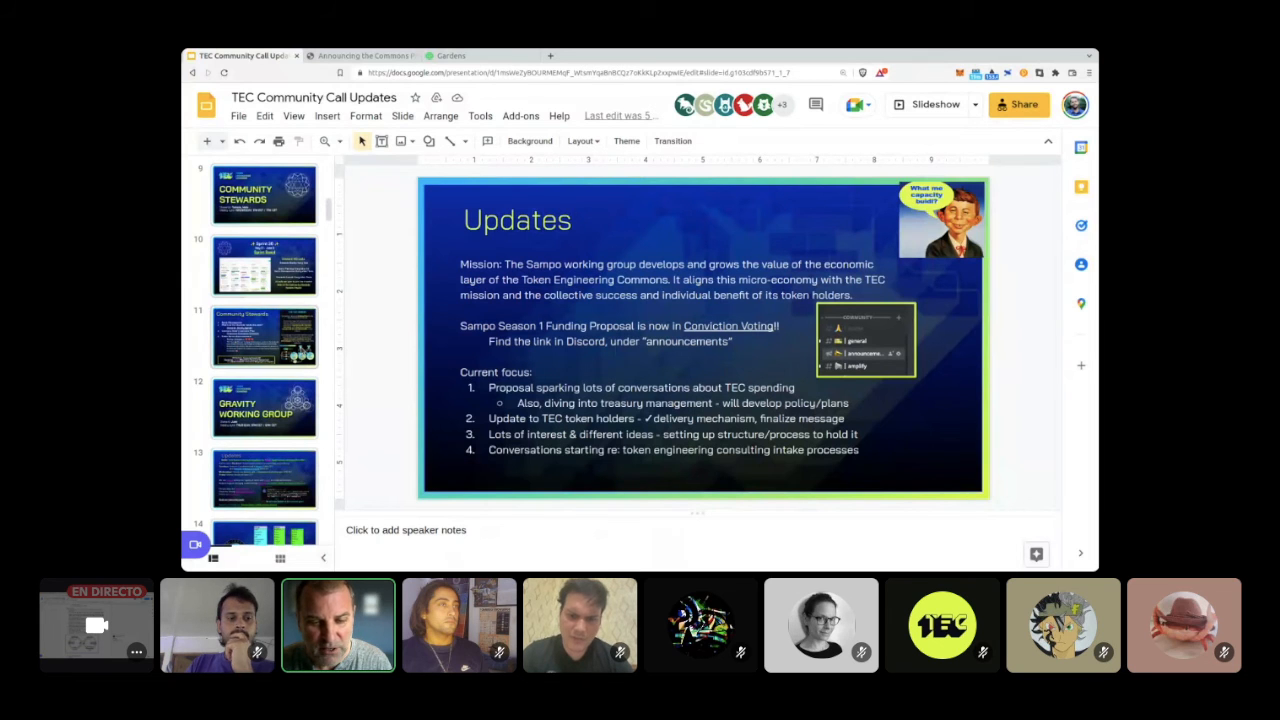
scroll("down", 3)
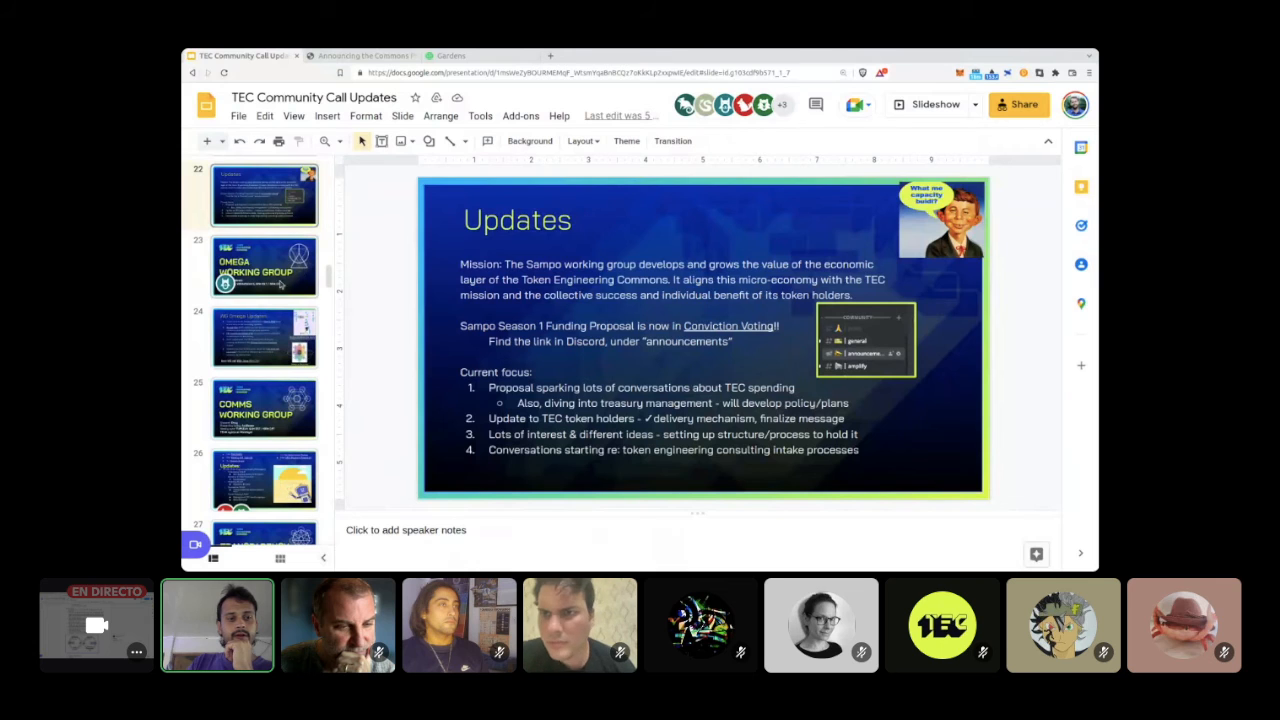
left_click(264, 265)
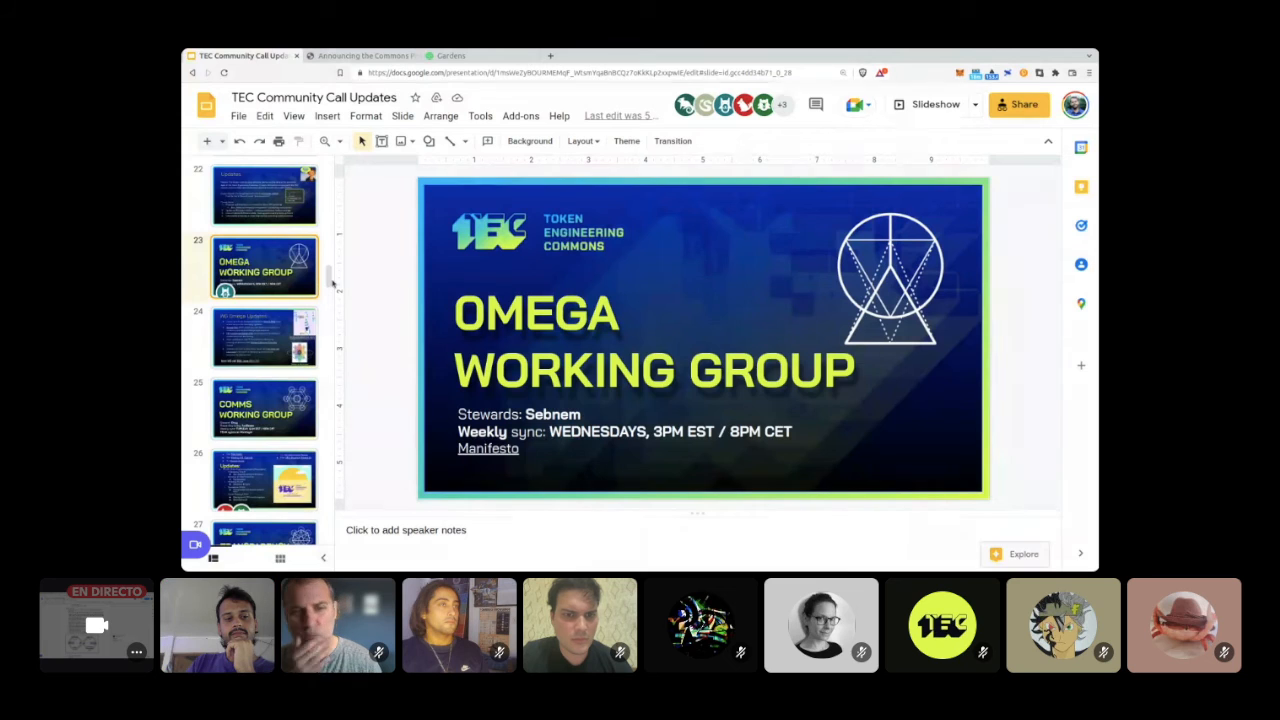
Step: Show slide 24, WG Omega Updates, noting the next WG call on 15th June
scroll("down", 3)
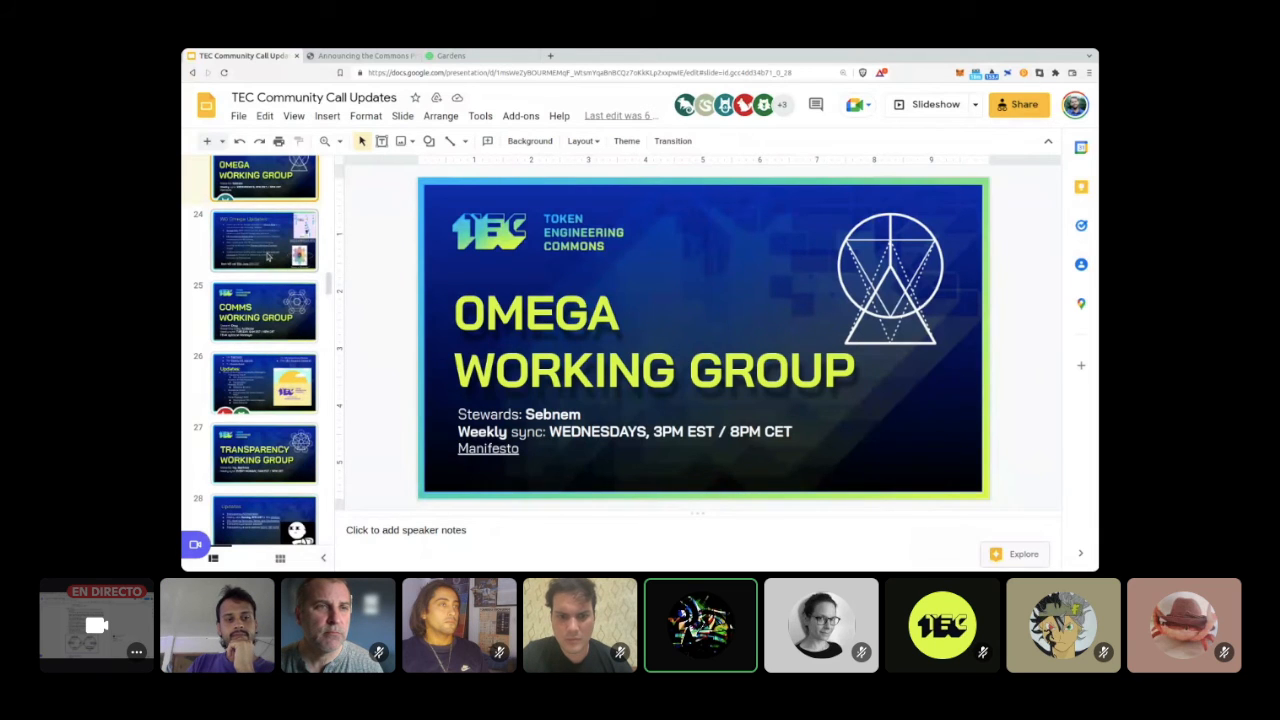
left_click(267, 240)
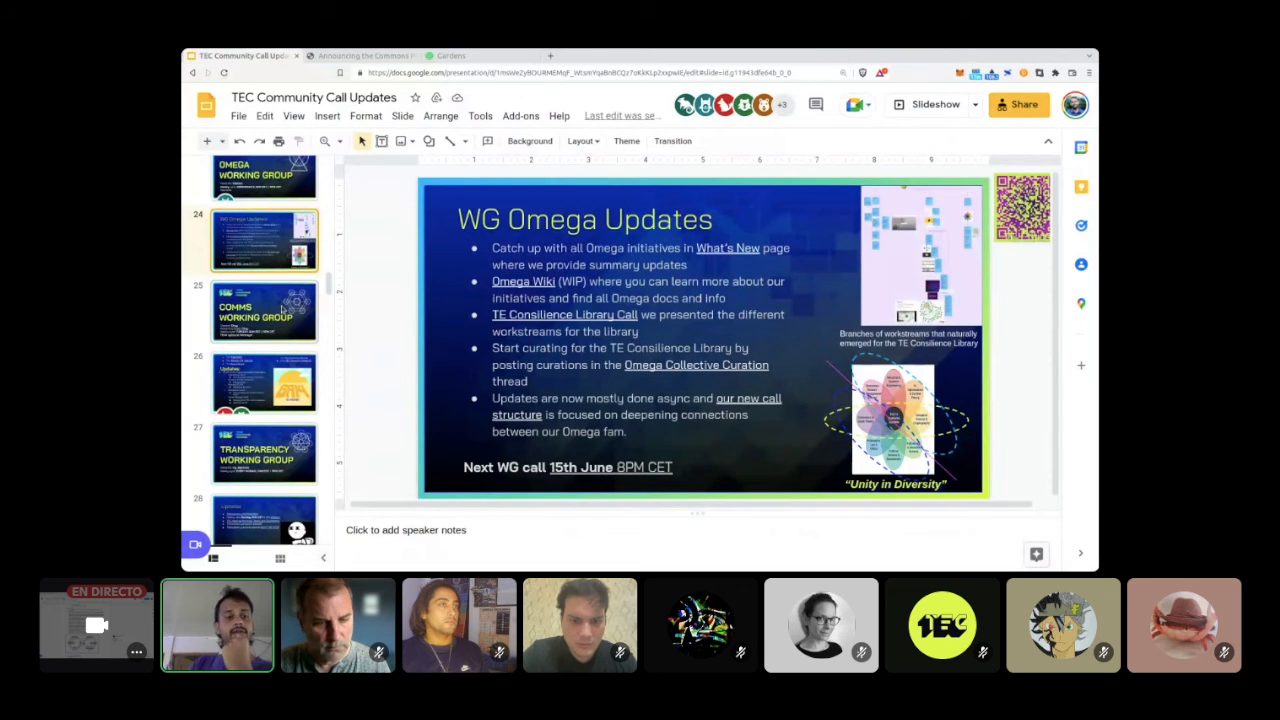
Step: Show slide 26, the Comms updates slide listing Newsletter #3 and Gitcoin Grants 14
left_click(265, 312)
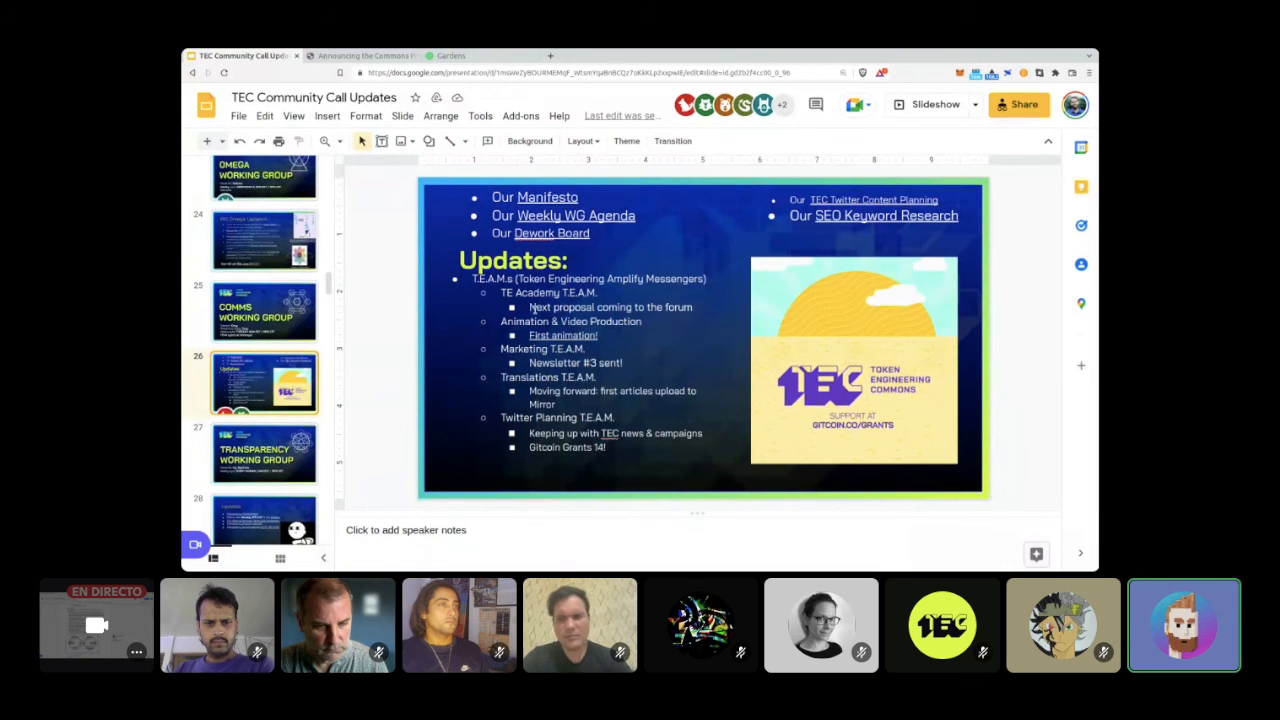
Step: Select the Gitcoin Grants 14 text, then show slide 28, the Transparency updates slide
left_click(585, 307)
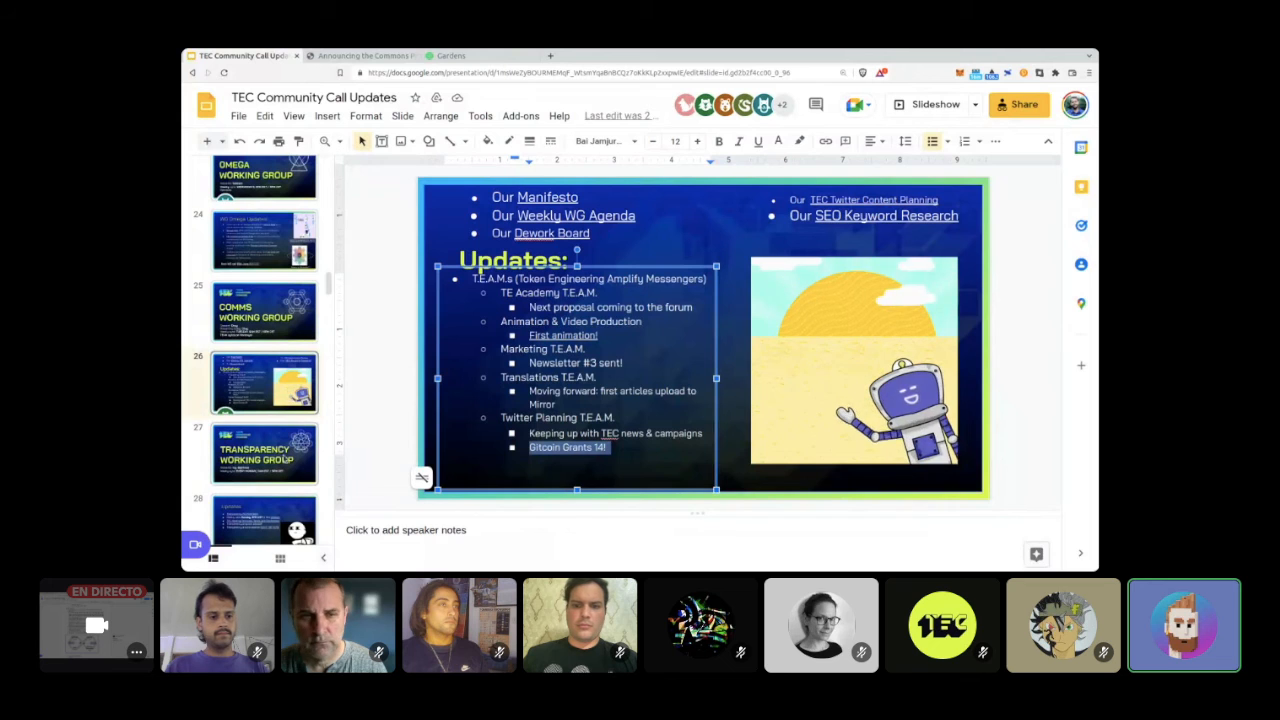
left_click(263, 453)
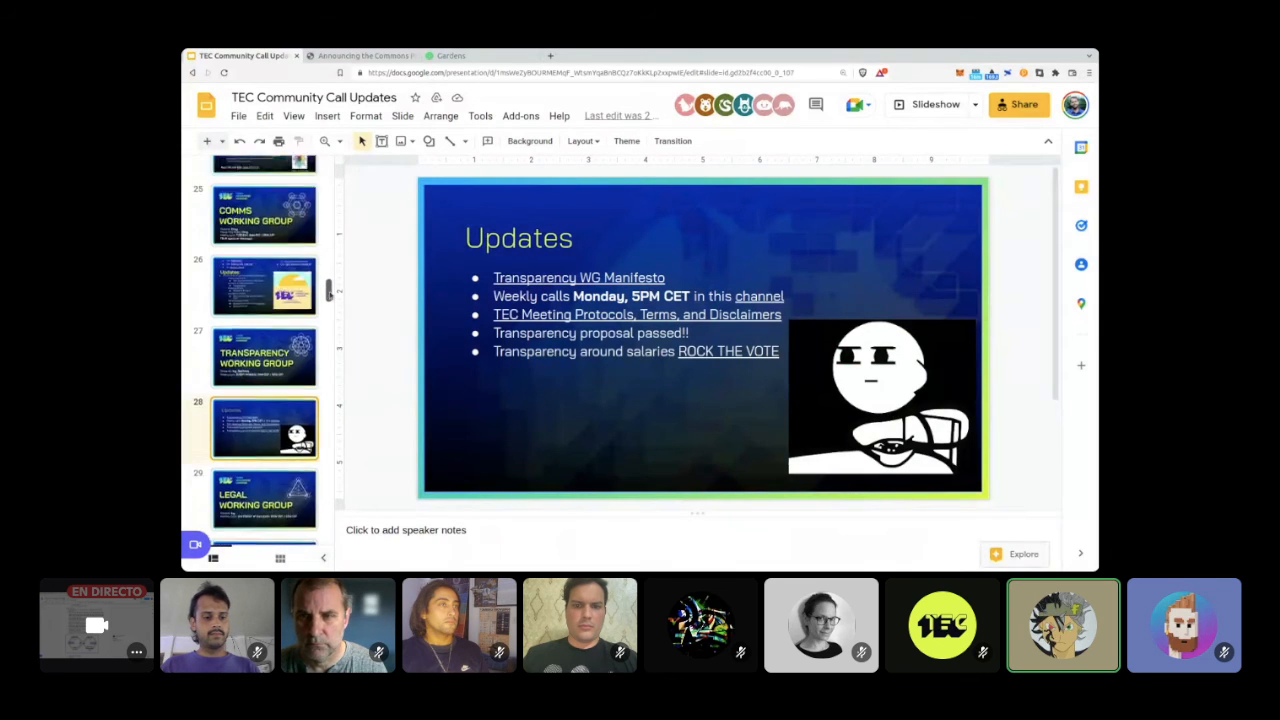
Step: Follow the ROCK THE VOTE link to the Snapshot salary transparency proposal
scroll("down", 3)
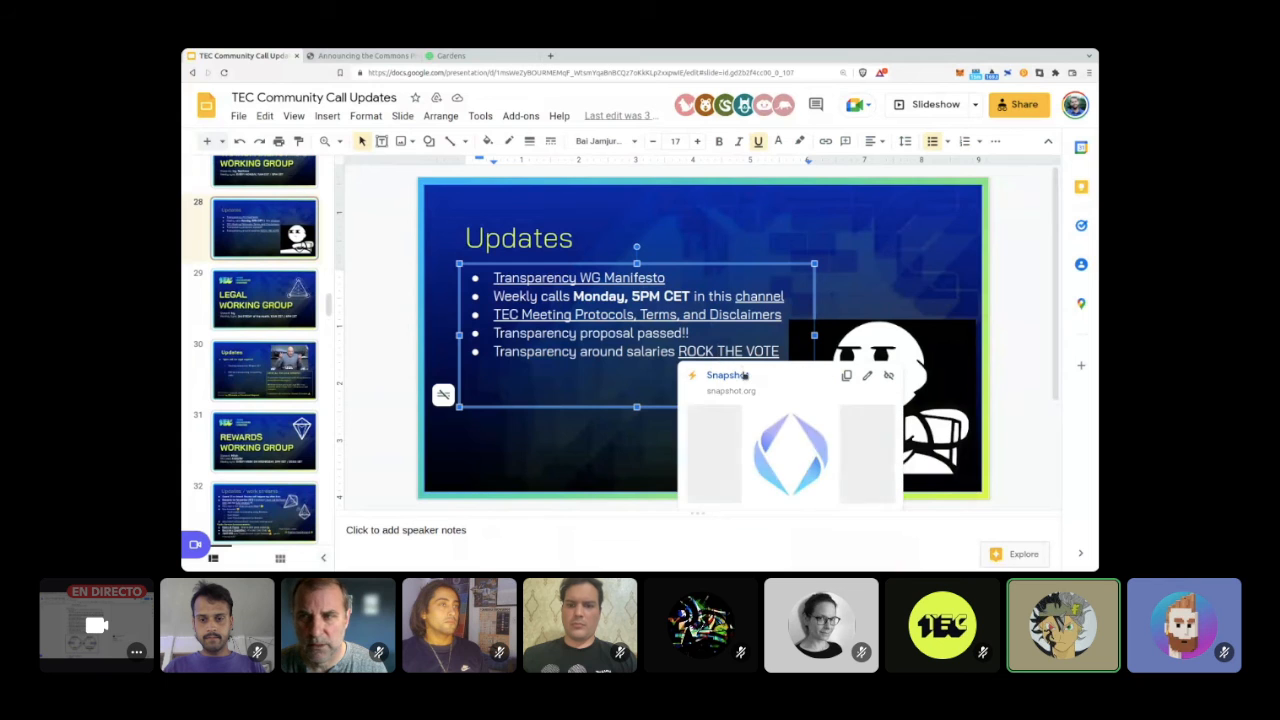
left_click(728, 351)
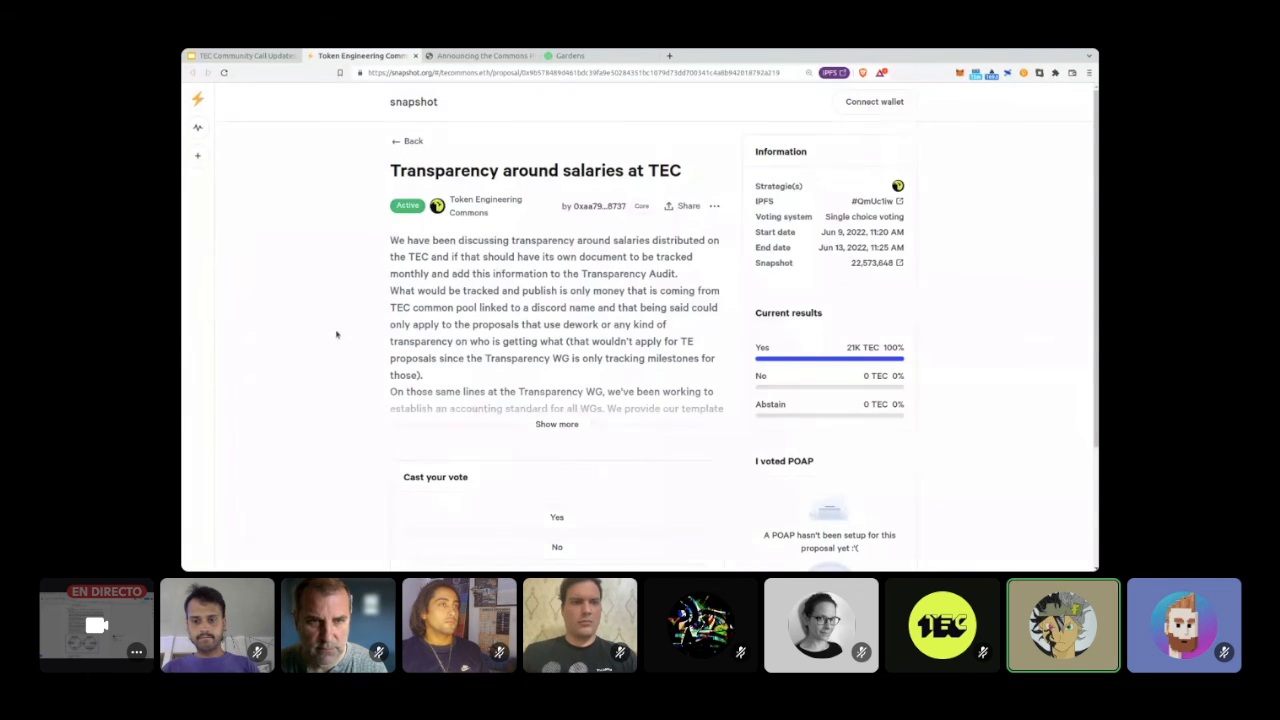
Step: Read the 'Transparency around salaries at TEC' proposal and its Yes vote, then return to the deck
scroll("down", 3)
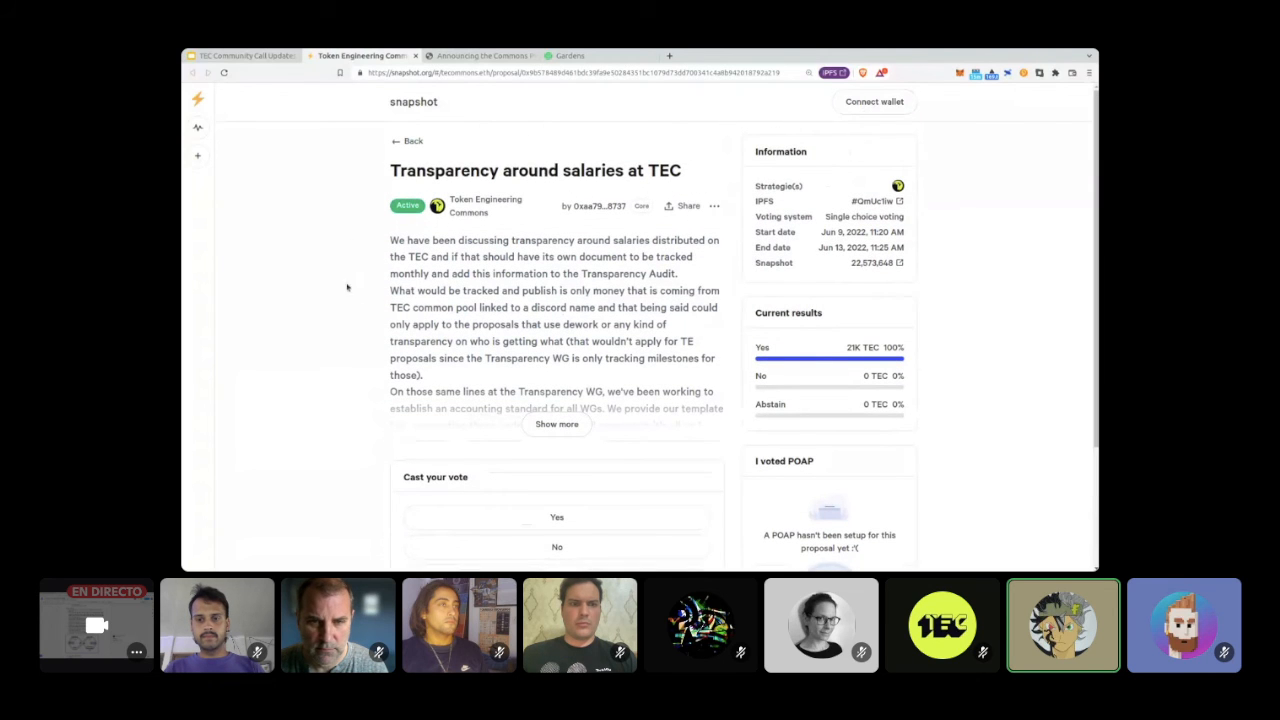
scroll("down", 3)
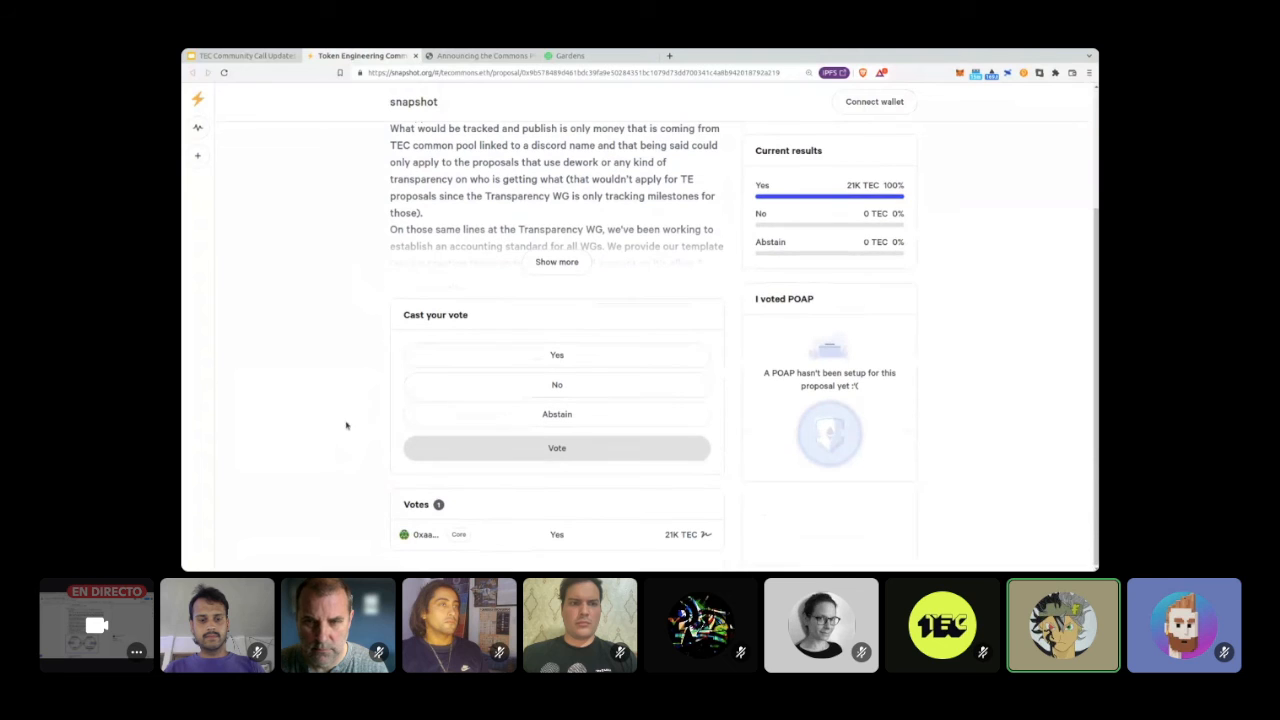
left_click(423, 534)
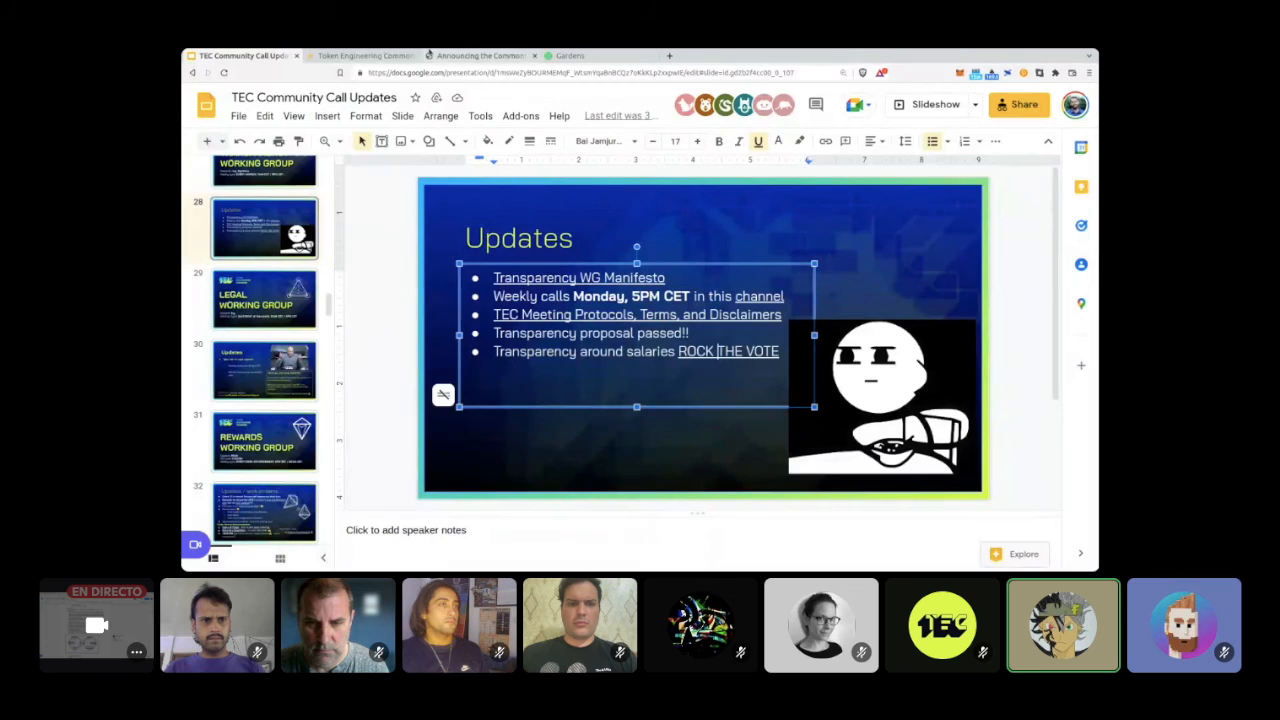
left_click(360, 55)
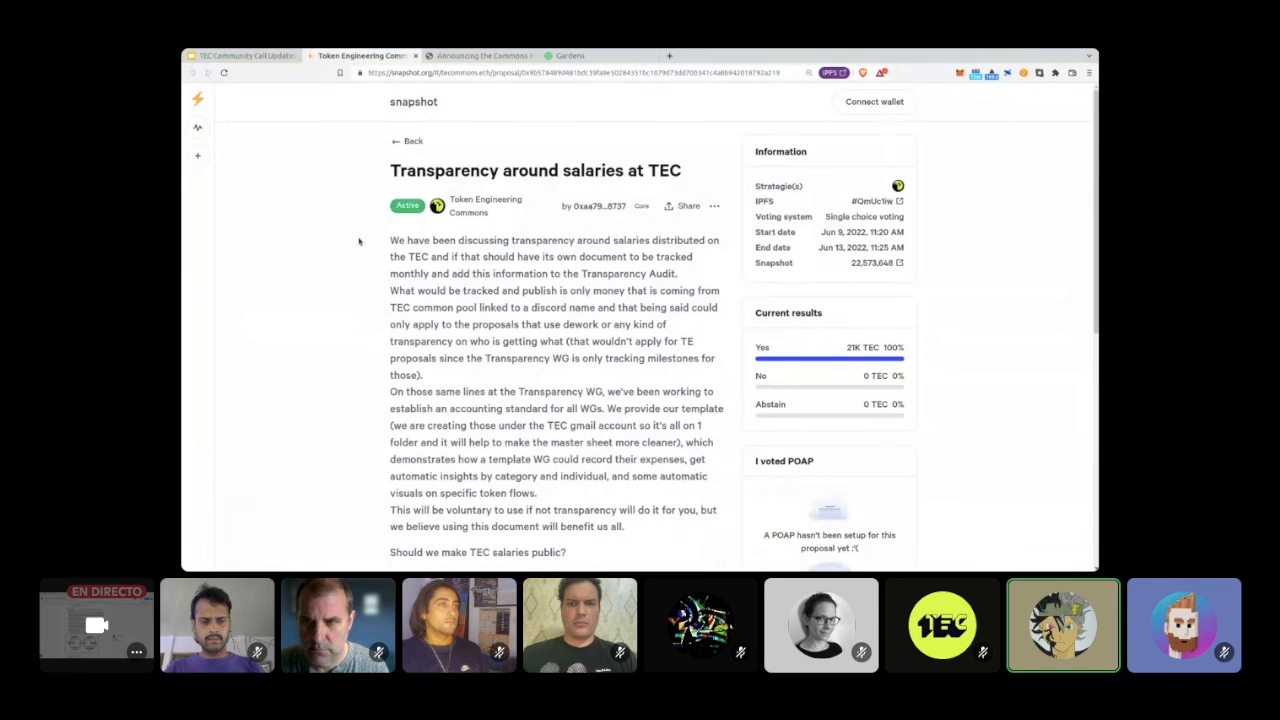
scroll("down", 3)
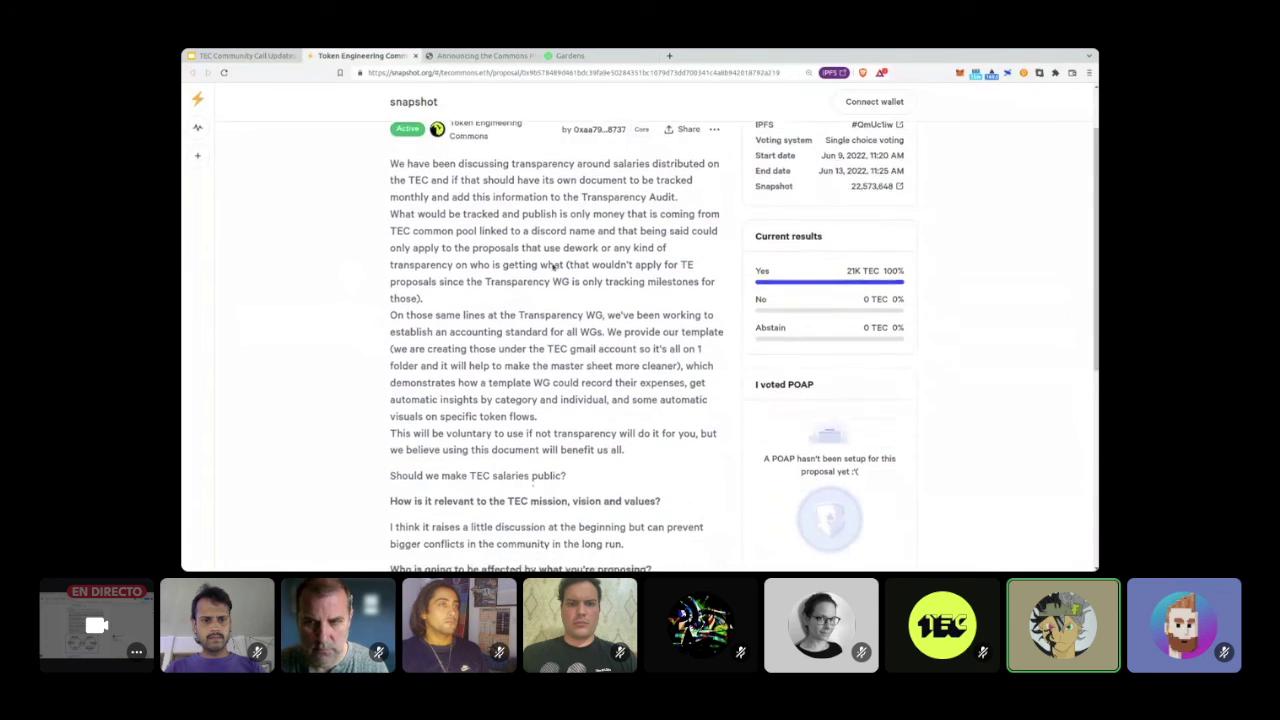
left_click(247, 55)
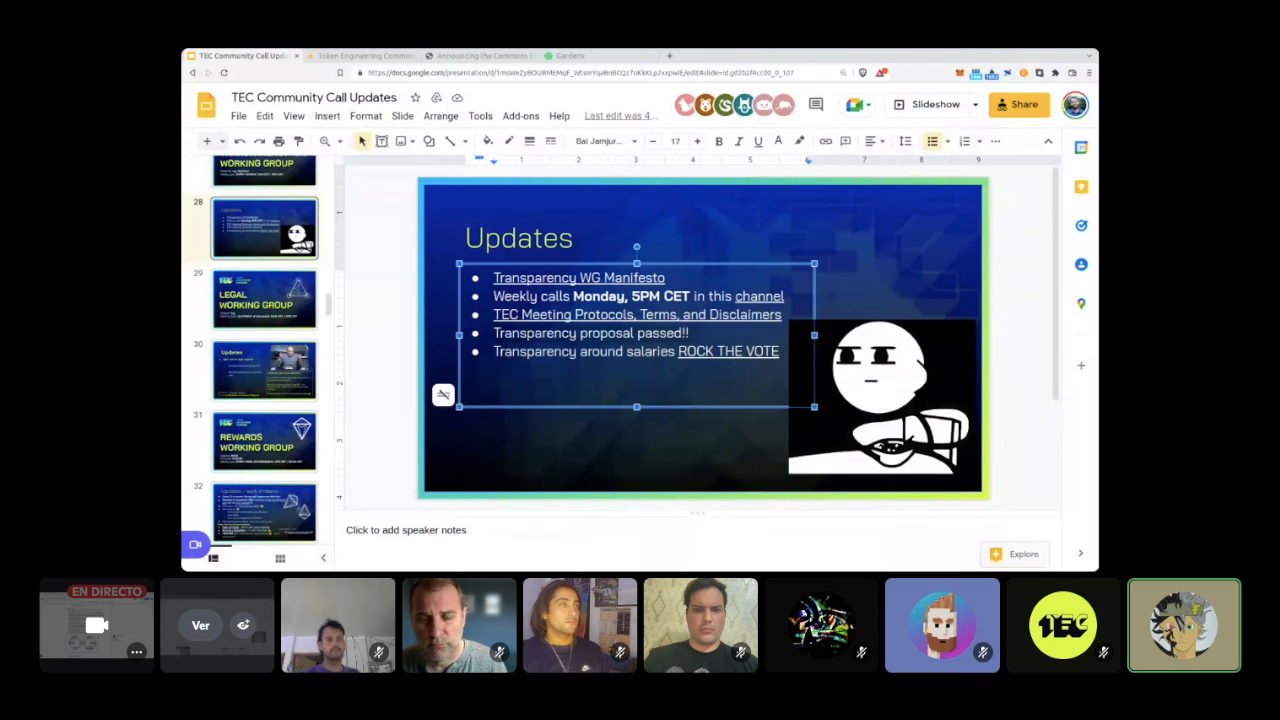
Step: Show slide 29, the Legal Working Group title, then slide 30 with its updates
left_click(264, 298)
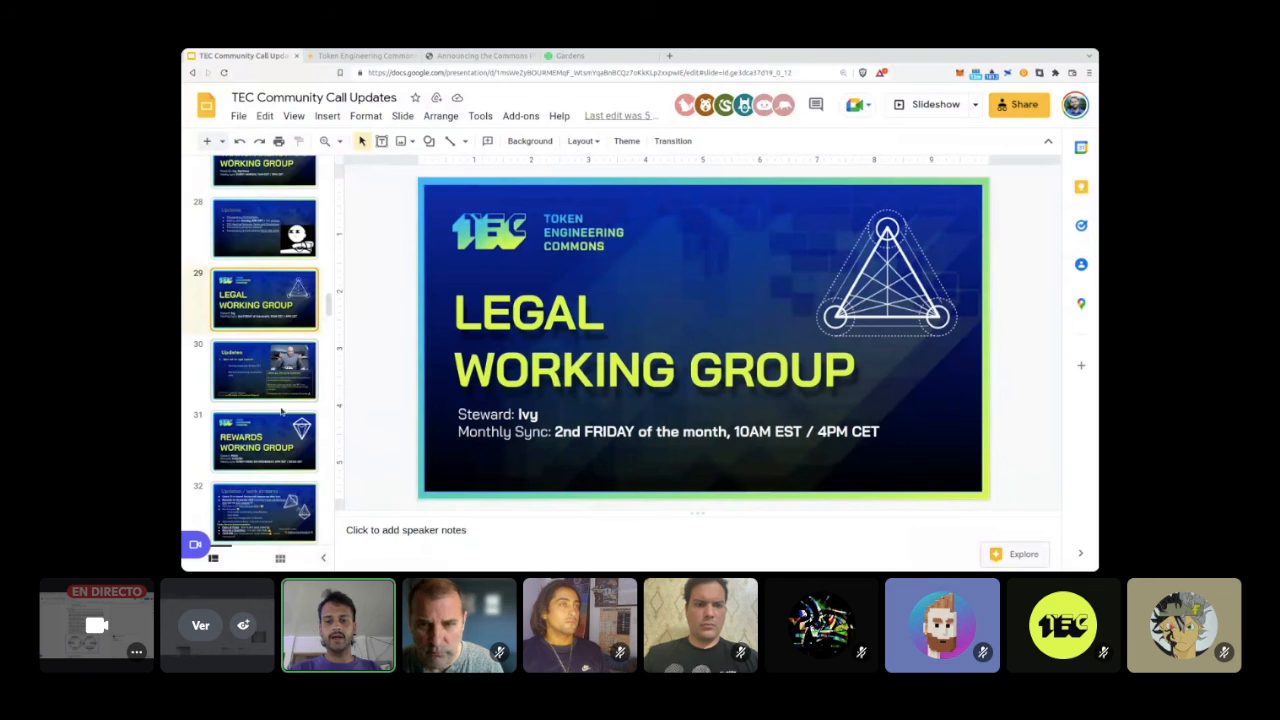
left_click(263, 369)
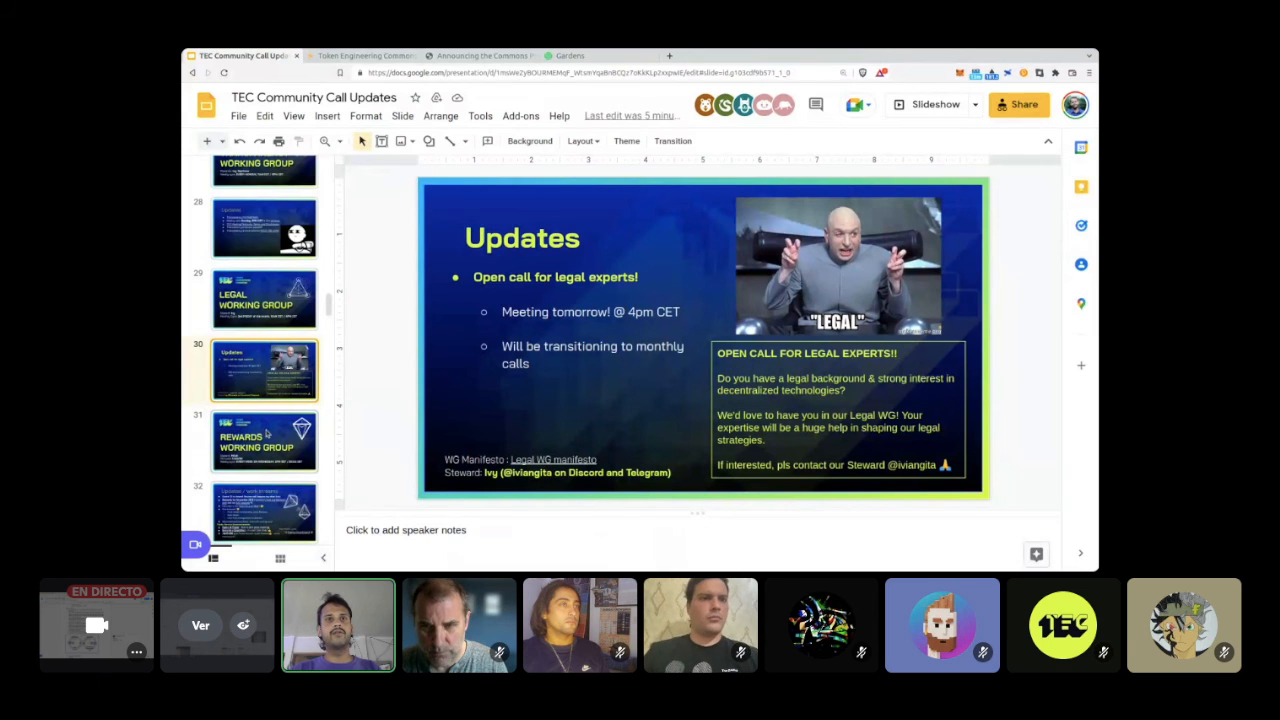
Step: Show the Rewards working group updates slide and open its linked RAD analysis report
left_click(263, 440)
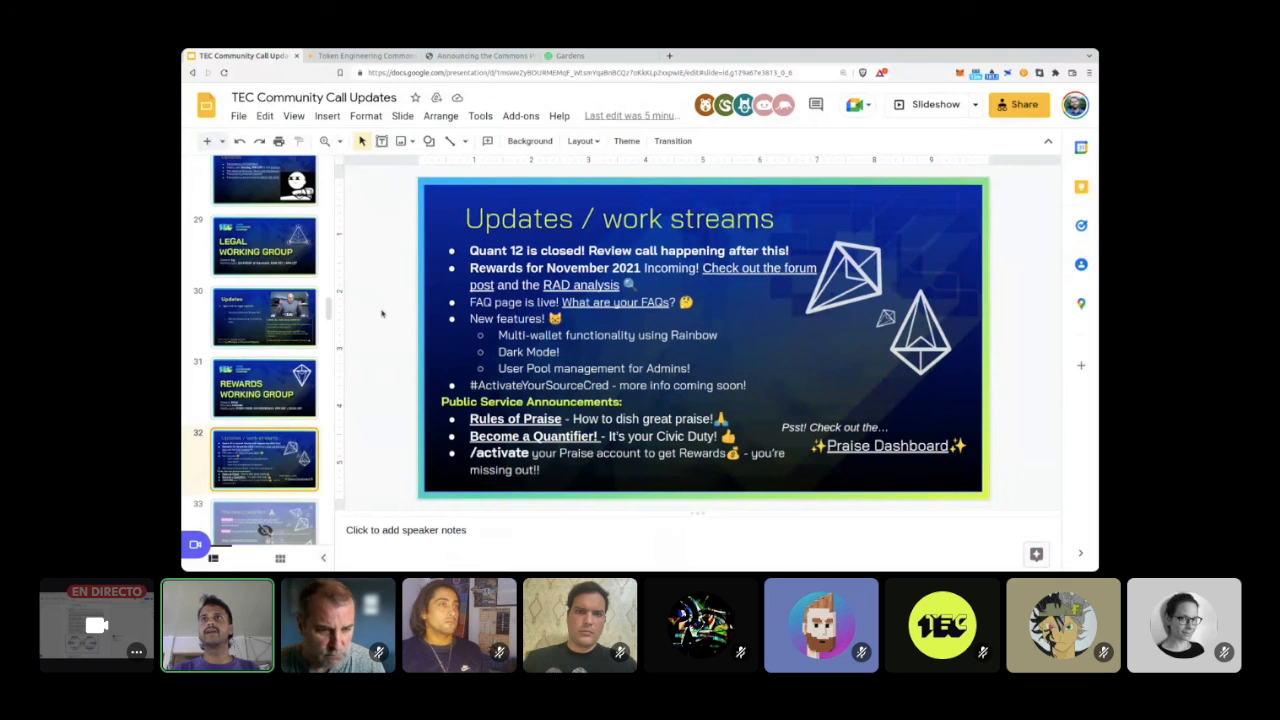
mouse_move(400, 319)
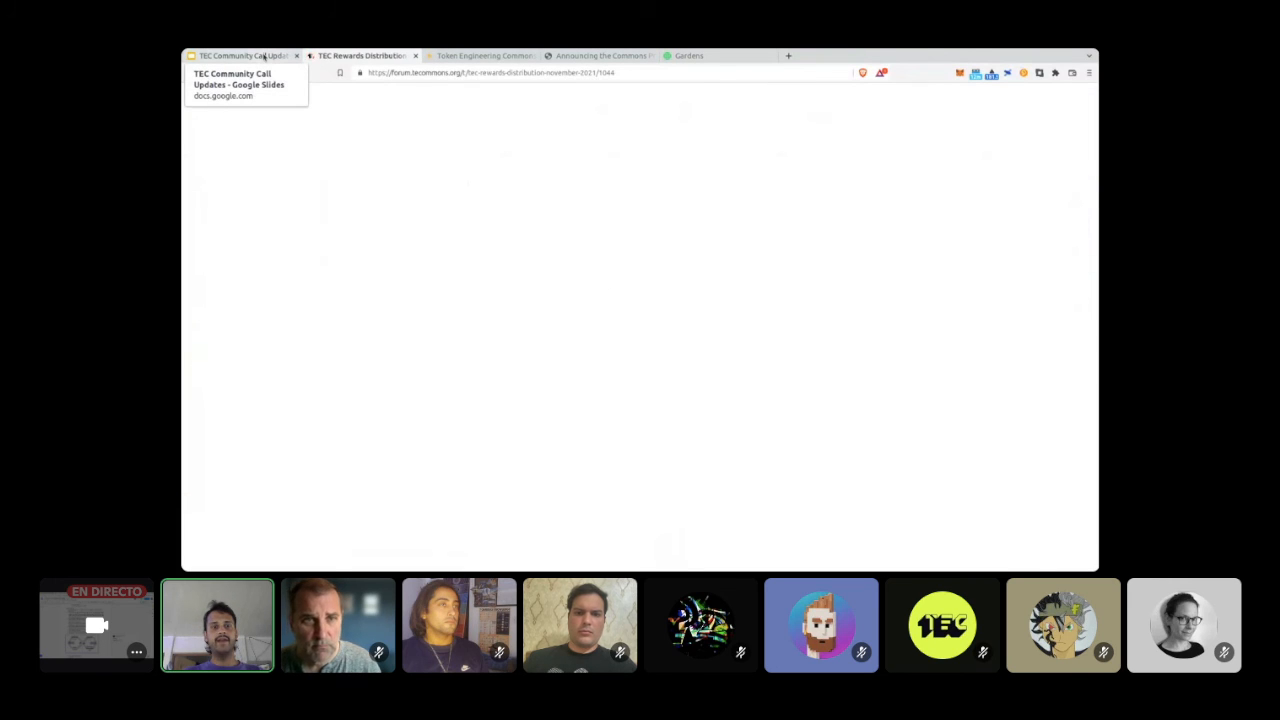
left_click(245, 52)
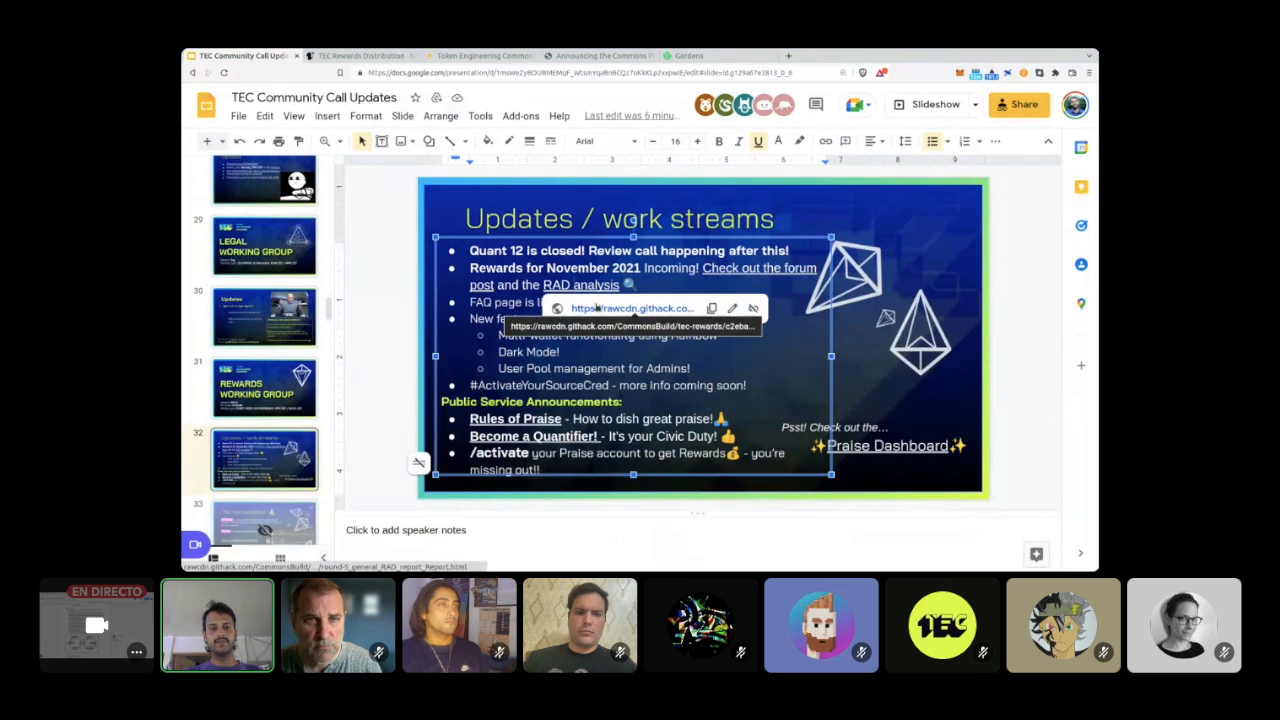
left_click(581, 284)
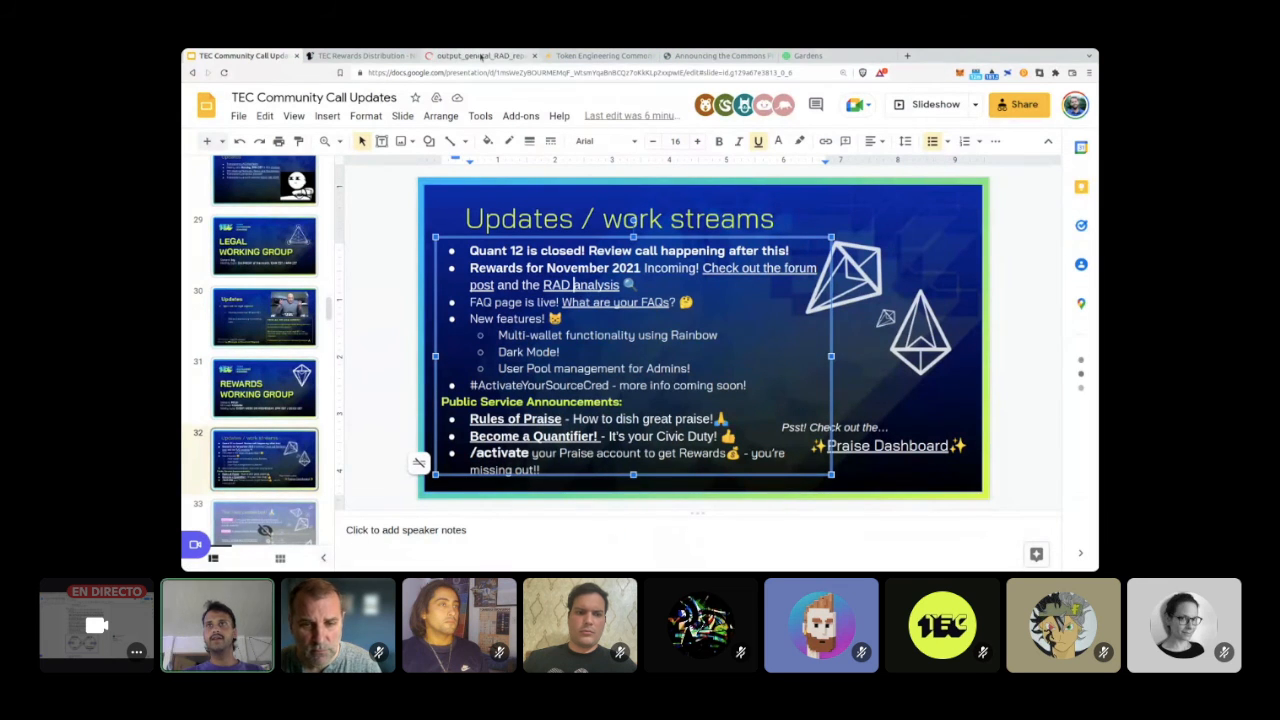
left_click(476, 55)
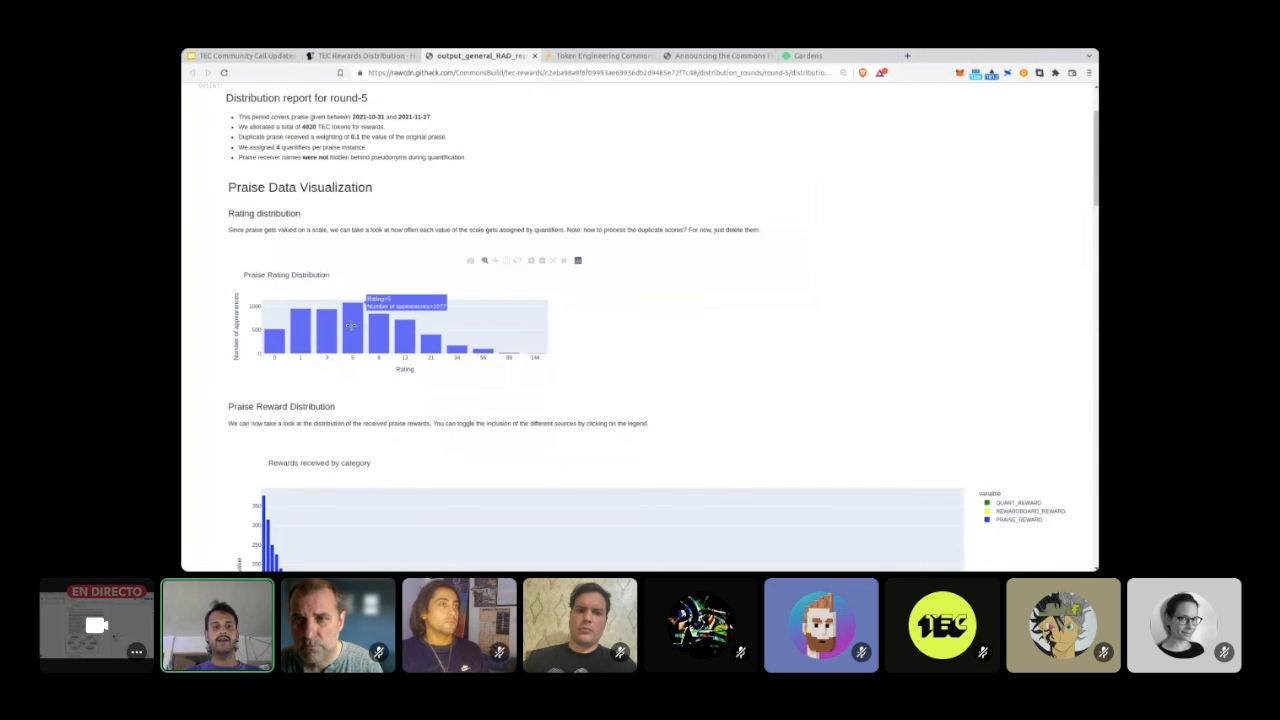
mouse_move(811, 322)
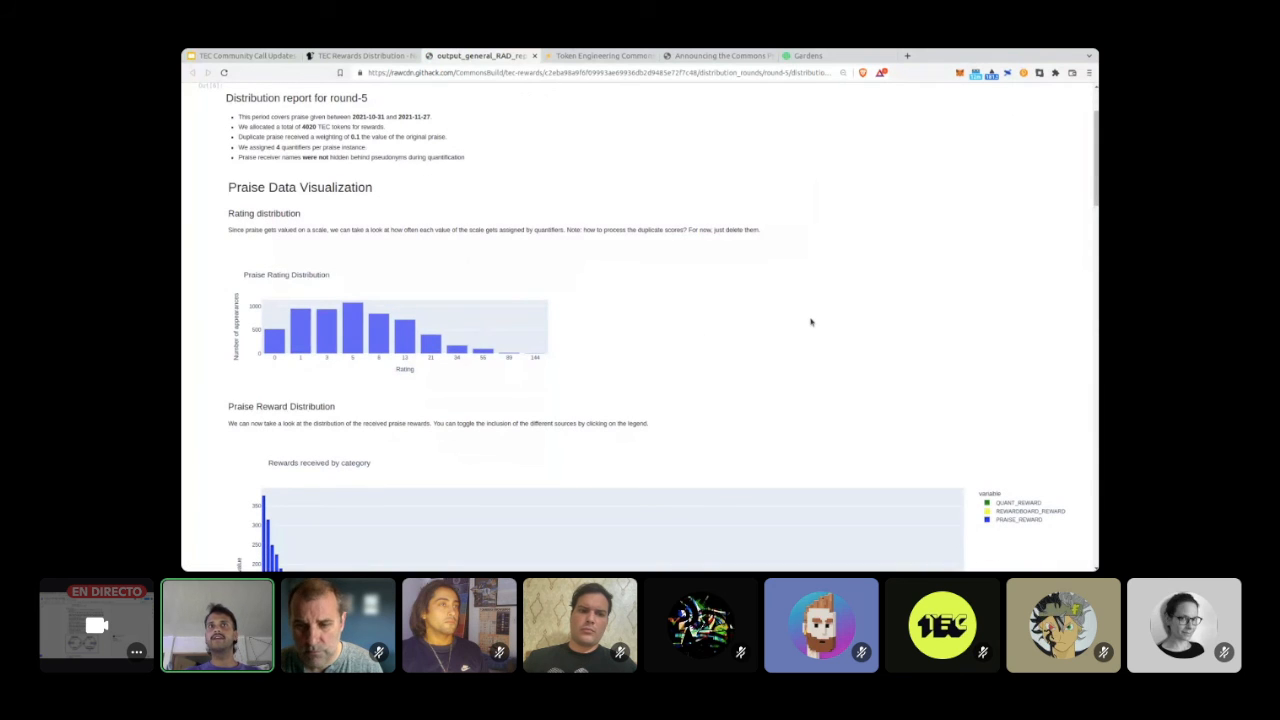
Step: Scroll the round-5 report past rating, reward and praise charts to Quantifier Data
scroll("down", 3)
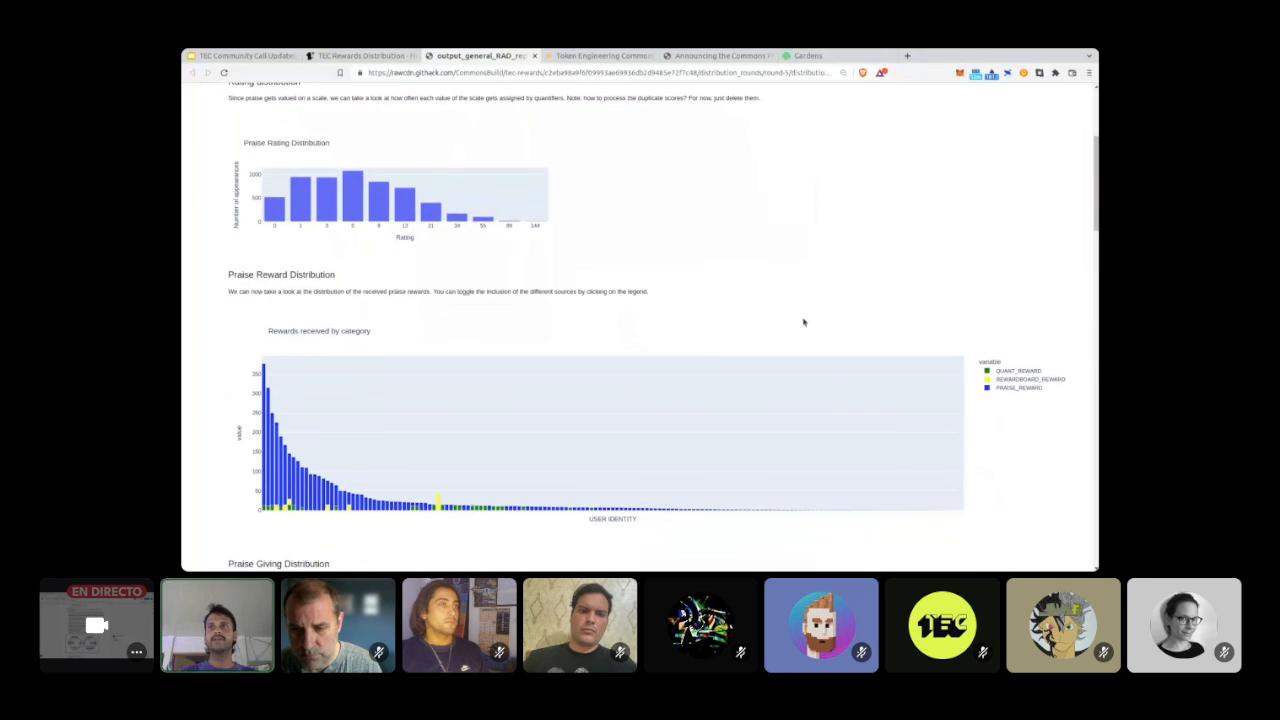
mouse_move(356, 195)
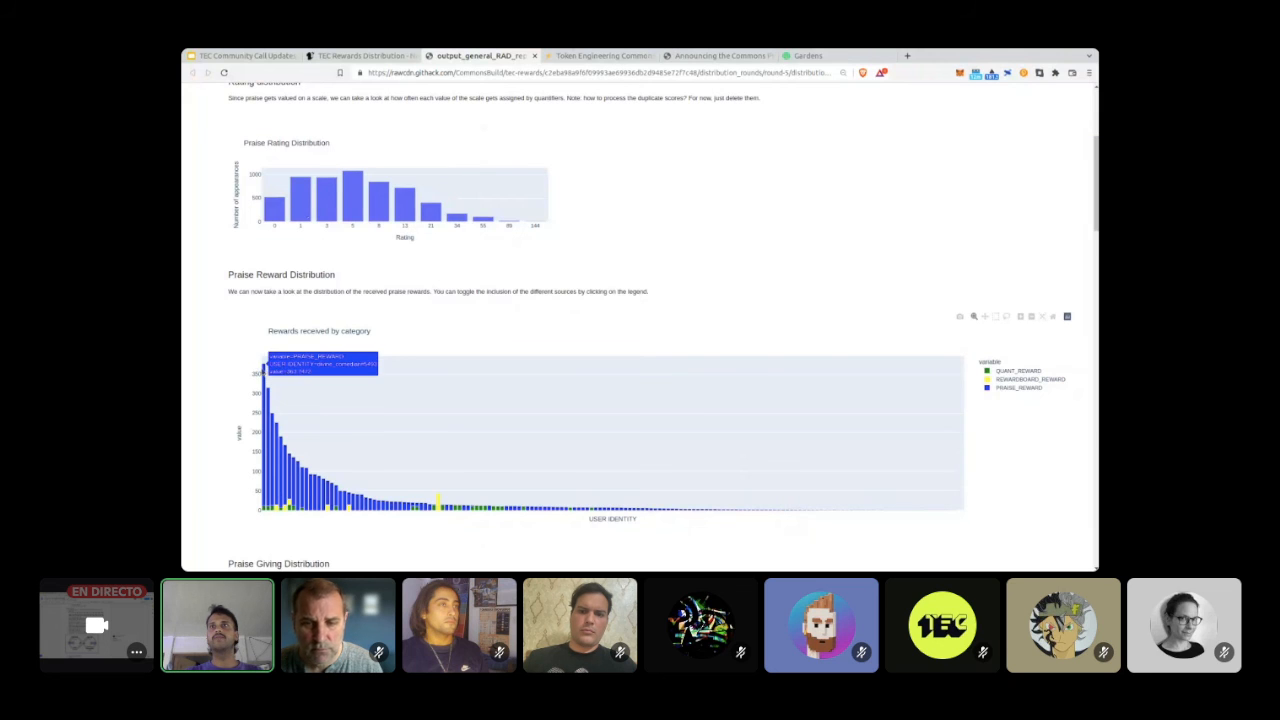
mouse_move(699, 289)
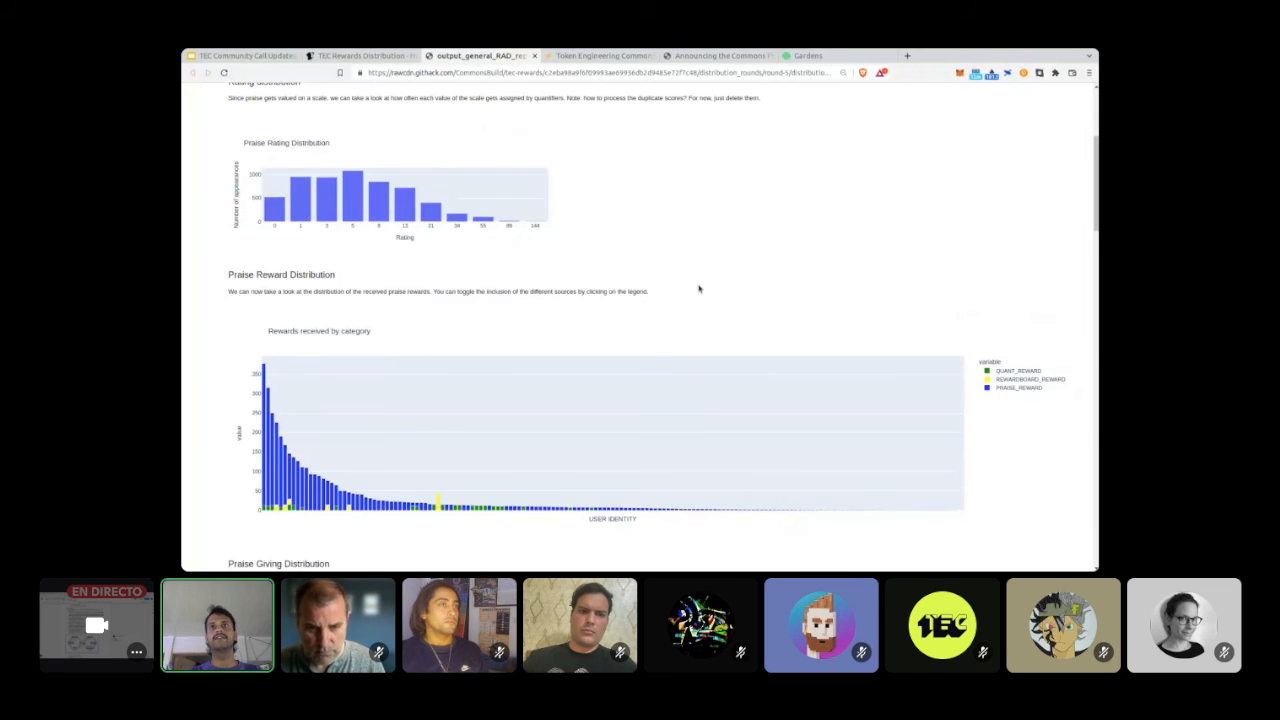
scroll("down", 3)
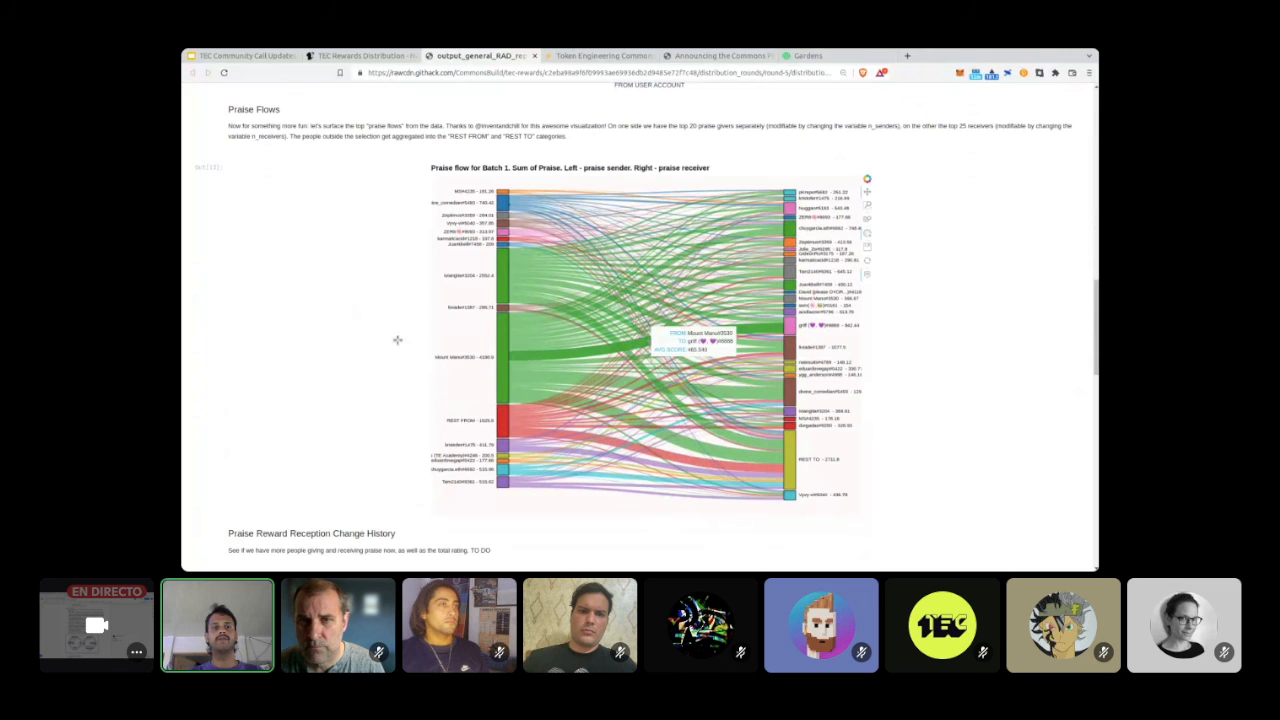
scroll("down", 3)
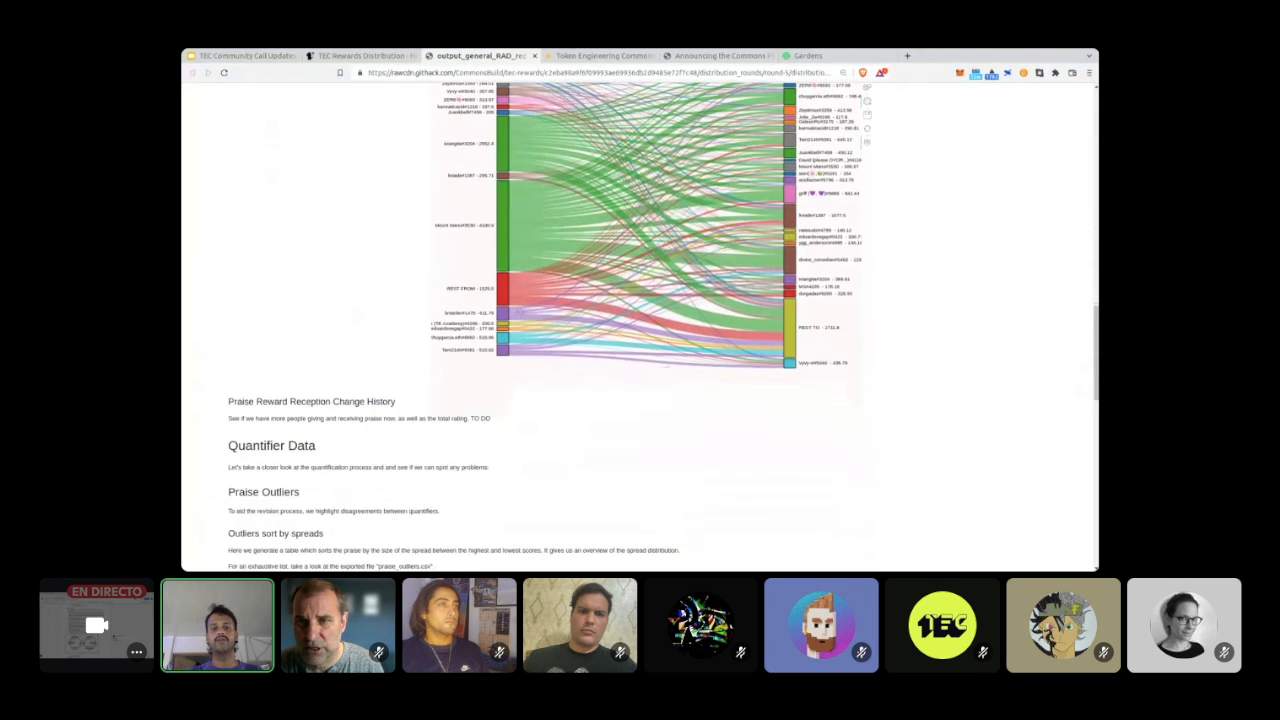
scroll("down", 3)
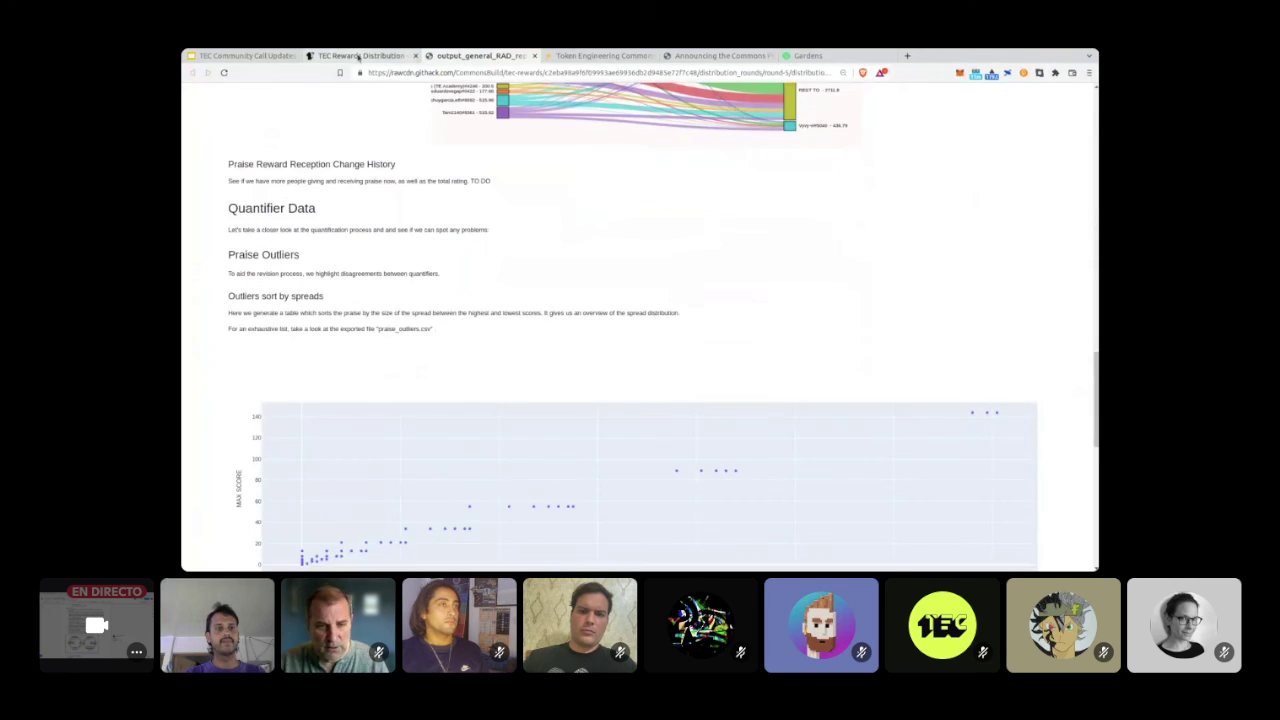
Step: Back in the deck, show slide 32 and open its 'Rules of Praise' forum post
left_click(243, 55)
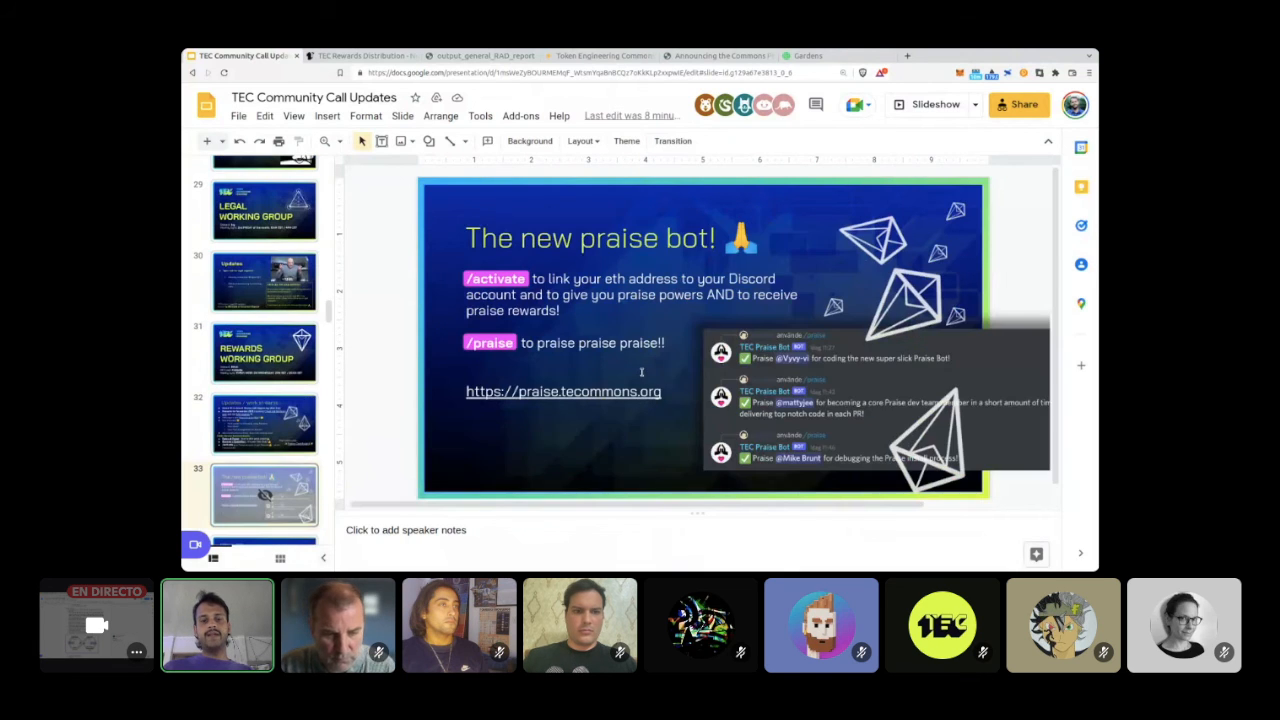
left_click(264, 423)
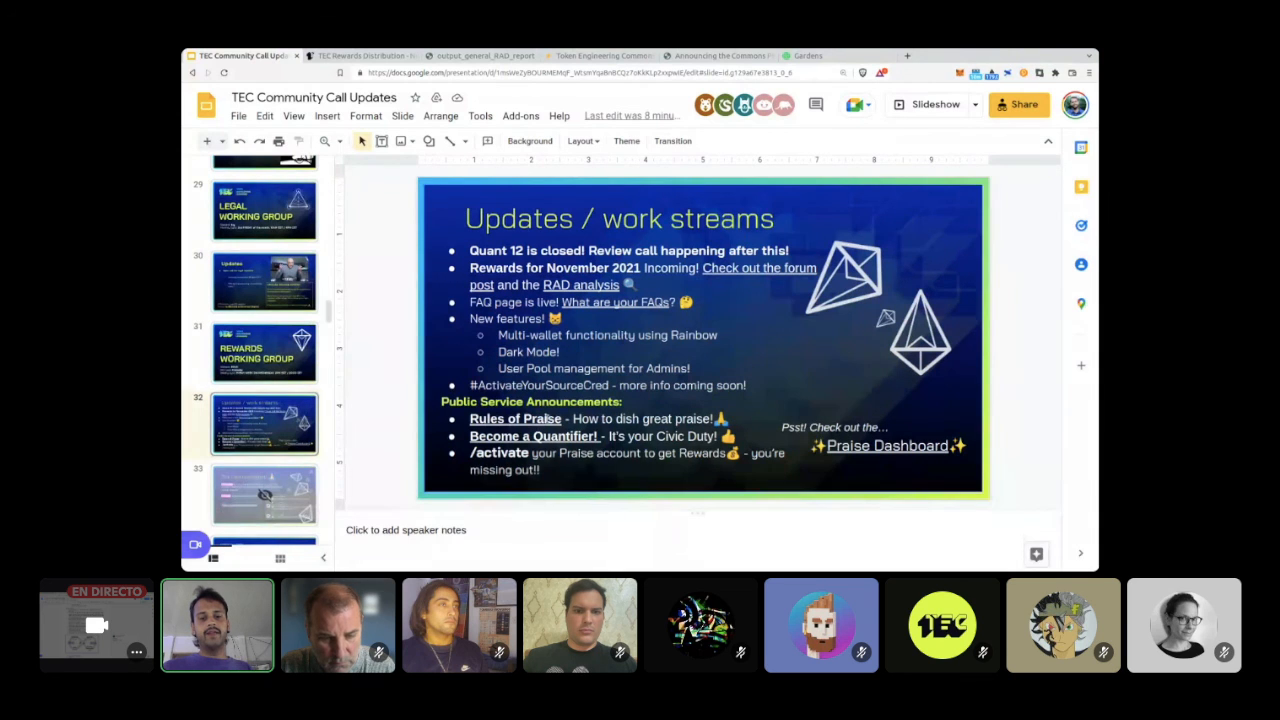
left_click(514, 418)
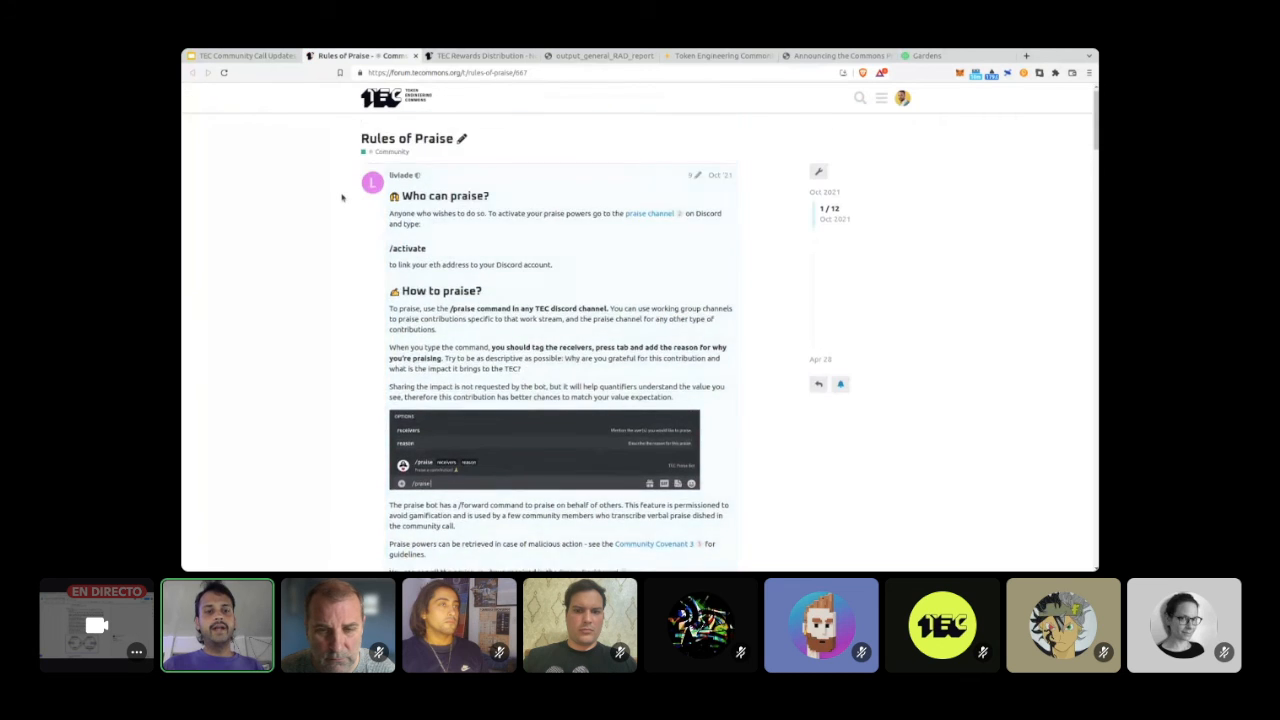
Step: Read the Rules of Praise guidance on who can praise and what to praise, then return to the deck
scroll("down", 3)
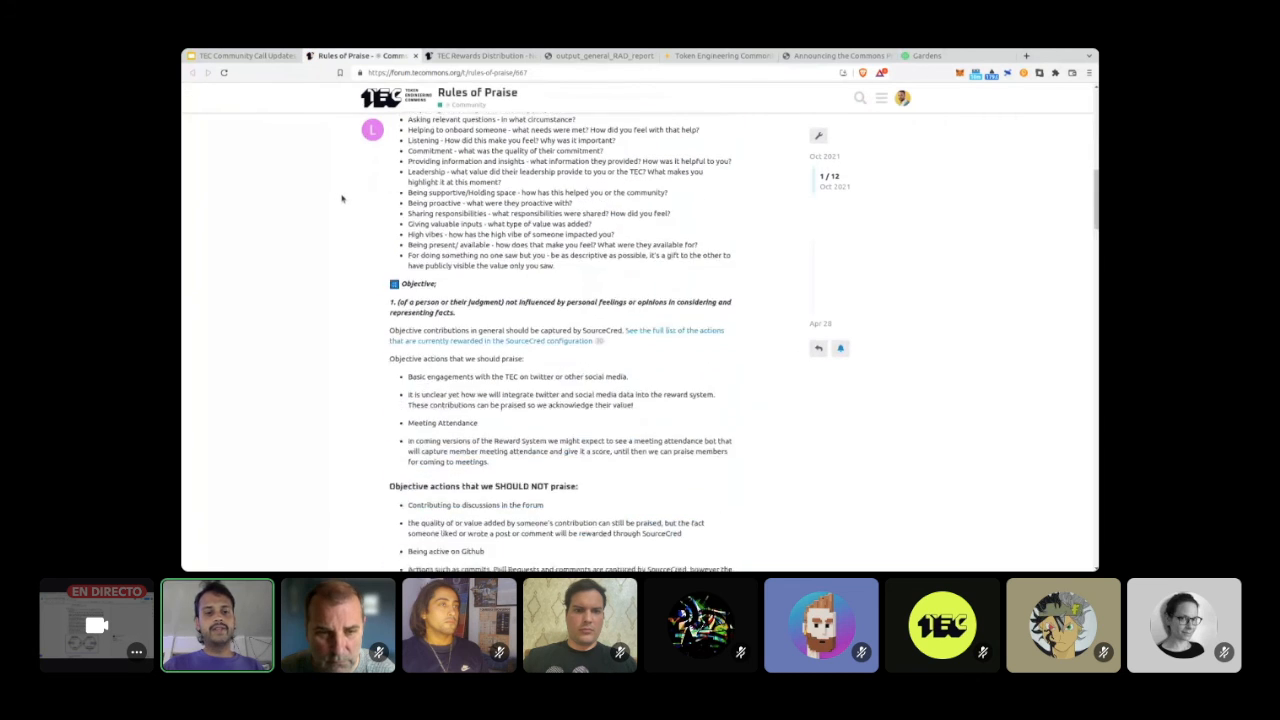
scroll("down", 3)
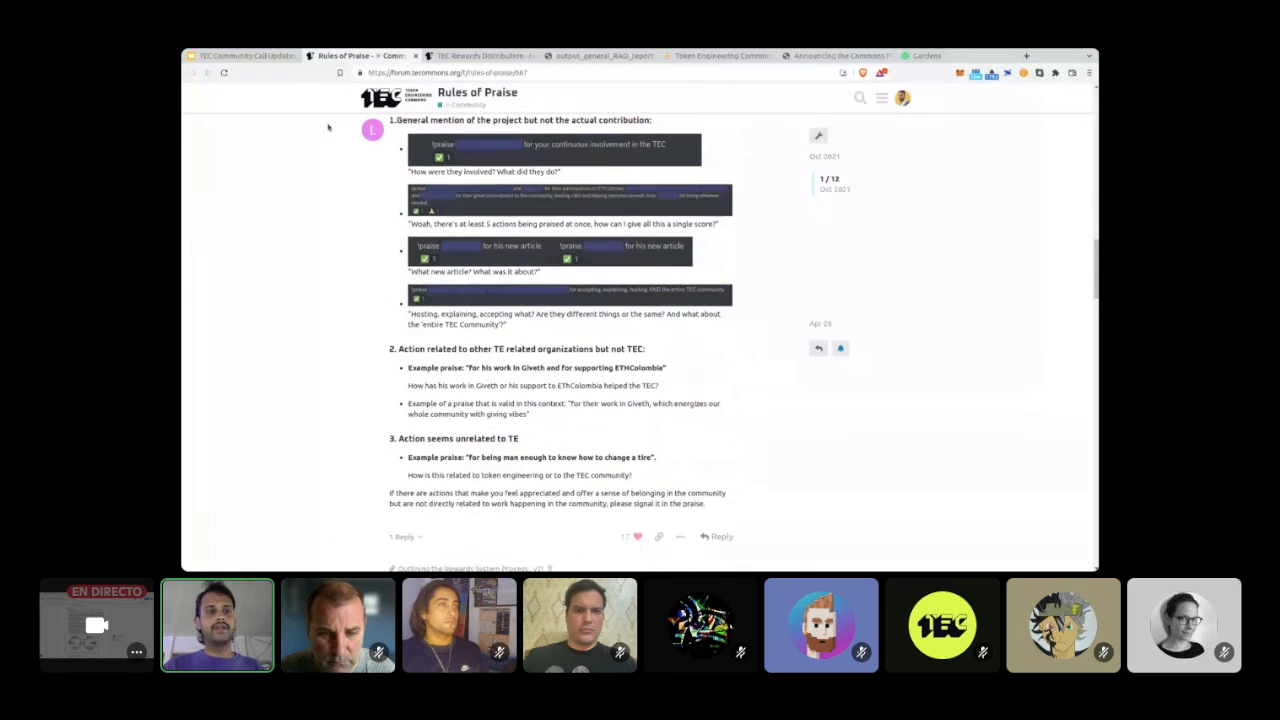
left_click(250, 55)
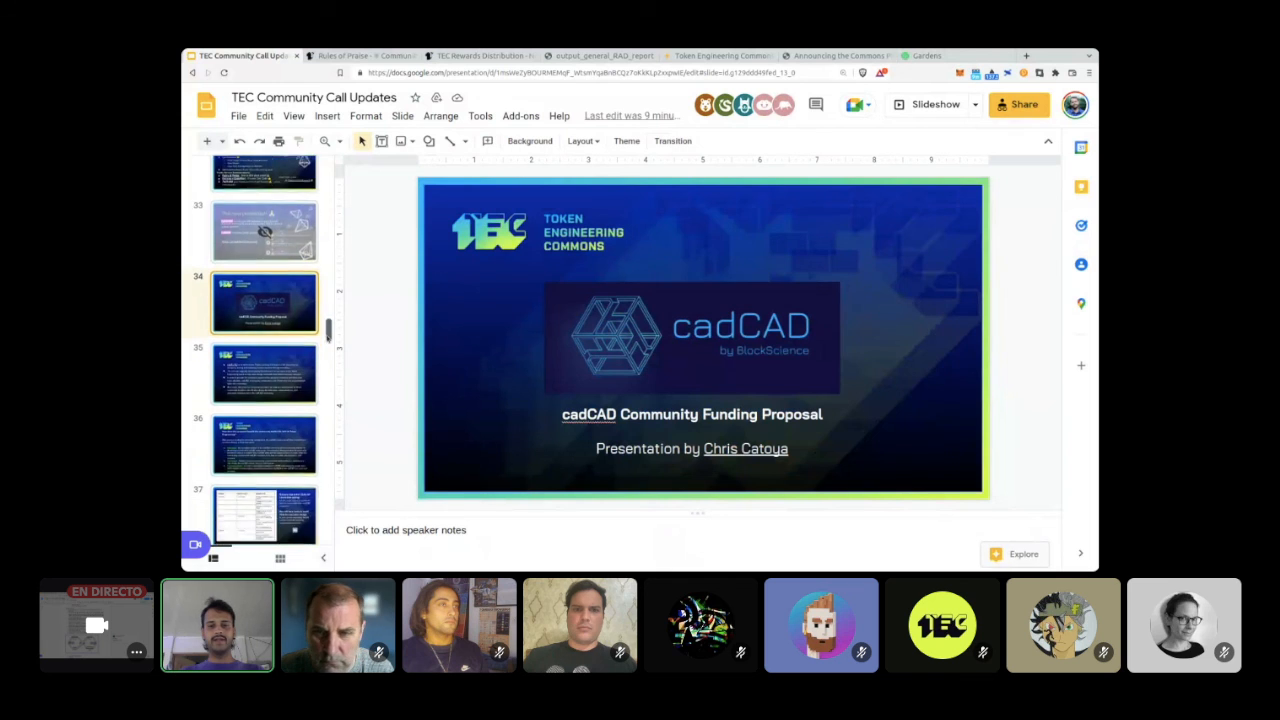
Step: Show slide 41, the Token Engineering Academy slide with its TE Academy contact handle
scroll("down", 3)
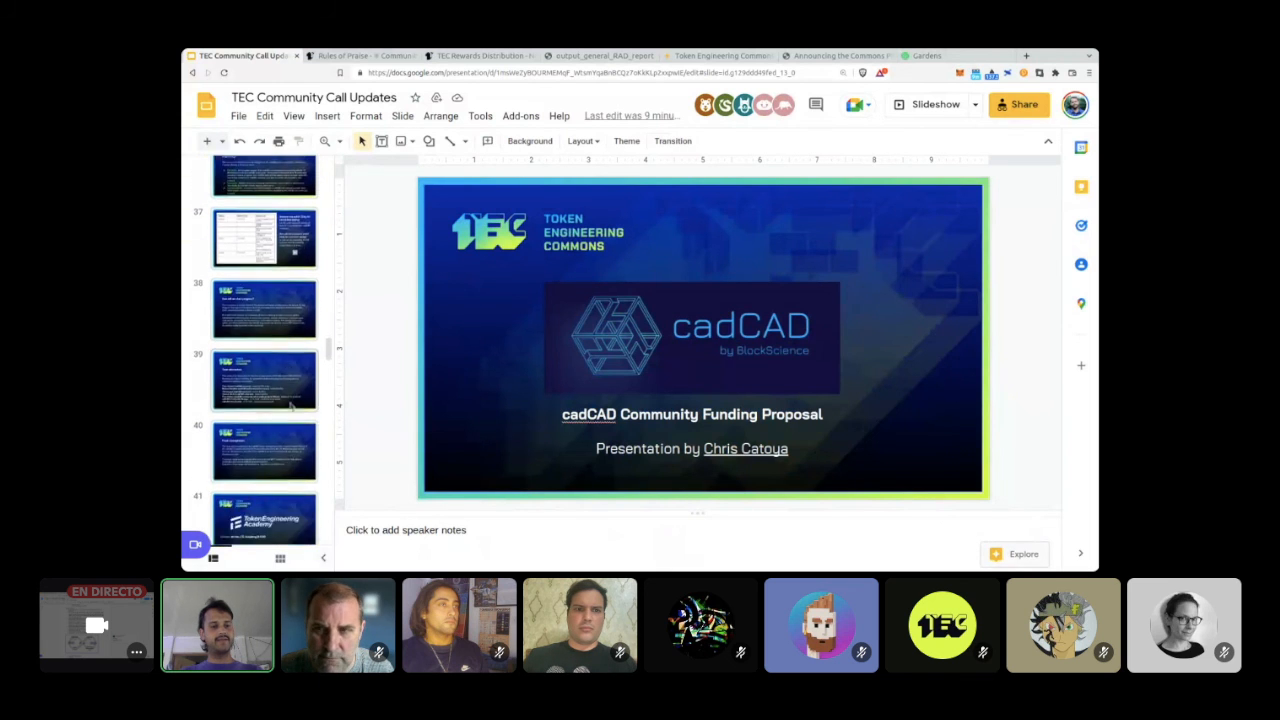
scroll("down", 3)
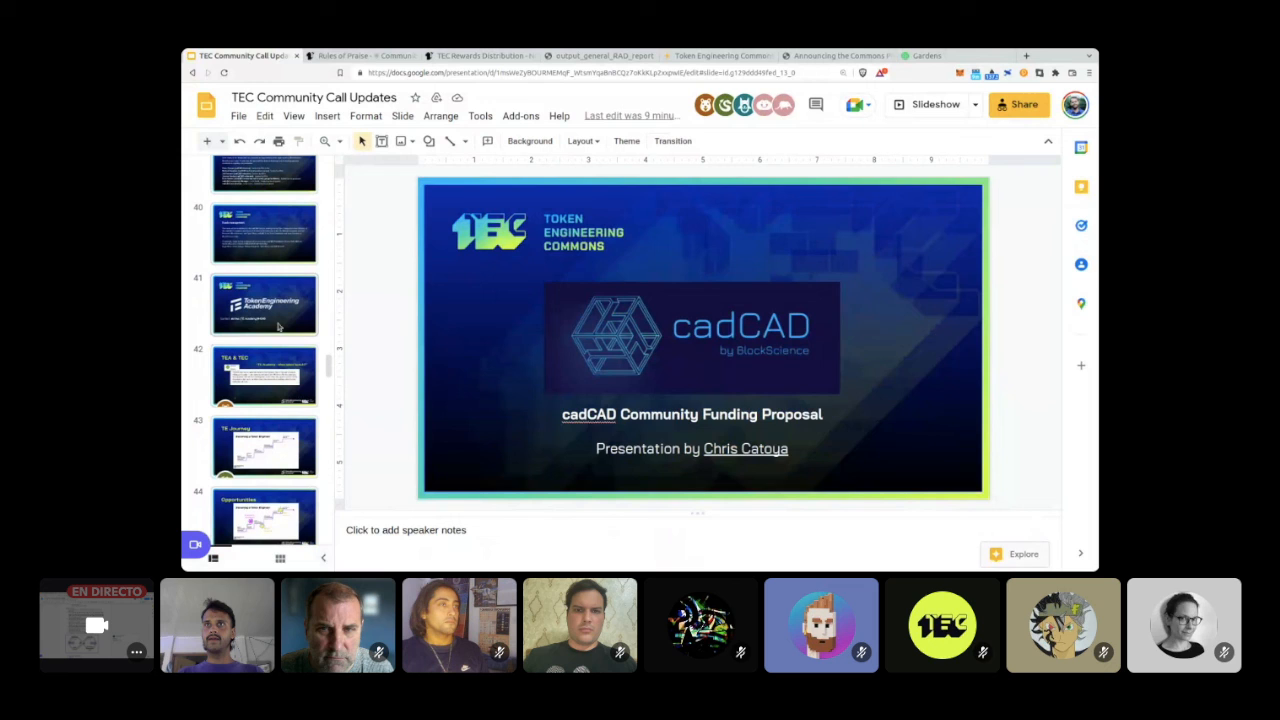
left_click(264, 303)
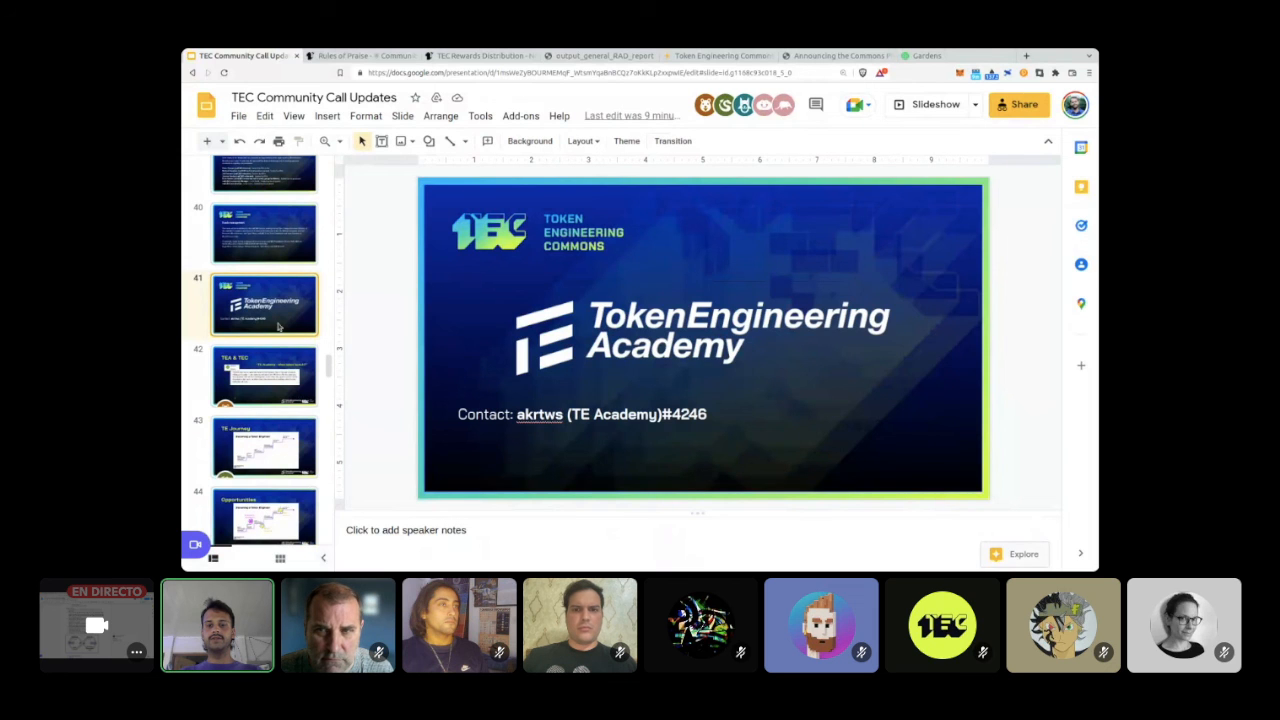
mouse_move(366, 313)
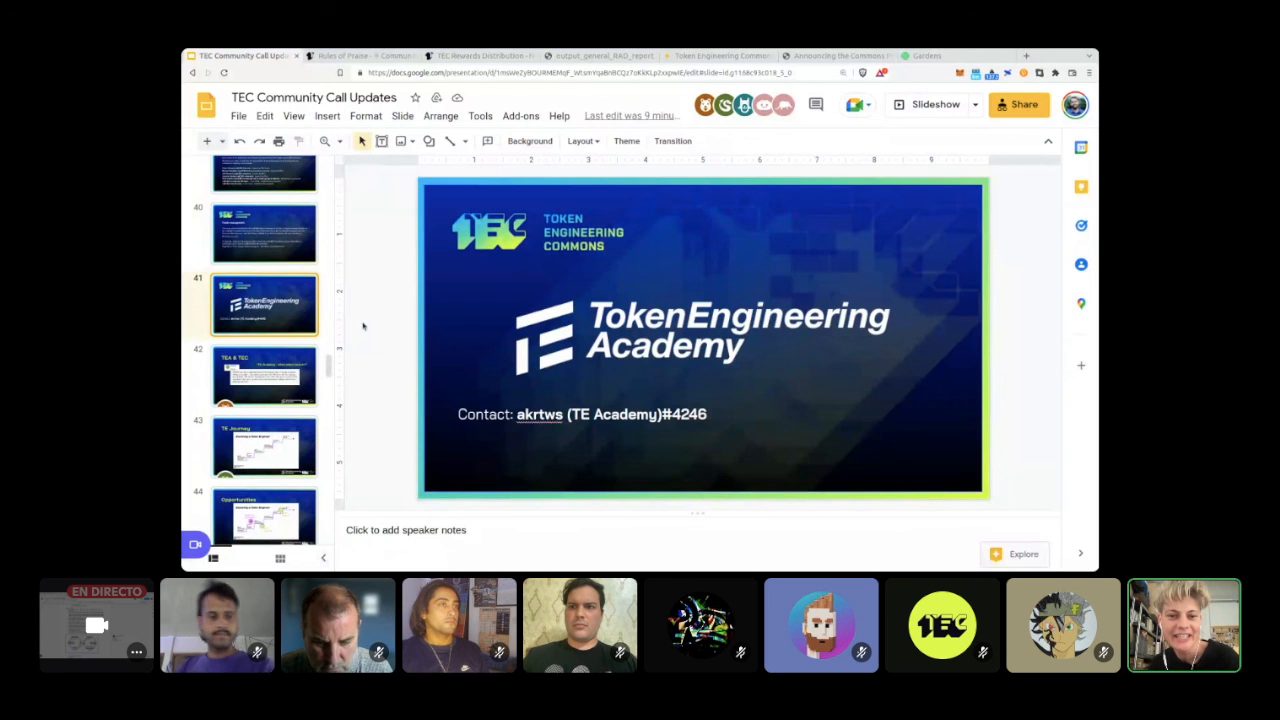
Step: Step through TEA & TEC and TE Journey to slide 44, the Opportunities career ladder
left_click(264, 375)
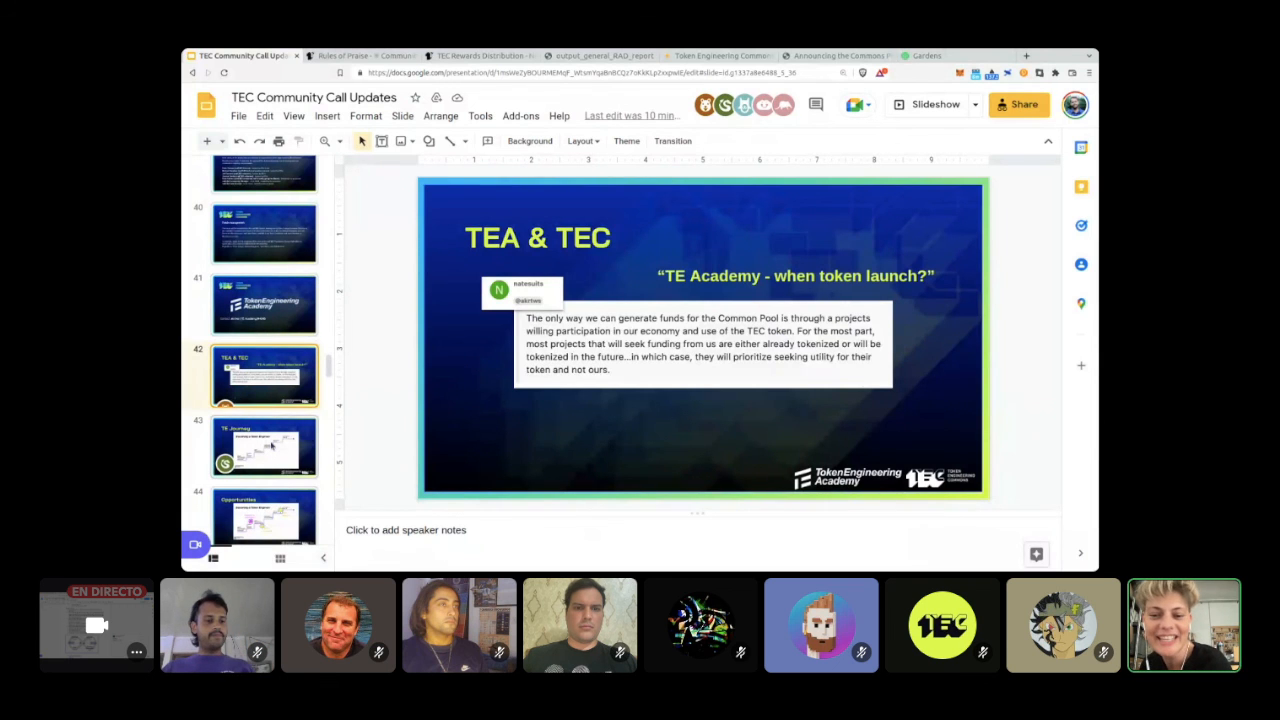
left_click(264, 447)
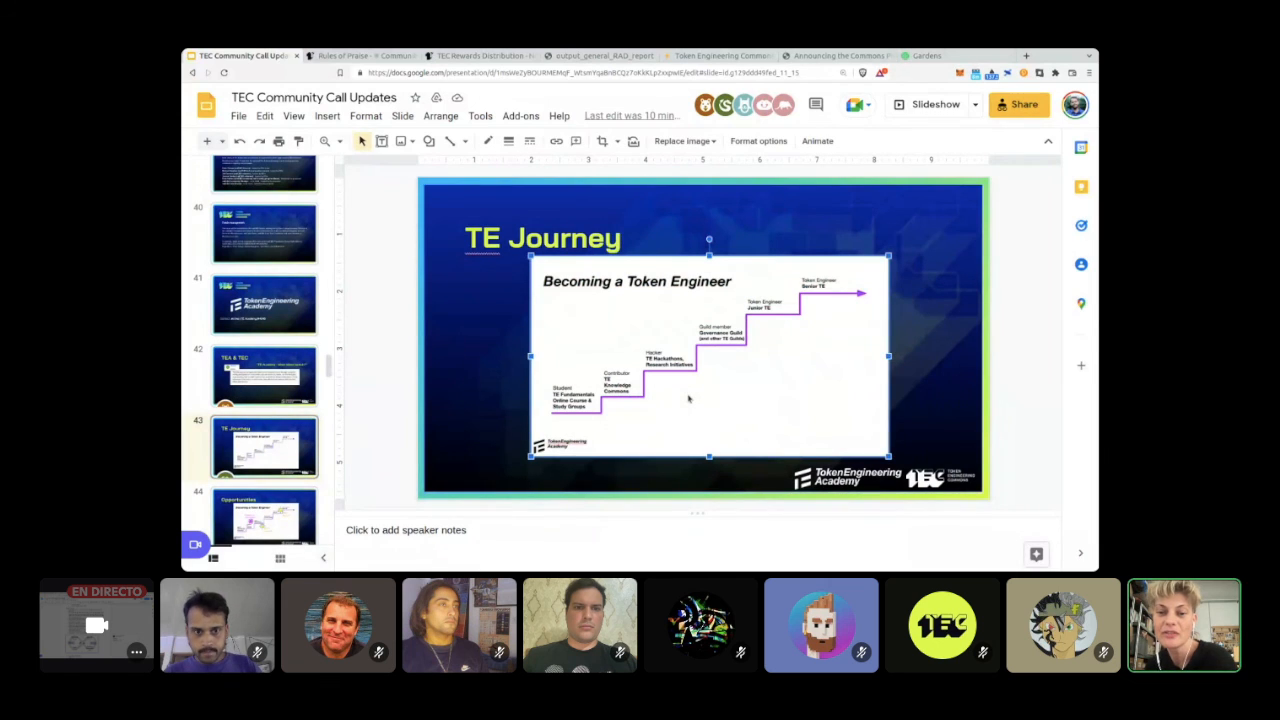
mouse_move(715, 387)
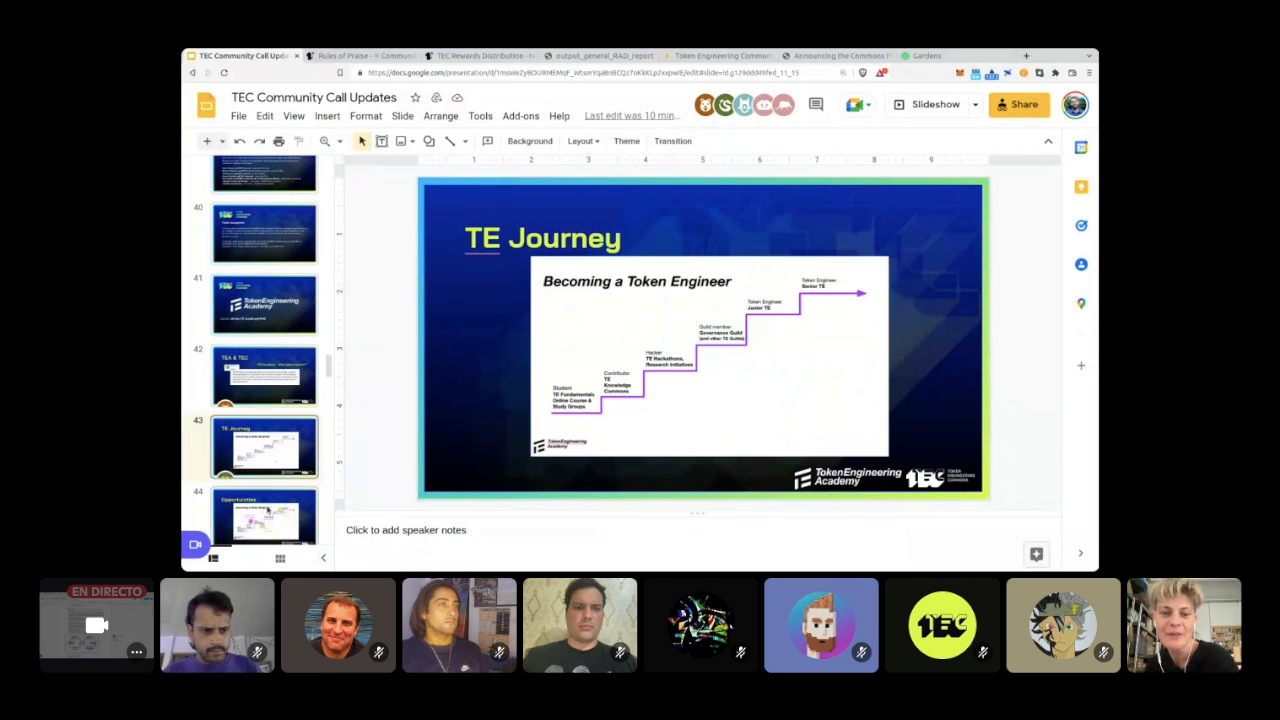
left_click(264, 517)
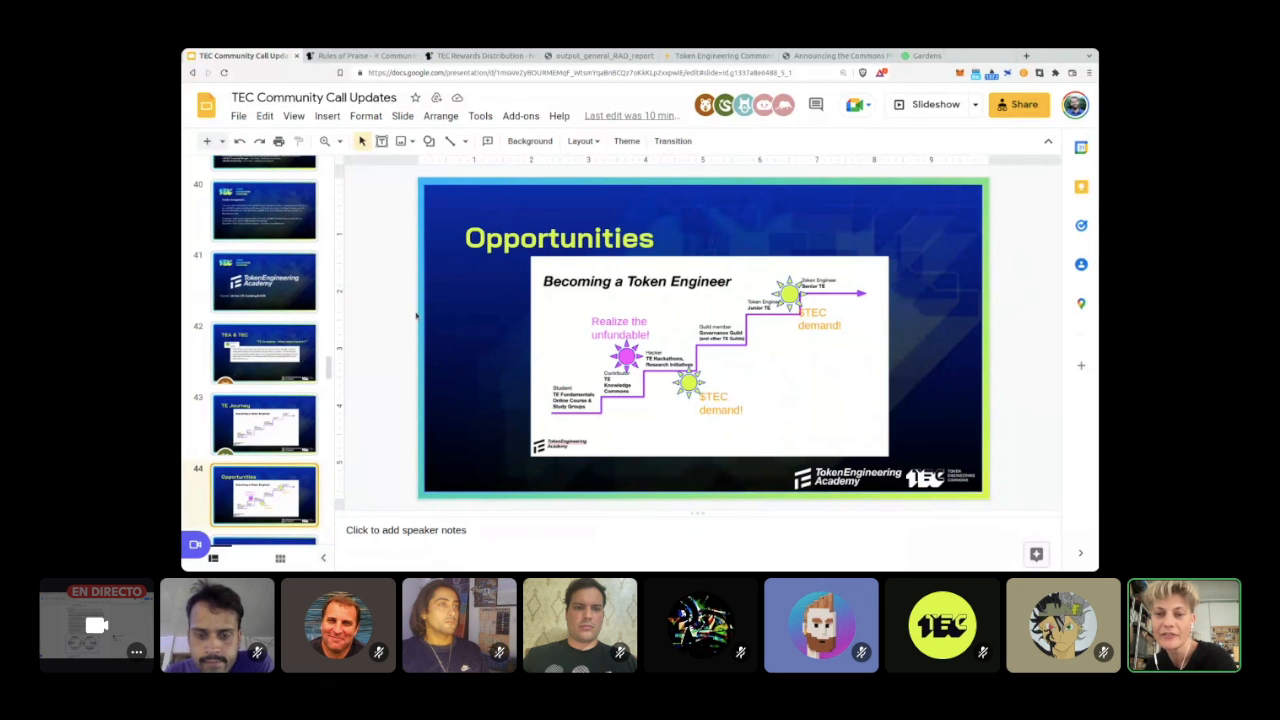
mouse_move(332, 369)
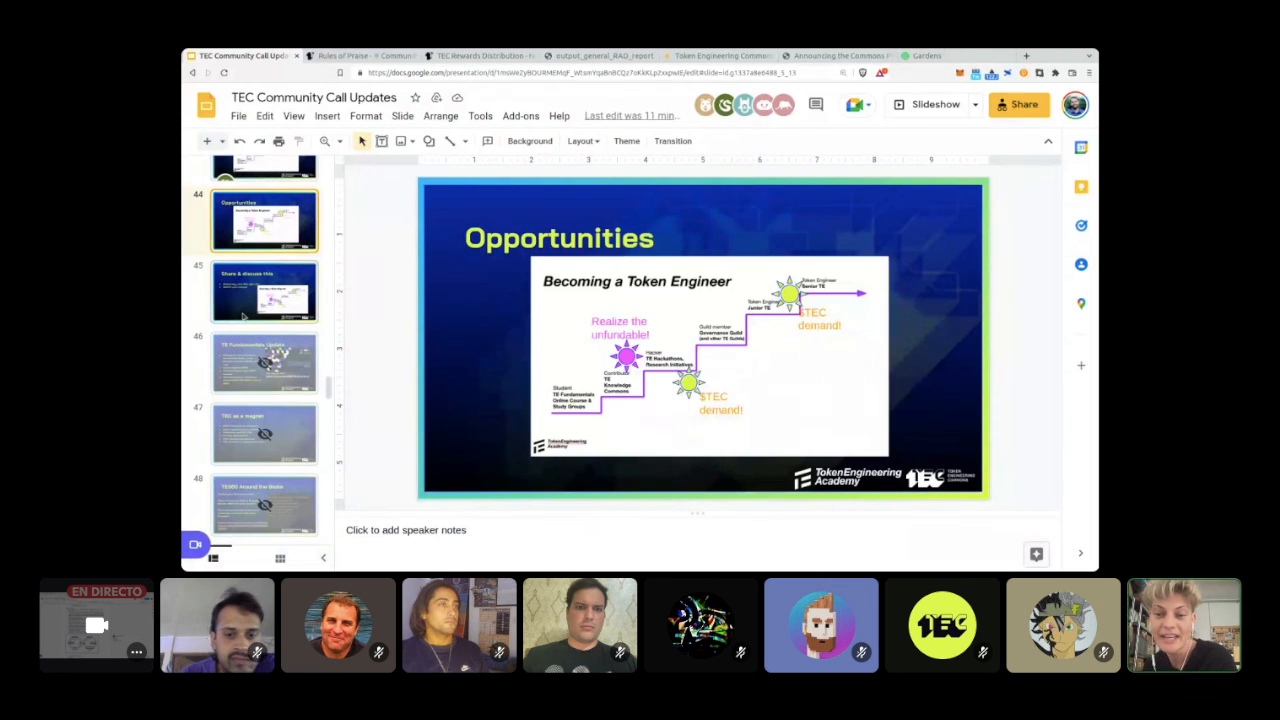
Step: Show slide 45 announcing the June 15th, 4pm UTC SAMPO session, briefly revisiting slide 44
left_click(265, 290)
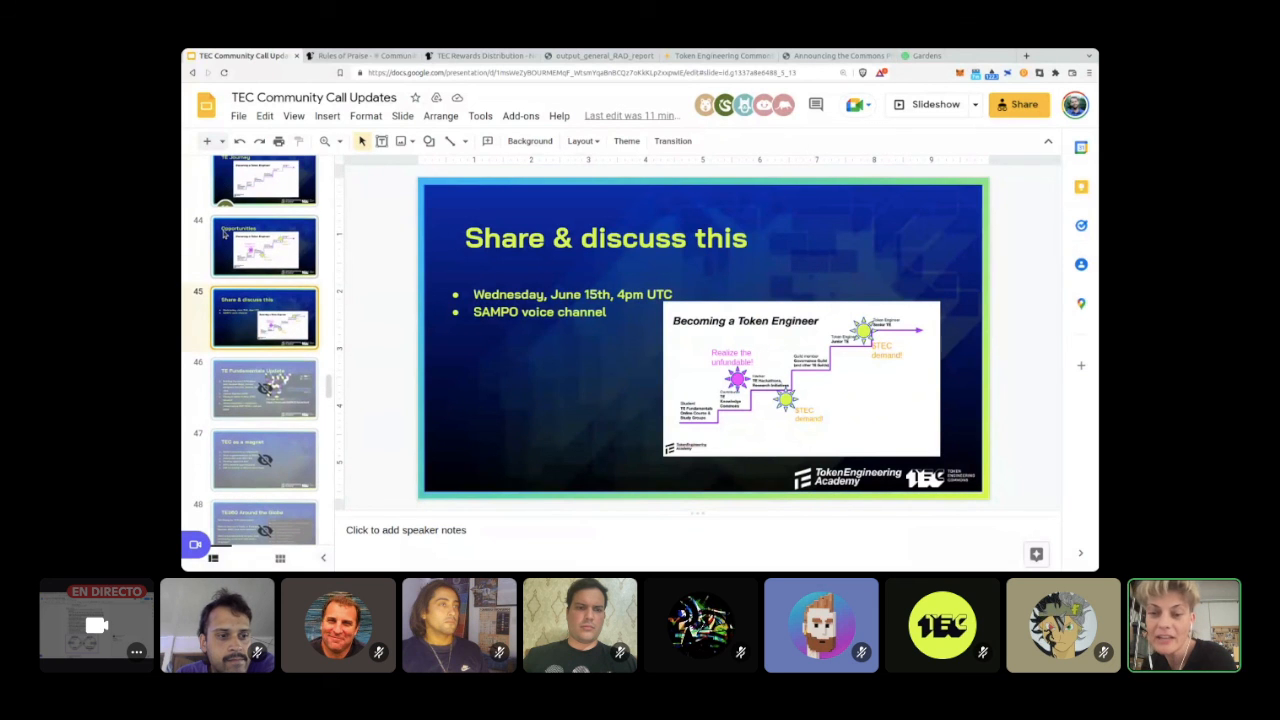
left_click(263, 245)
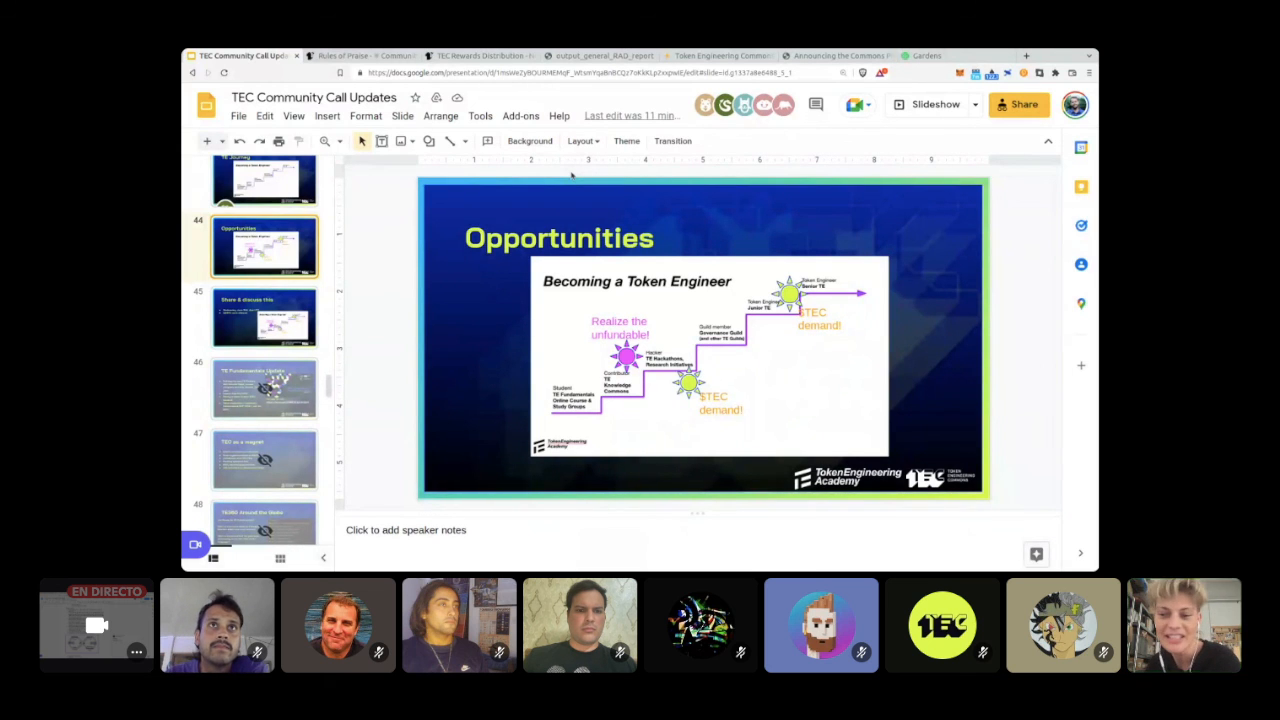
left_click(265, 315)
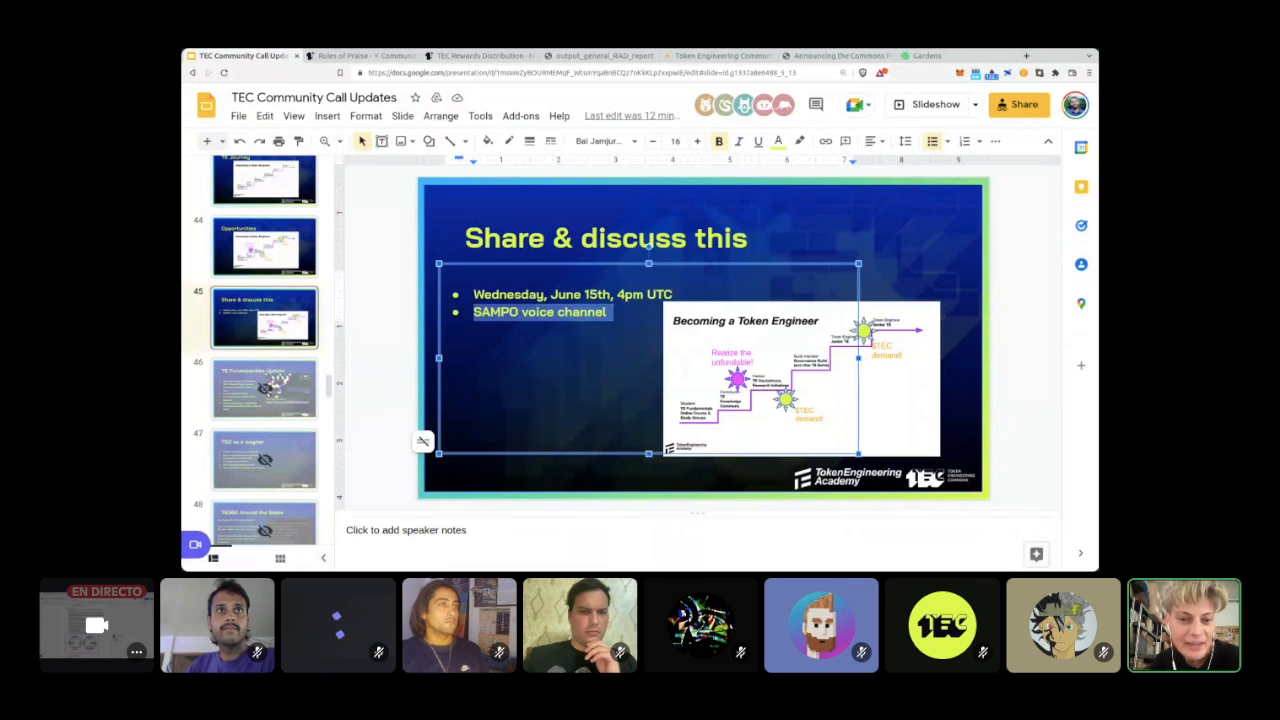
Step: Show slide 50, Spanish Speaking TE Community with its Discord invite link
scroll("down", 3)
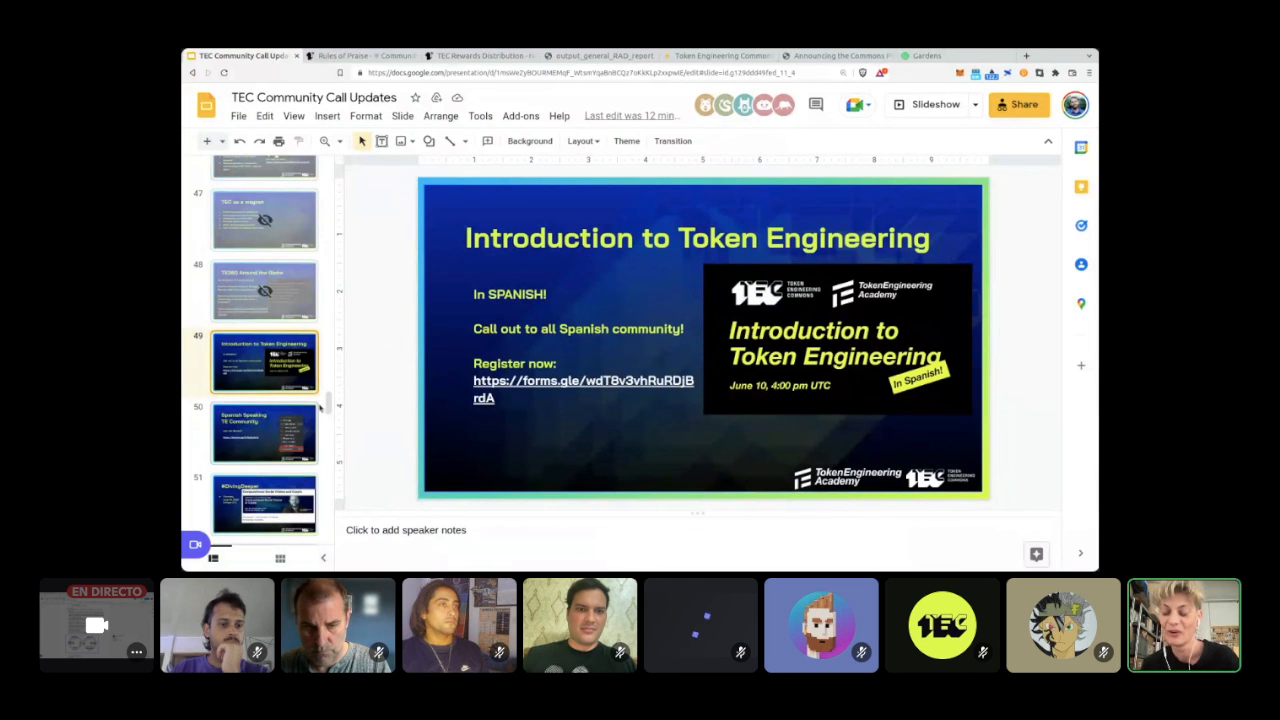
scroll("down", 3)
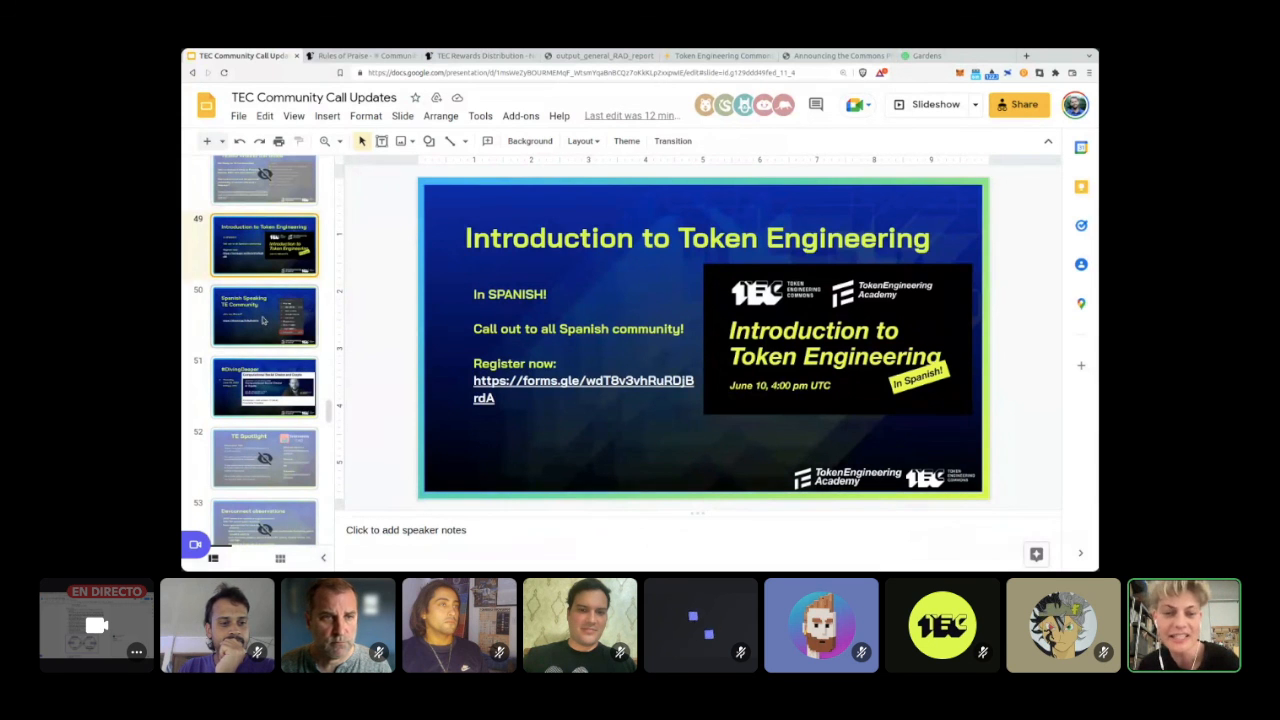
left_click(264, 315)
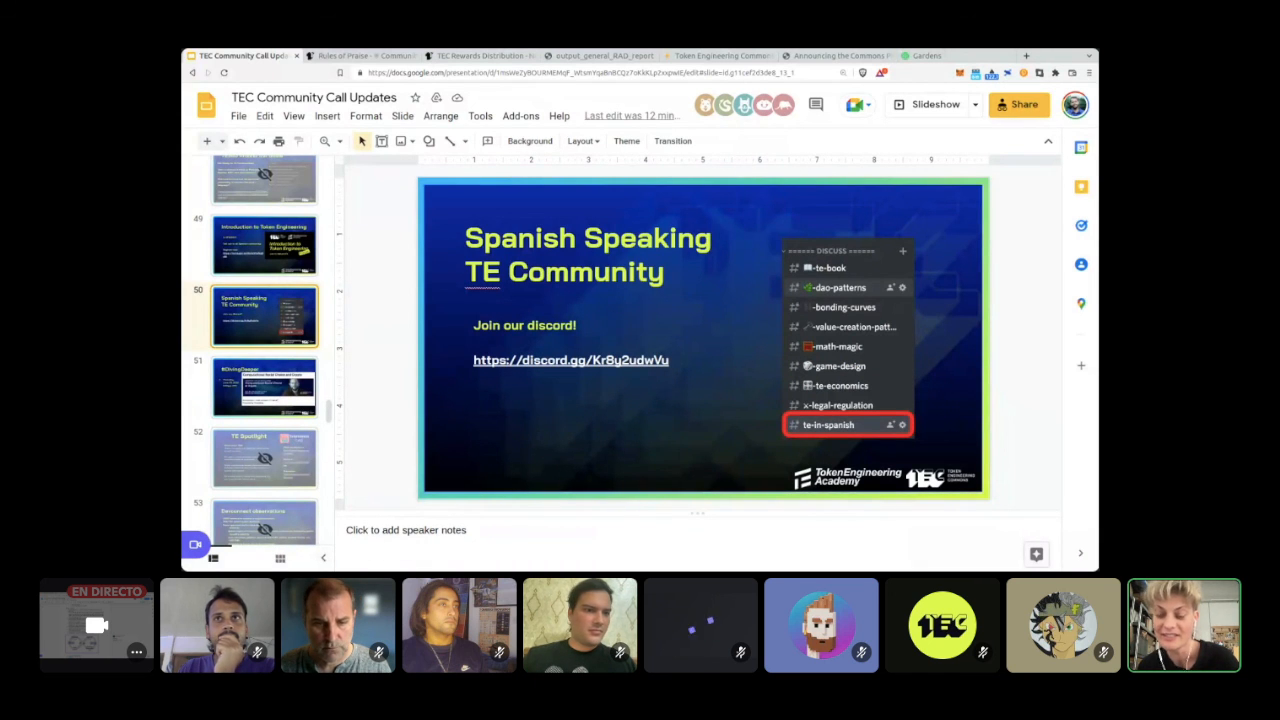
mouse_move(381, 271)
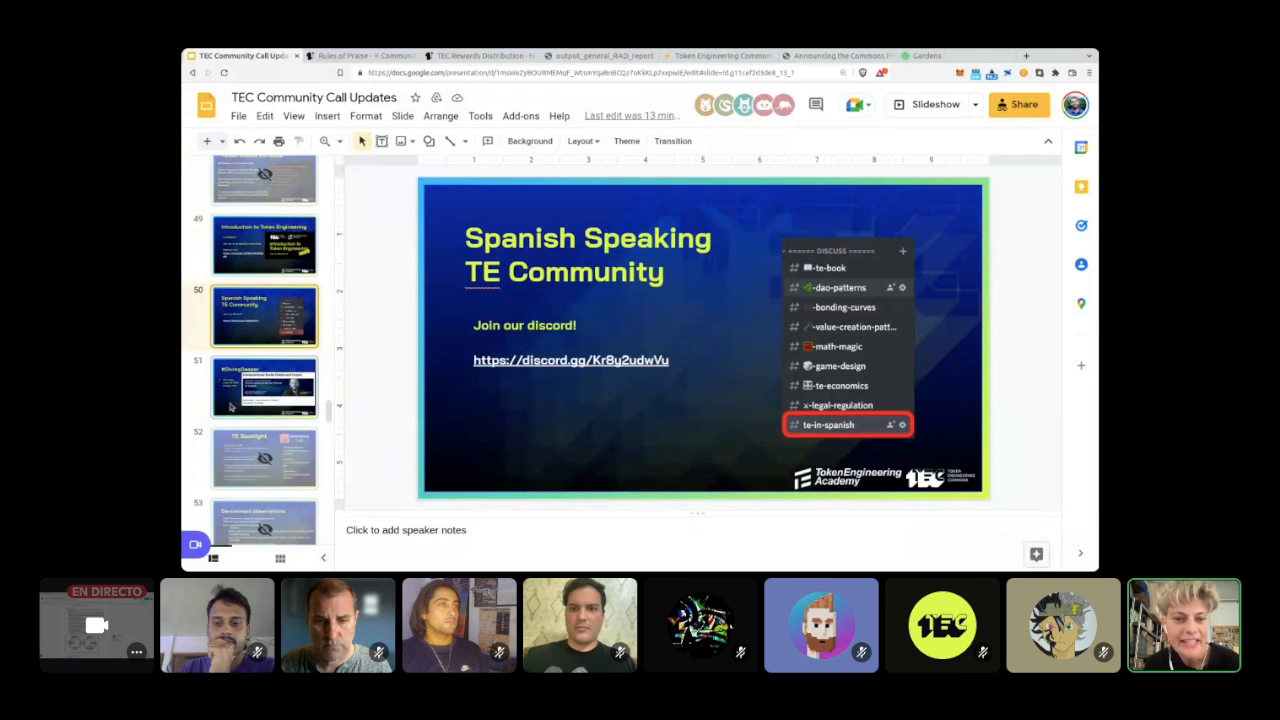
Step: Show slide 51, #DivingDeeper, announcing the June 23, 2022 Computational Social Choice and Crypto lecture
left_click(264, 386)
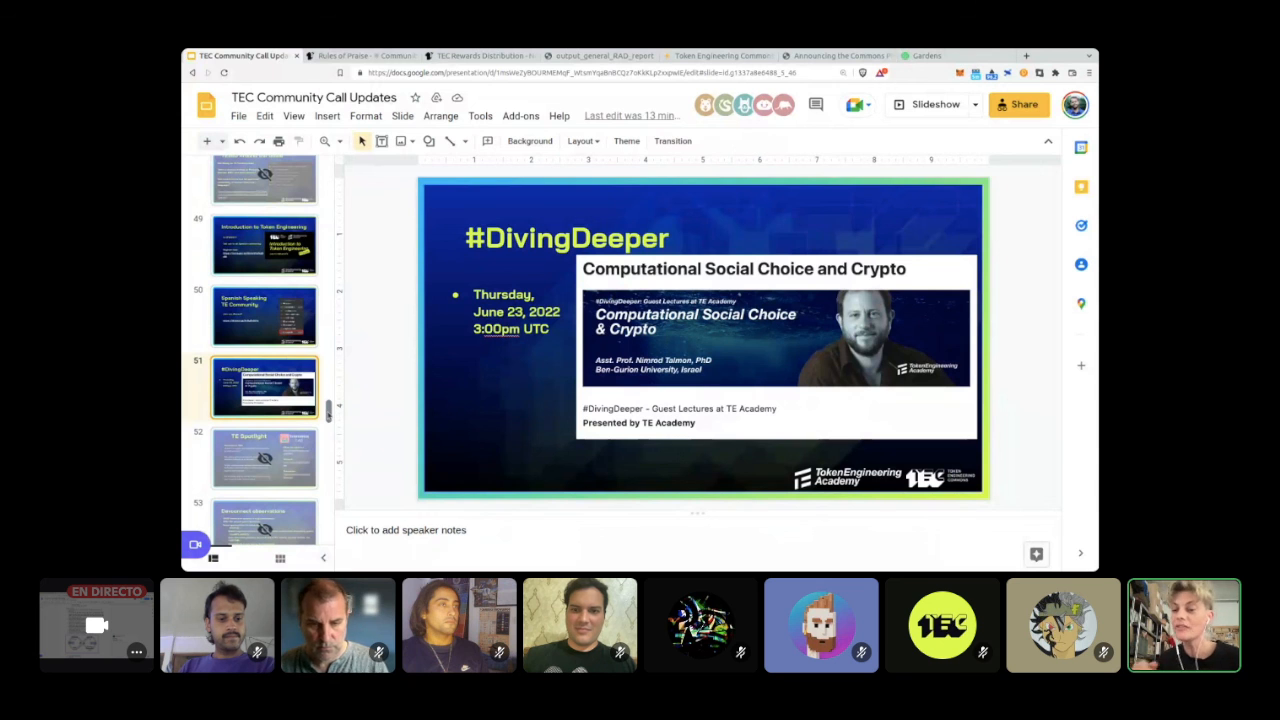
scroll("down", 3)
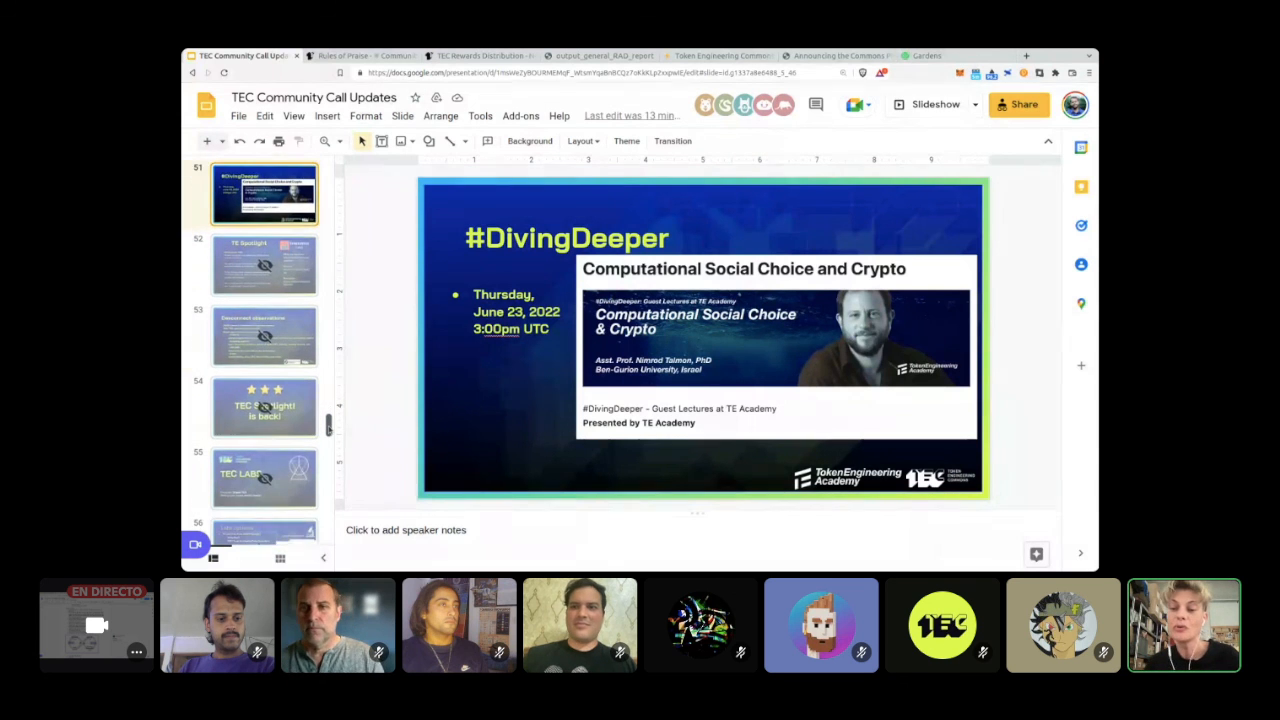
scroll("down", 3)
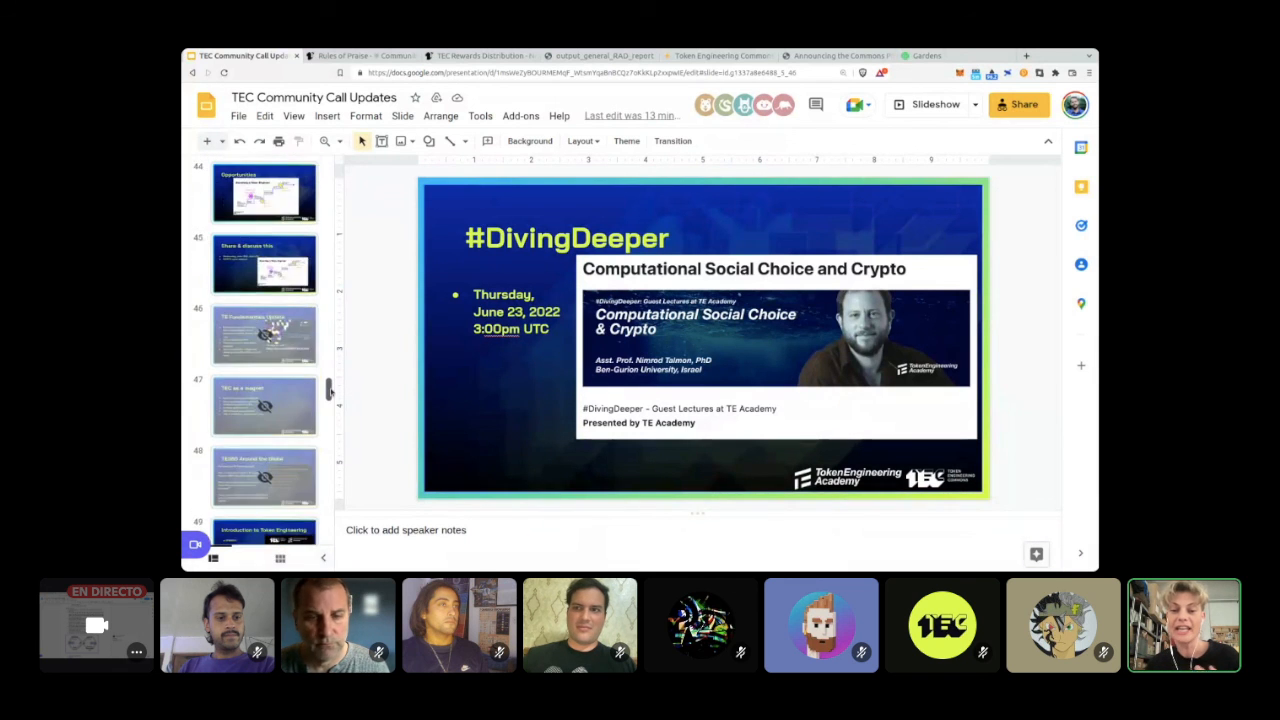
scroll("down", 3)
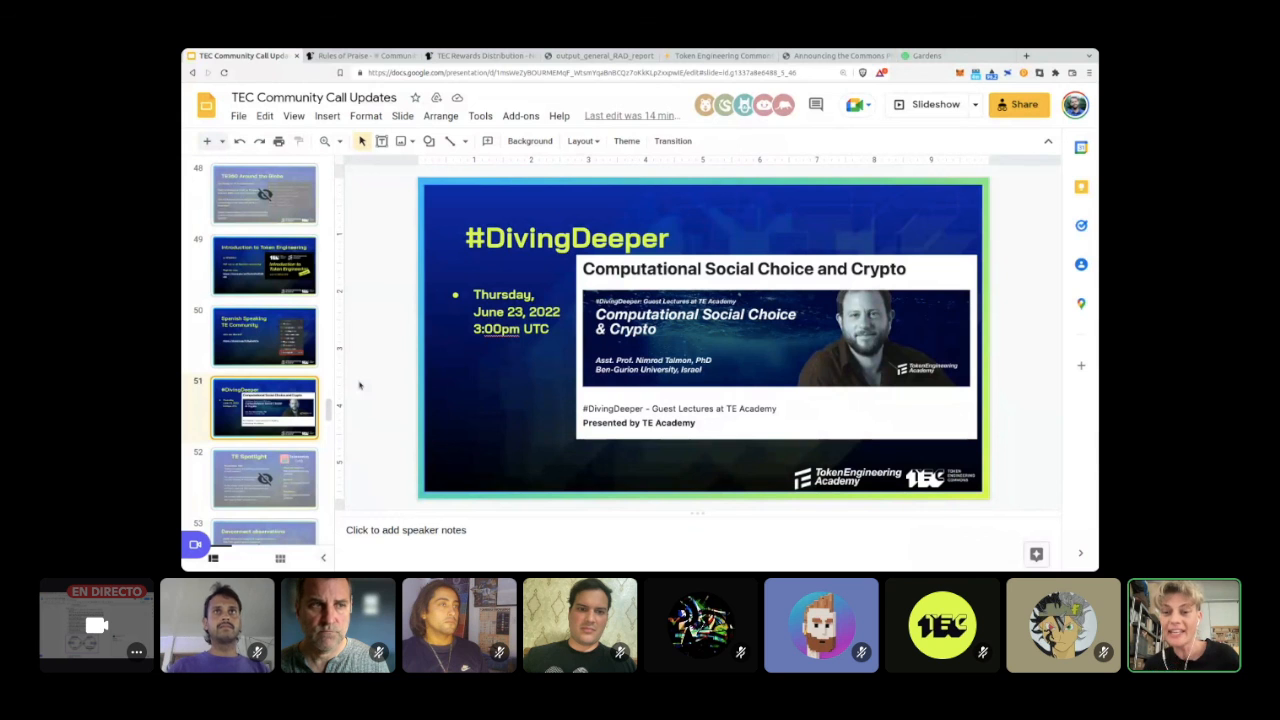
mouse_move(411, 396)
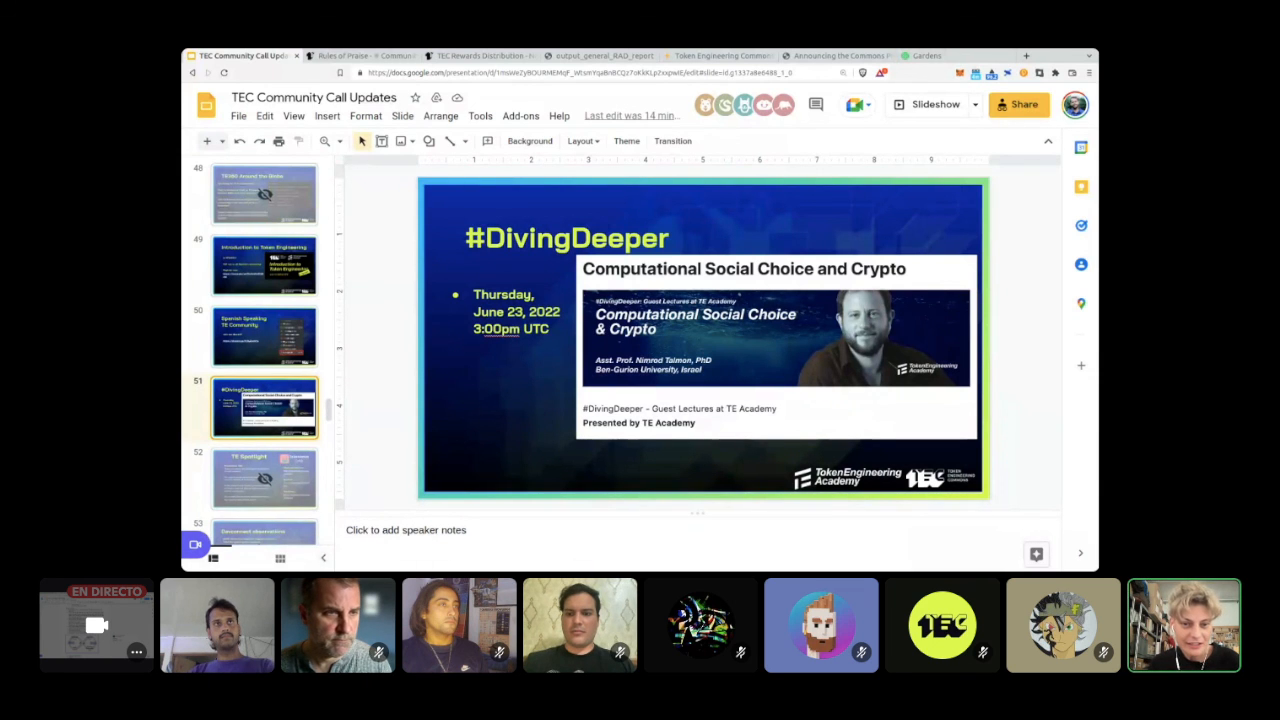
Step: Insert blank slide 52 after #DivingDeeper, then open a proposal on the Gardens page
left_click(264, 477)
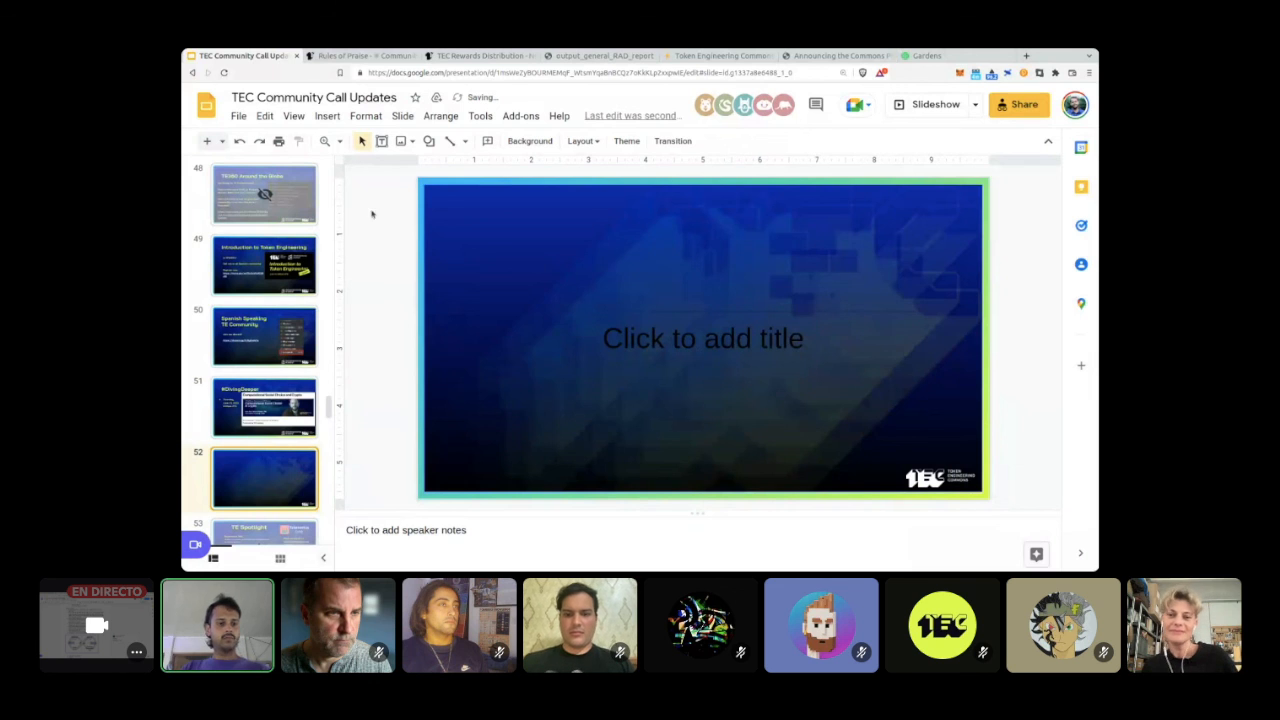
left_click(264, 406)
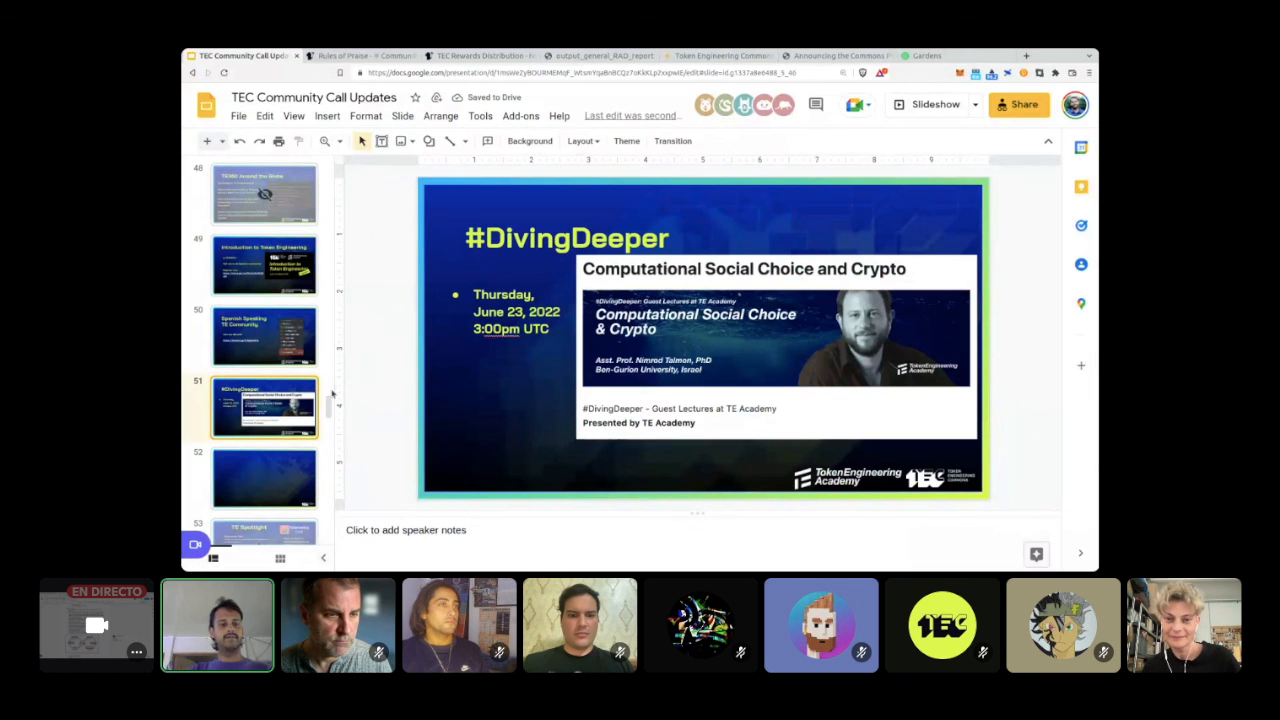
scroll("down", 3)
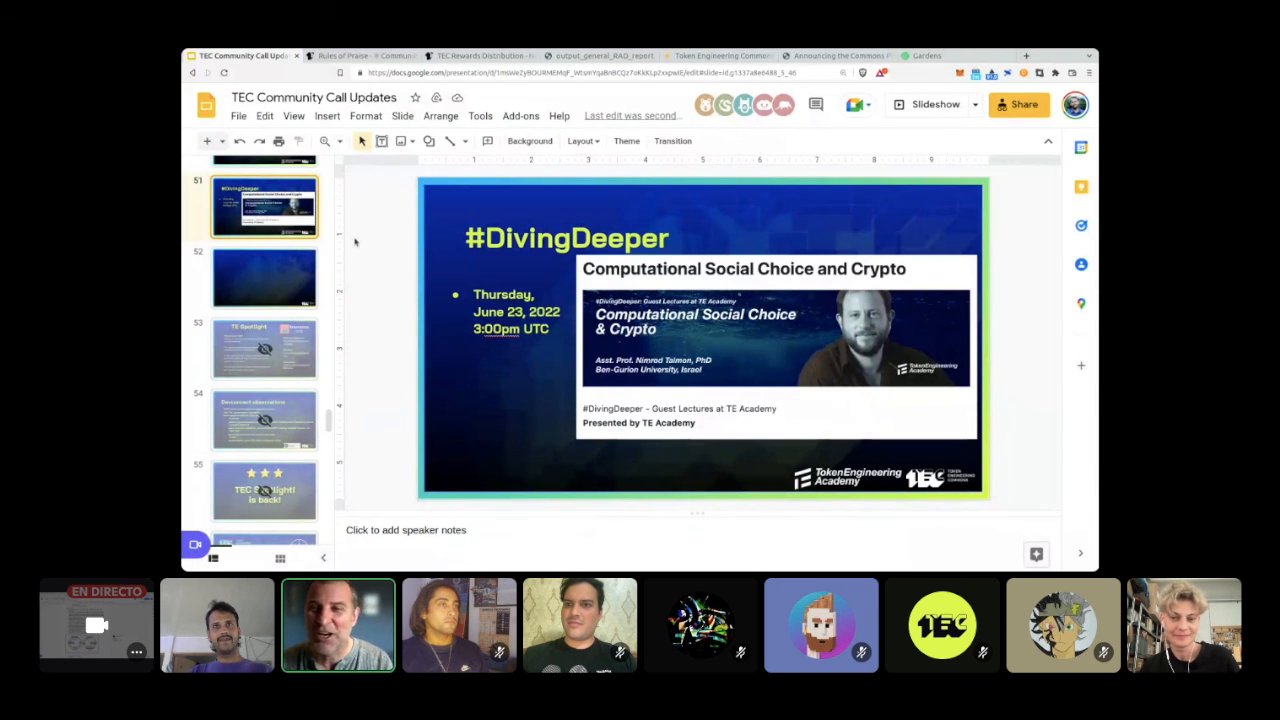
left_click(925, 55)
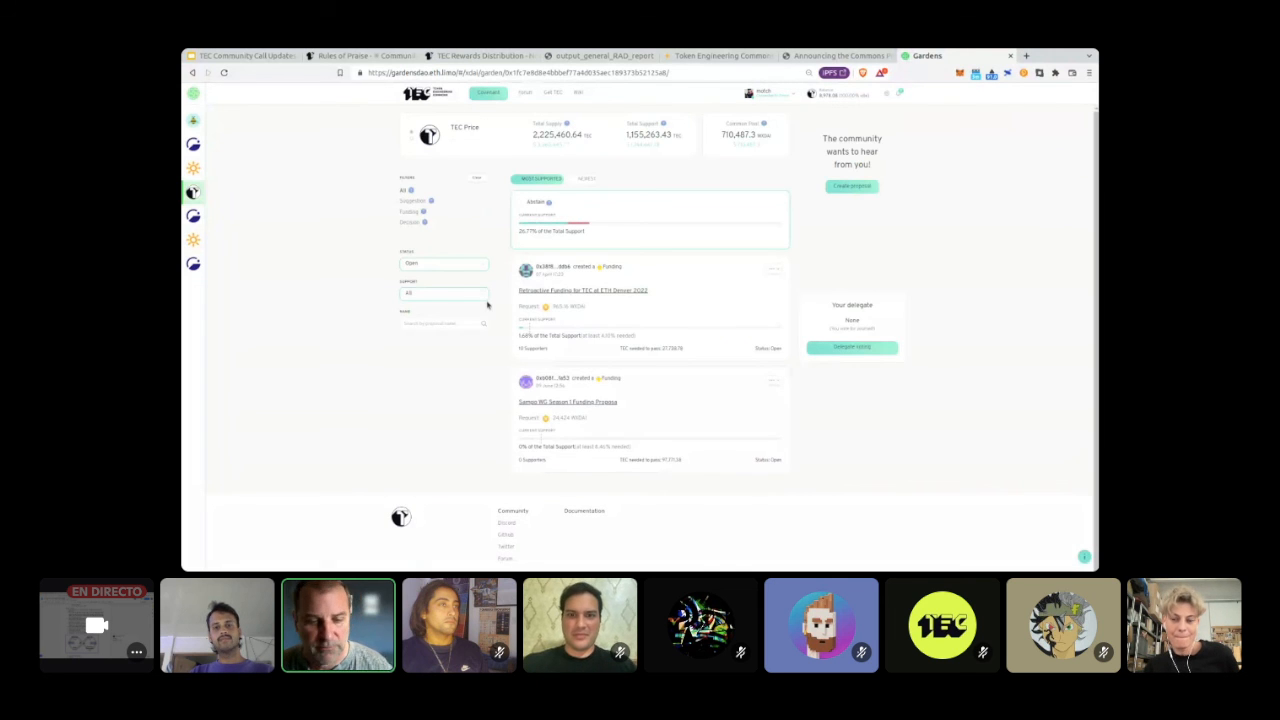
left_click(572, 290)
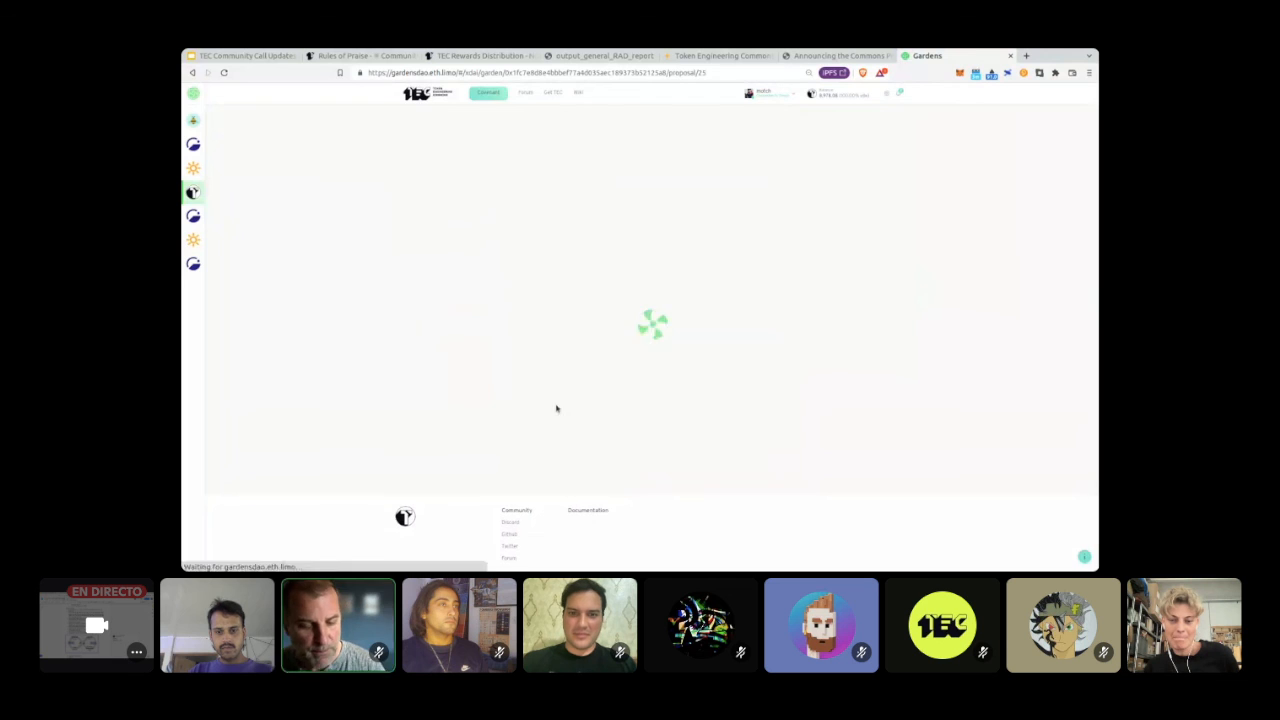